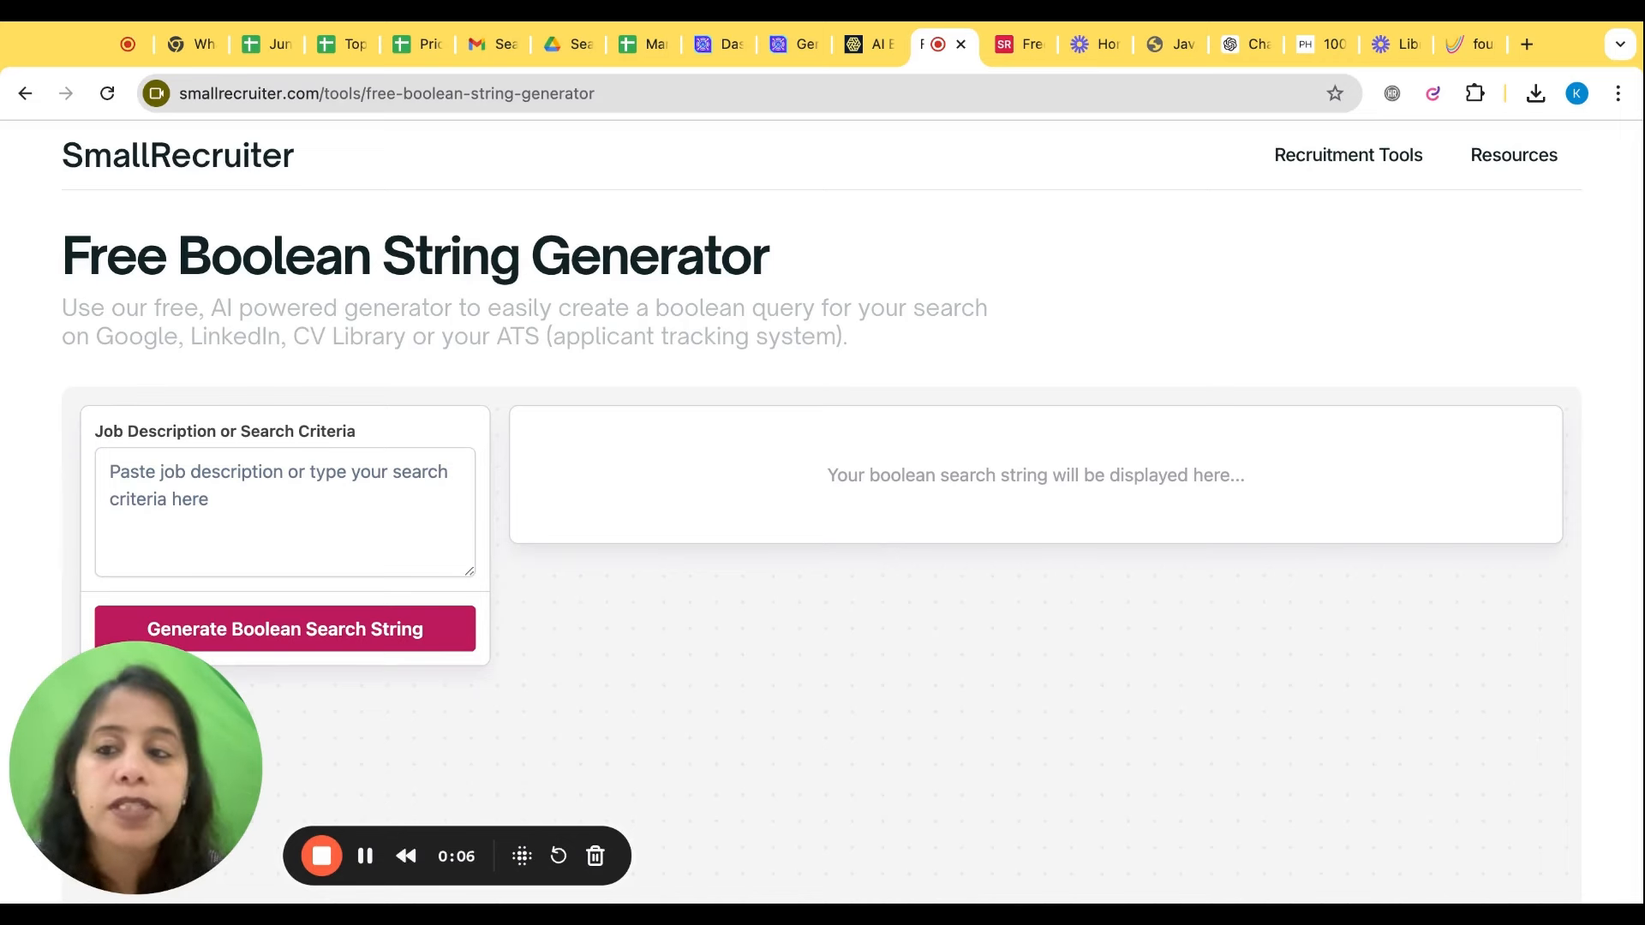
mouse_move(266, 450)
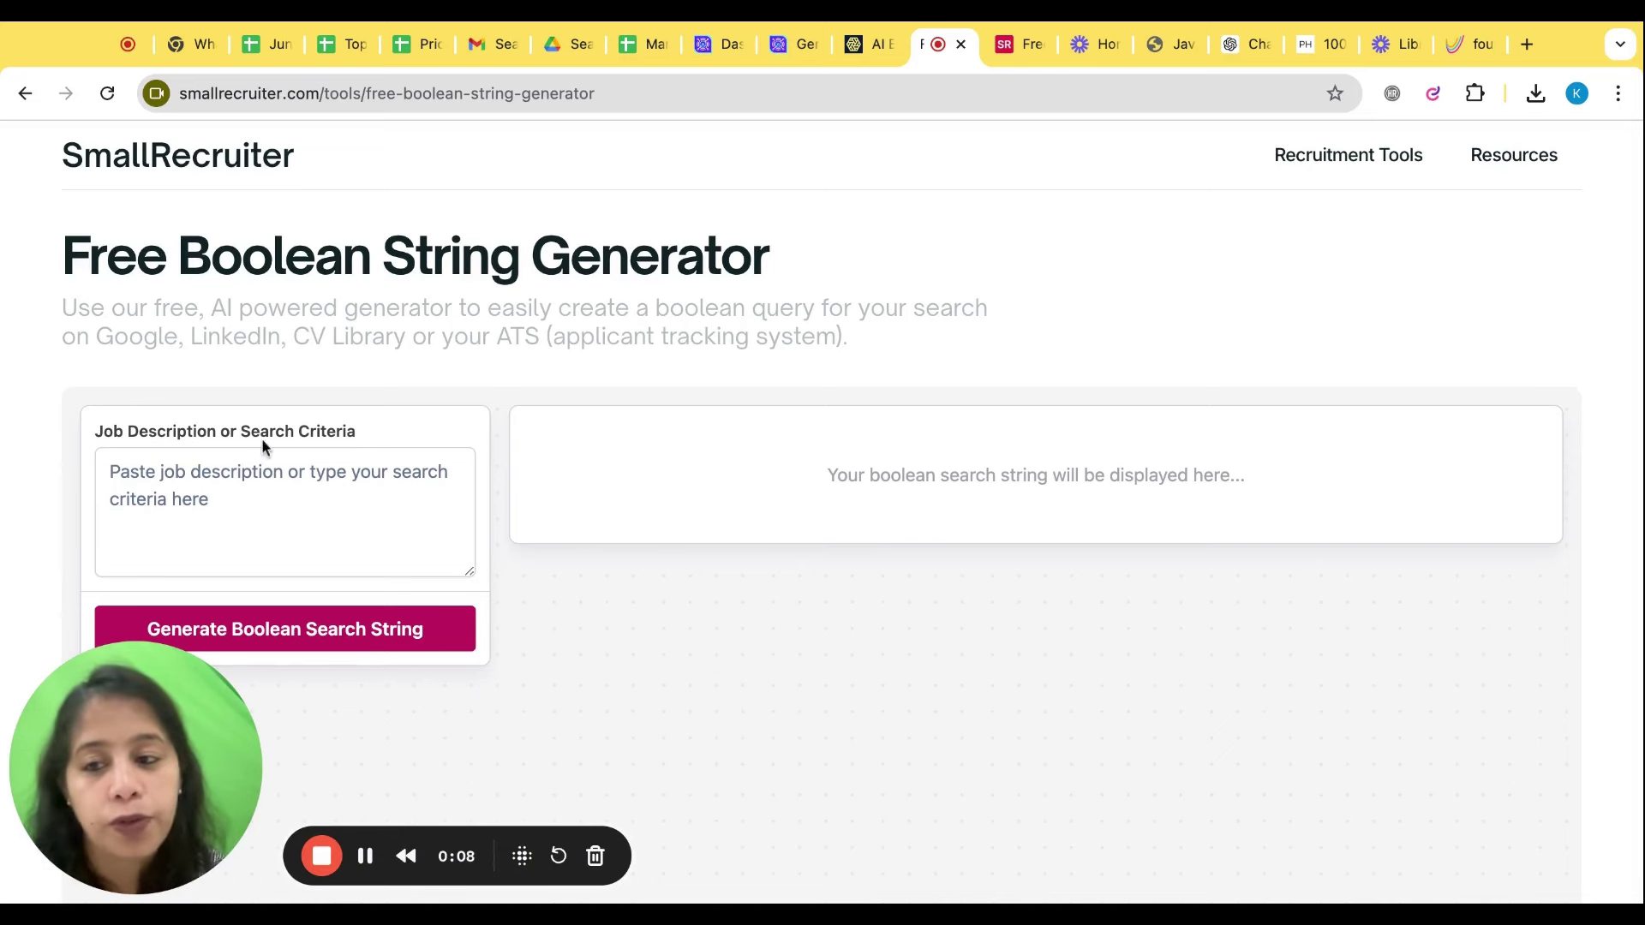
- Enter 'looking for HR manager in Bangalore, payroll and talent acquisition' and generate a Boolean string
click(286, 511)
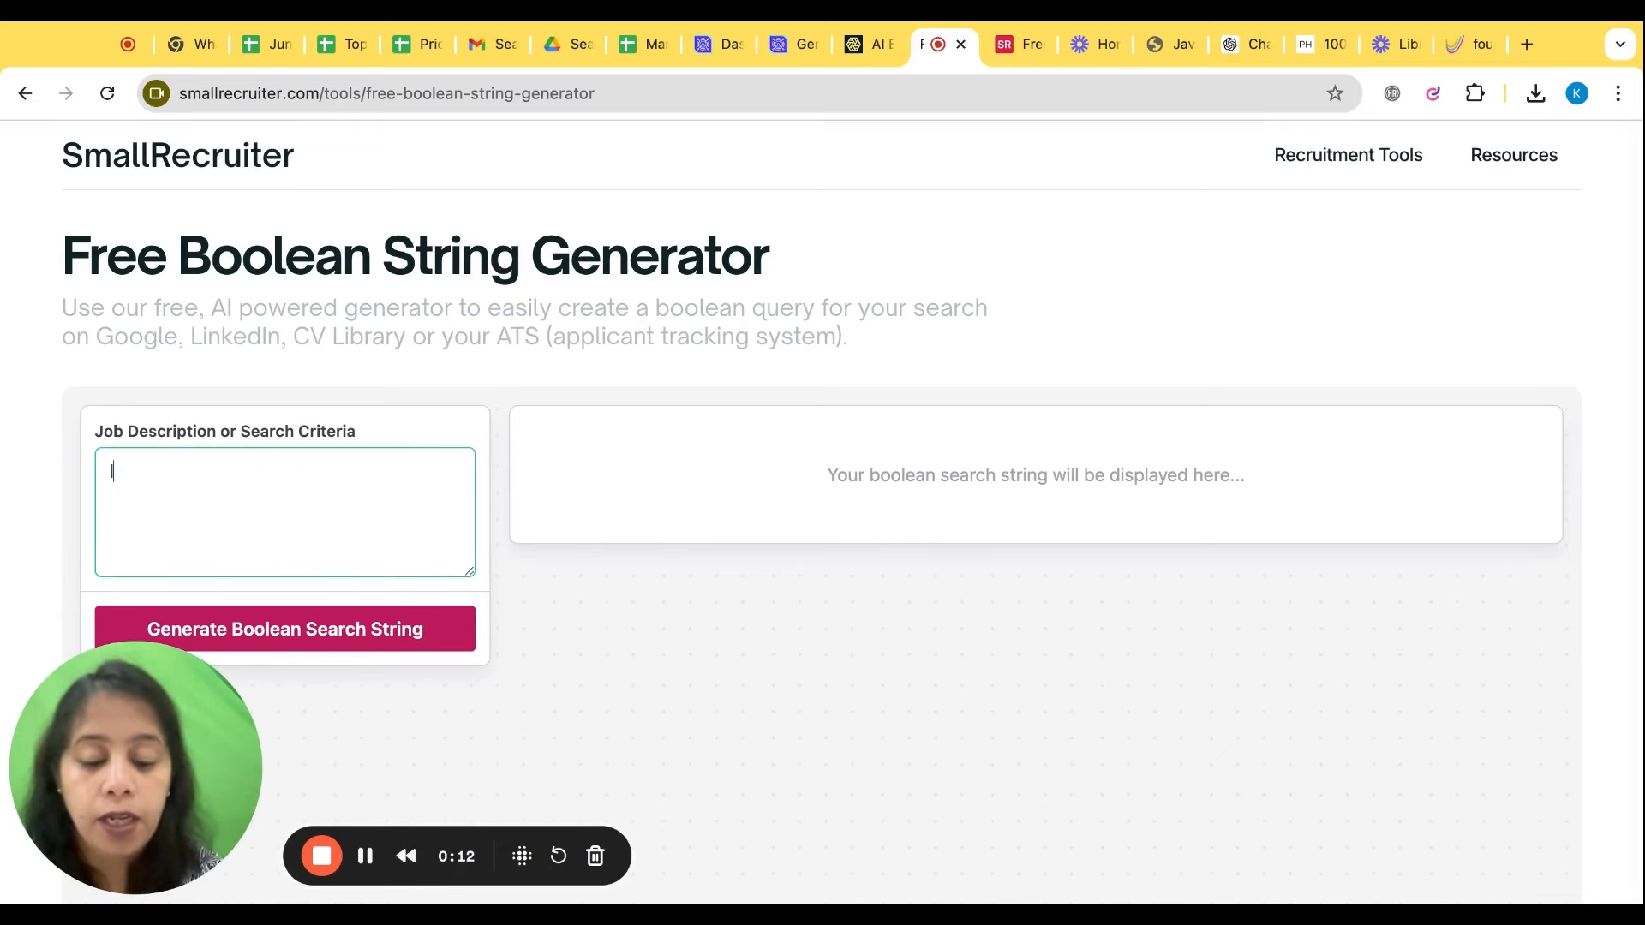
text(looking for hr)
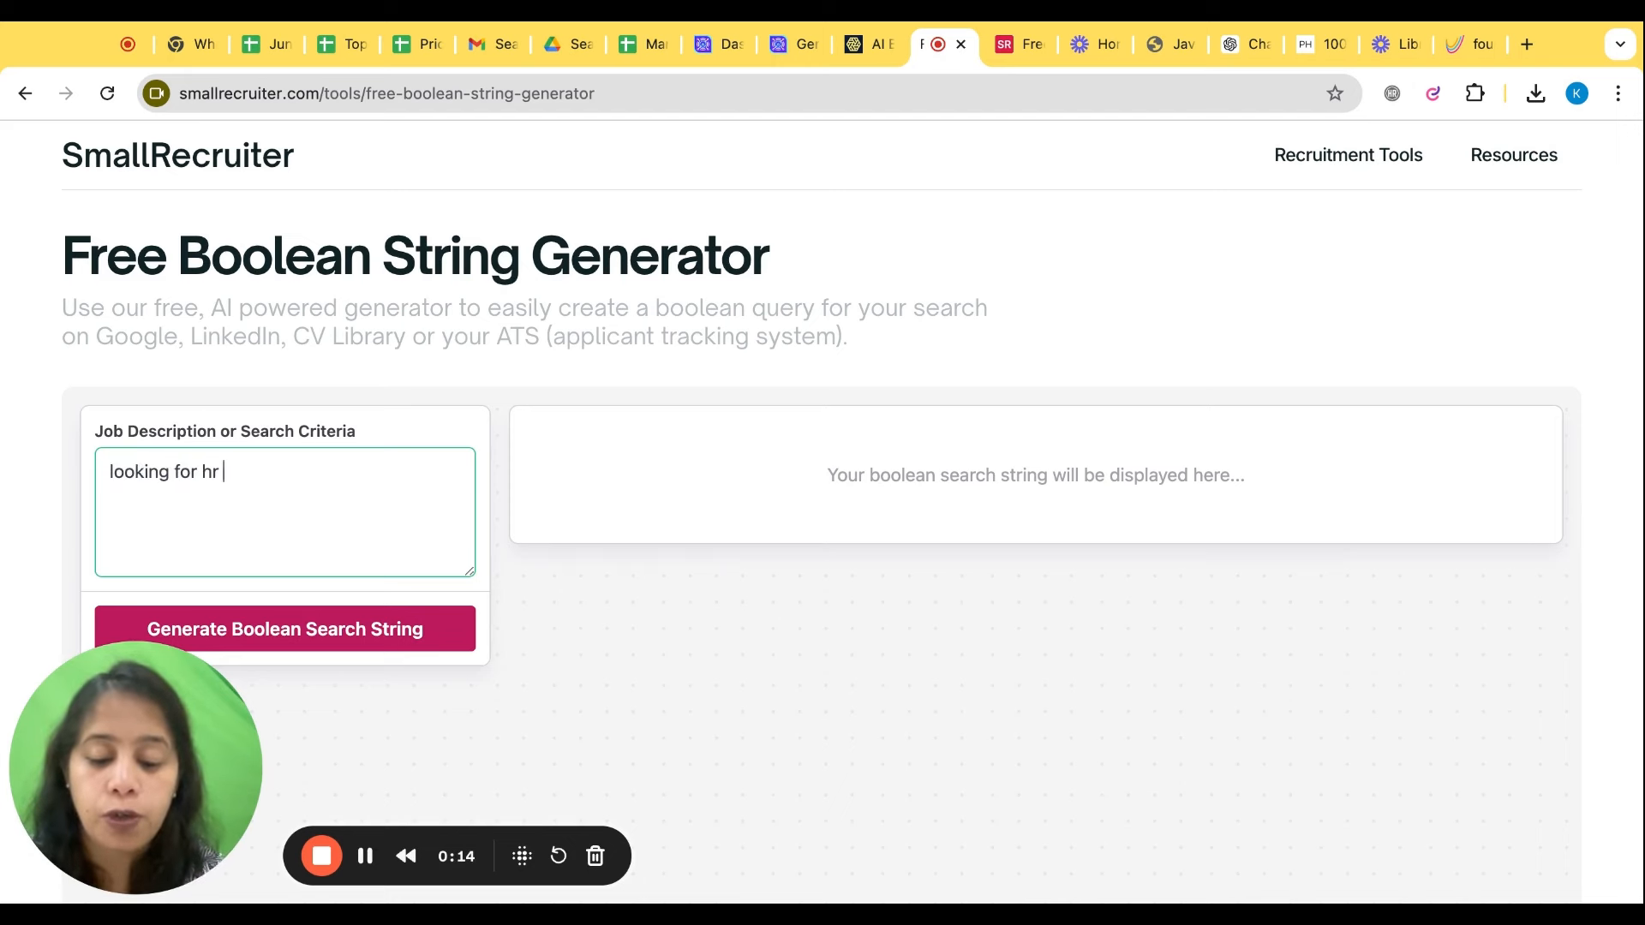
text(manager)
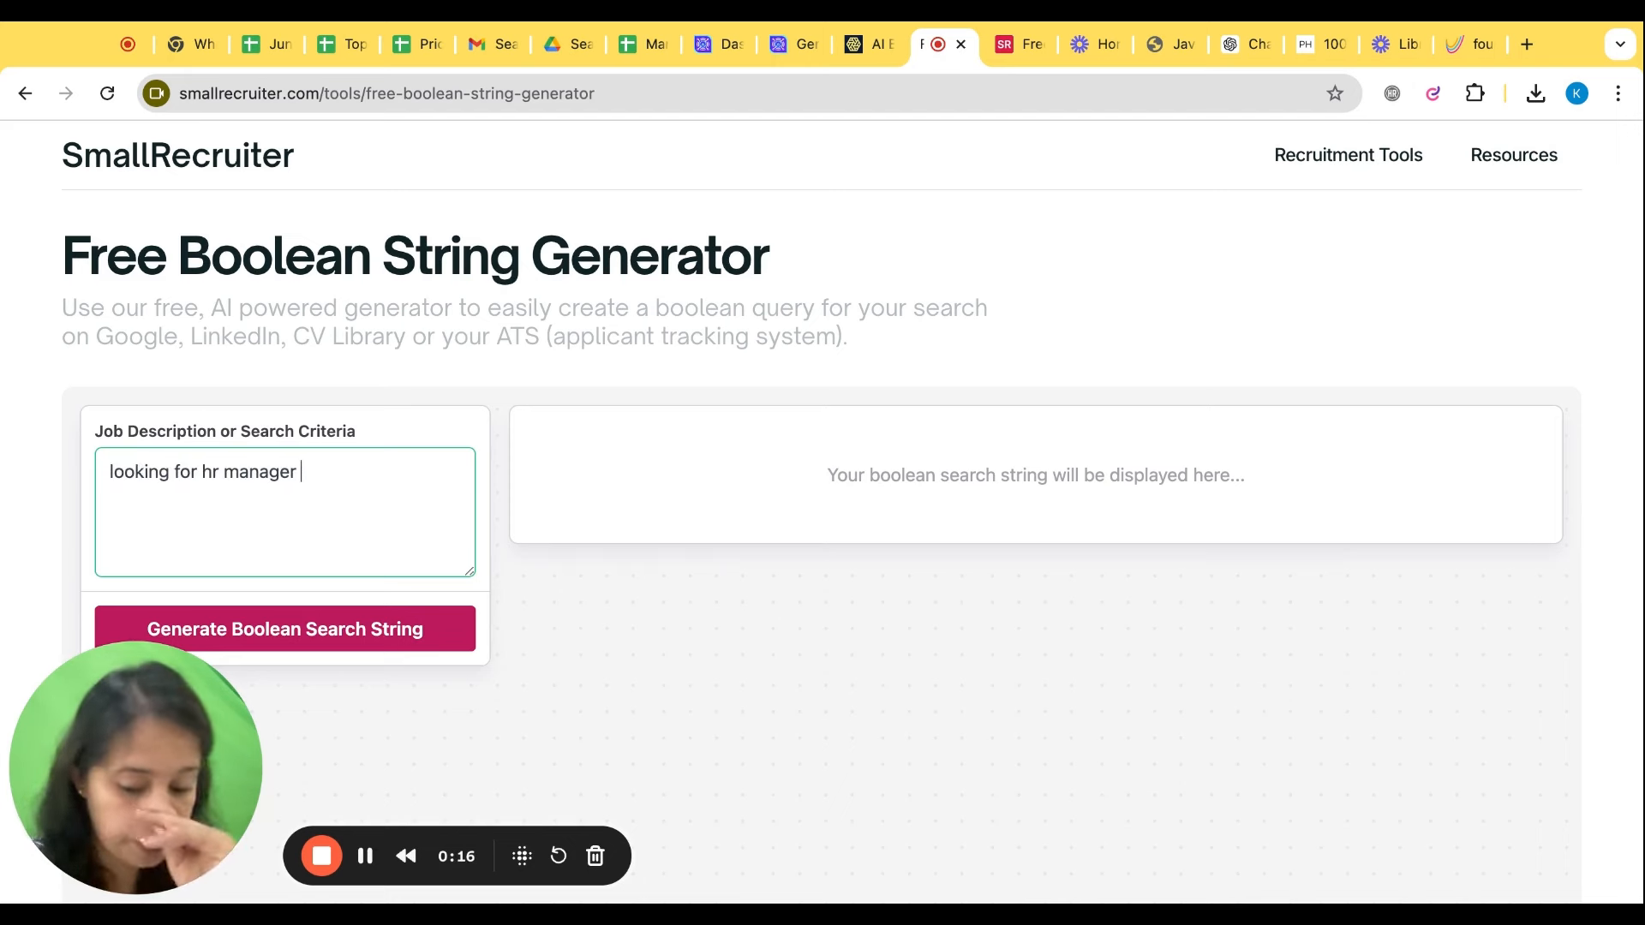
text(in bangalore knowing)
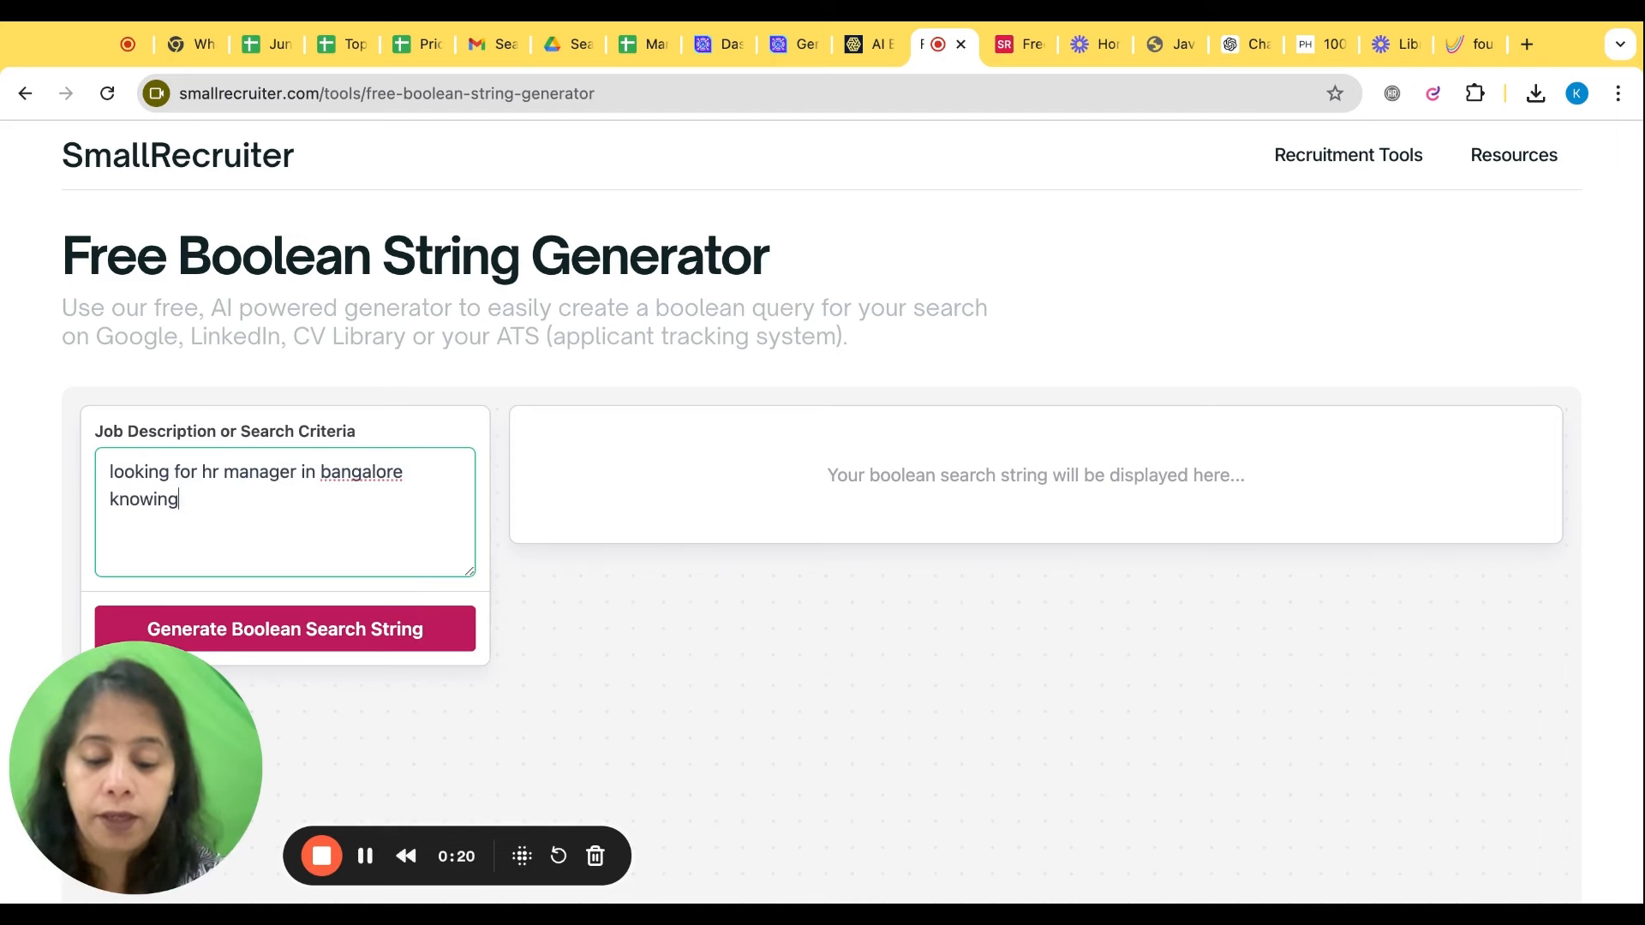
text(payroll and ta)
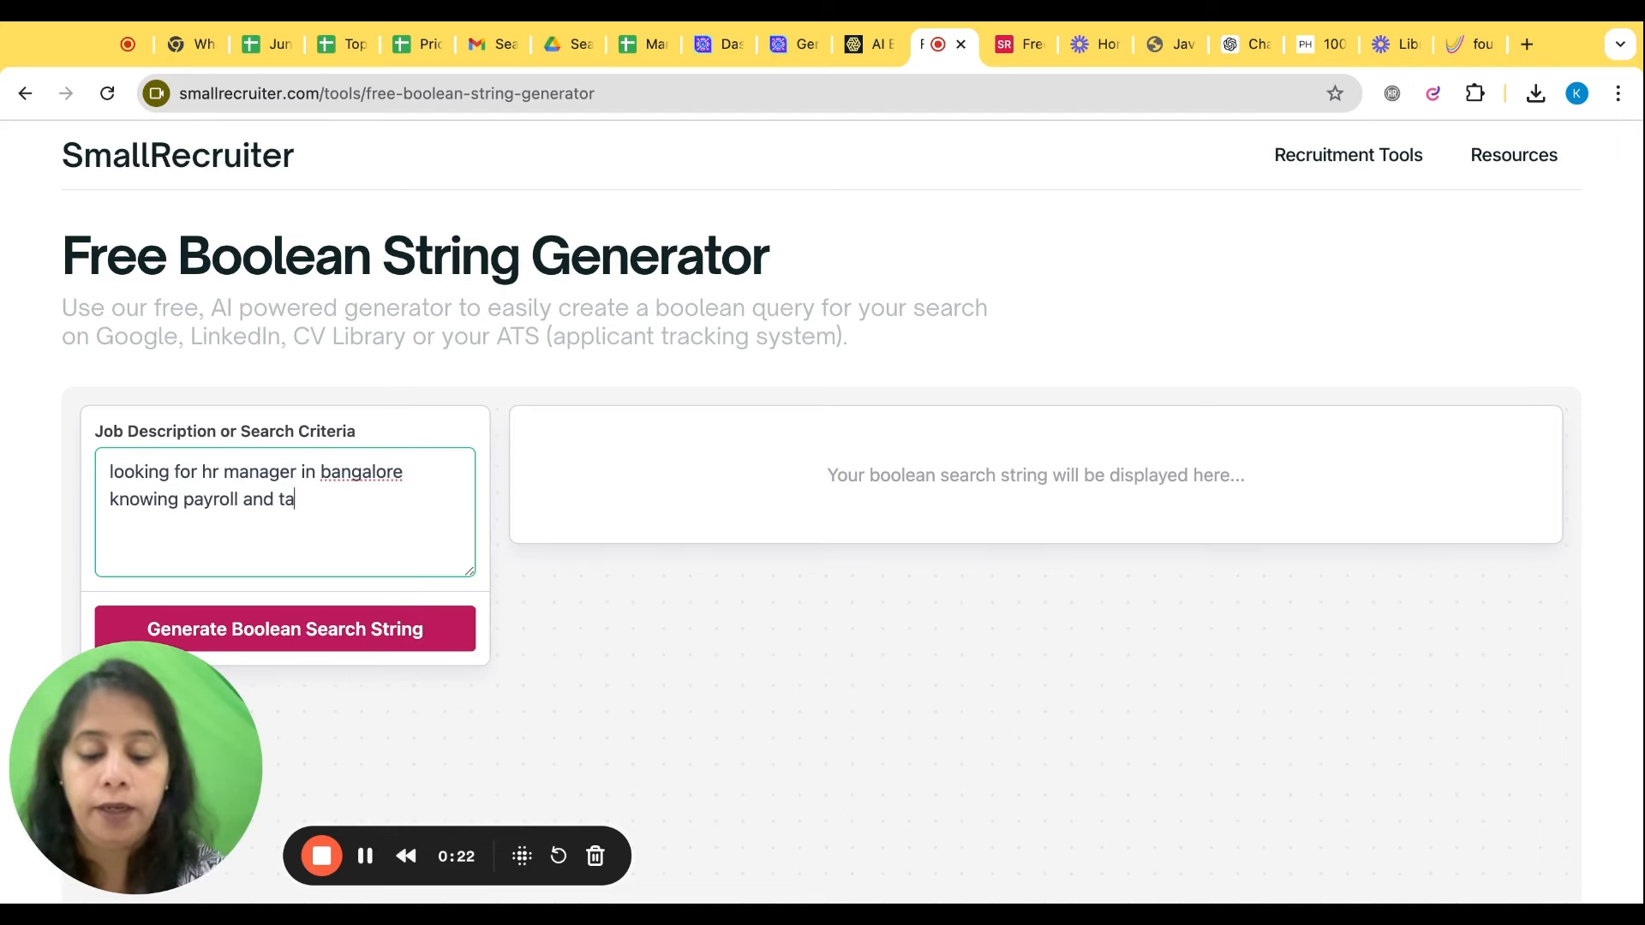
text(lent acquisiti)
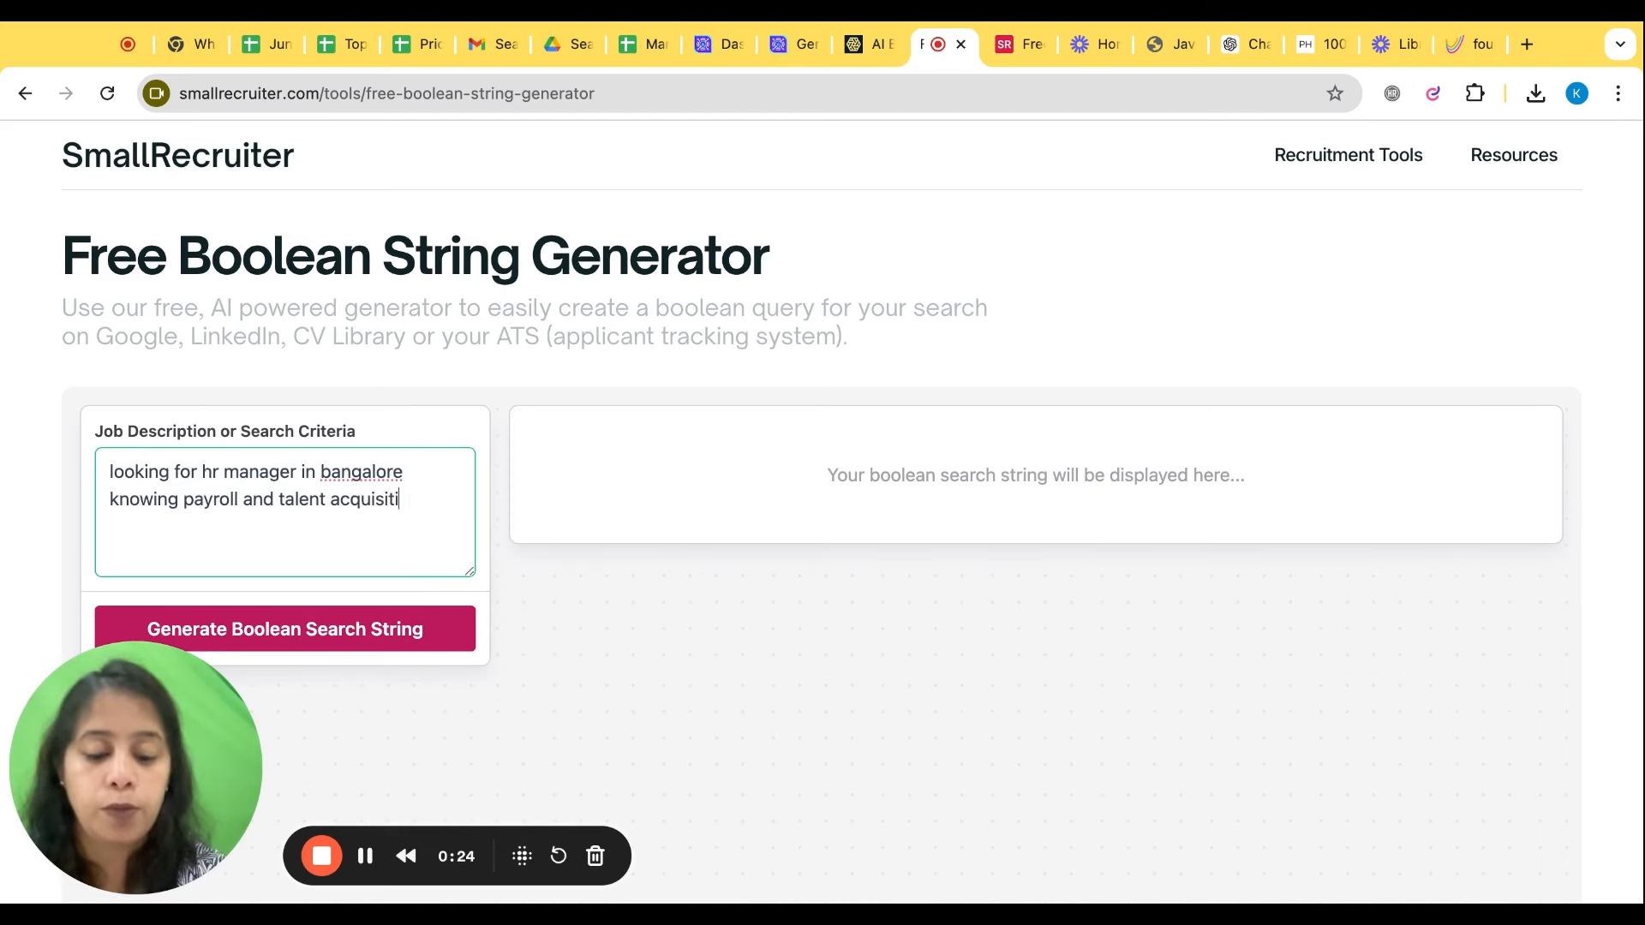
click(285, 629)
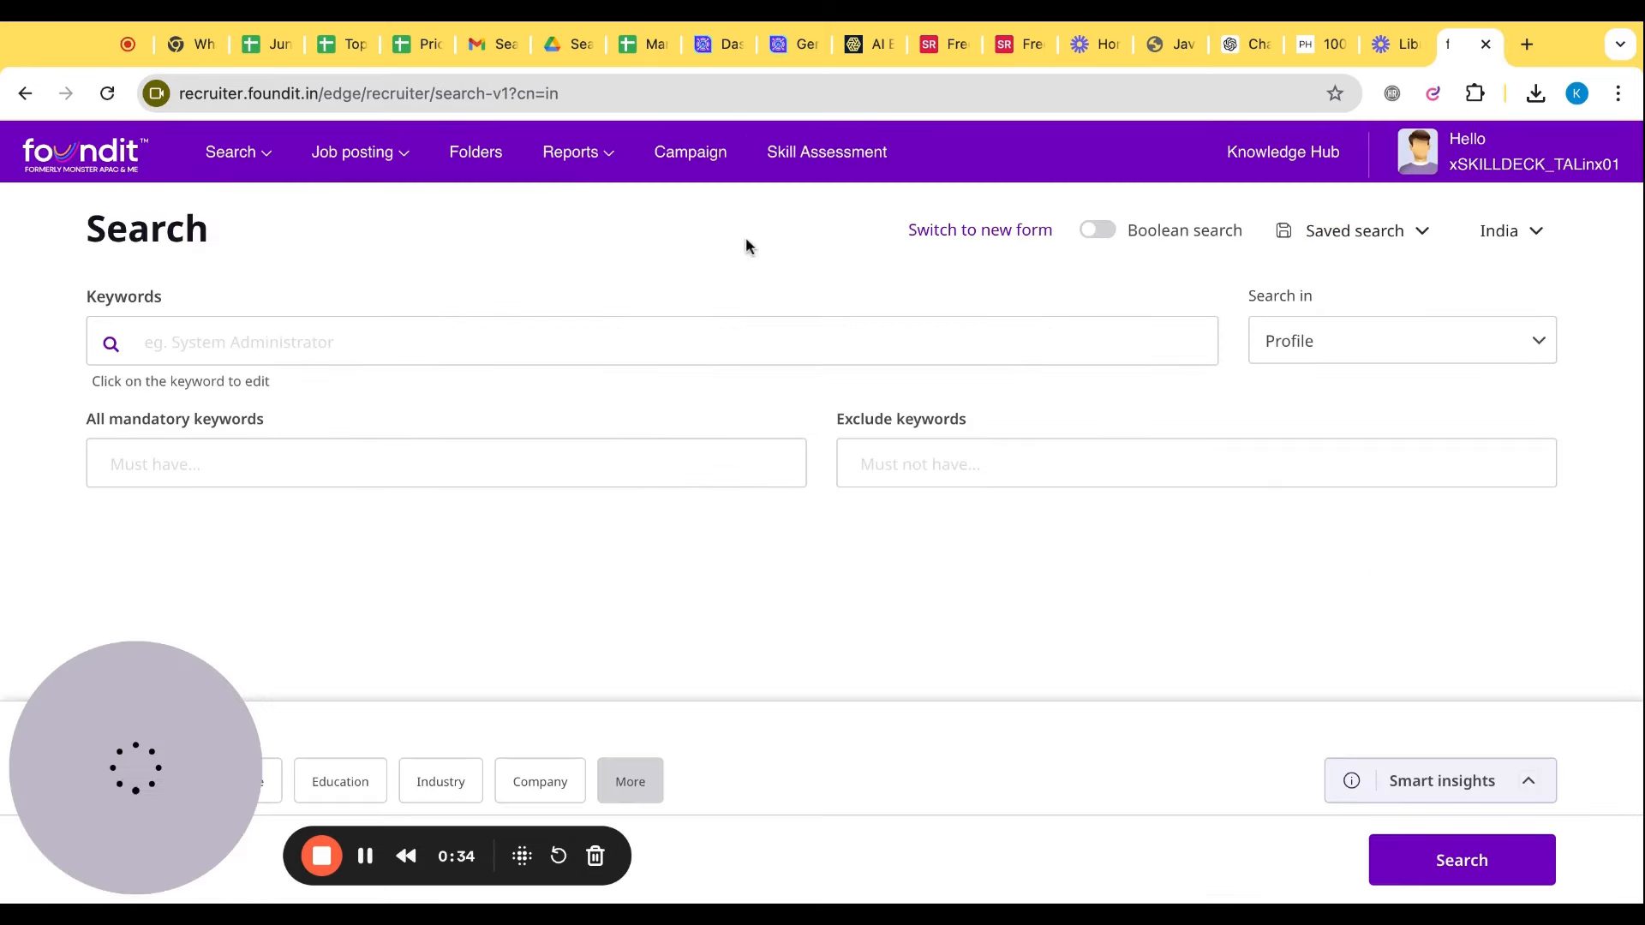
- Run a Foundit Boolean search with the generated HR manager string, returning 20000+ profiles
click(1098, 230)
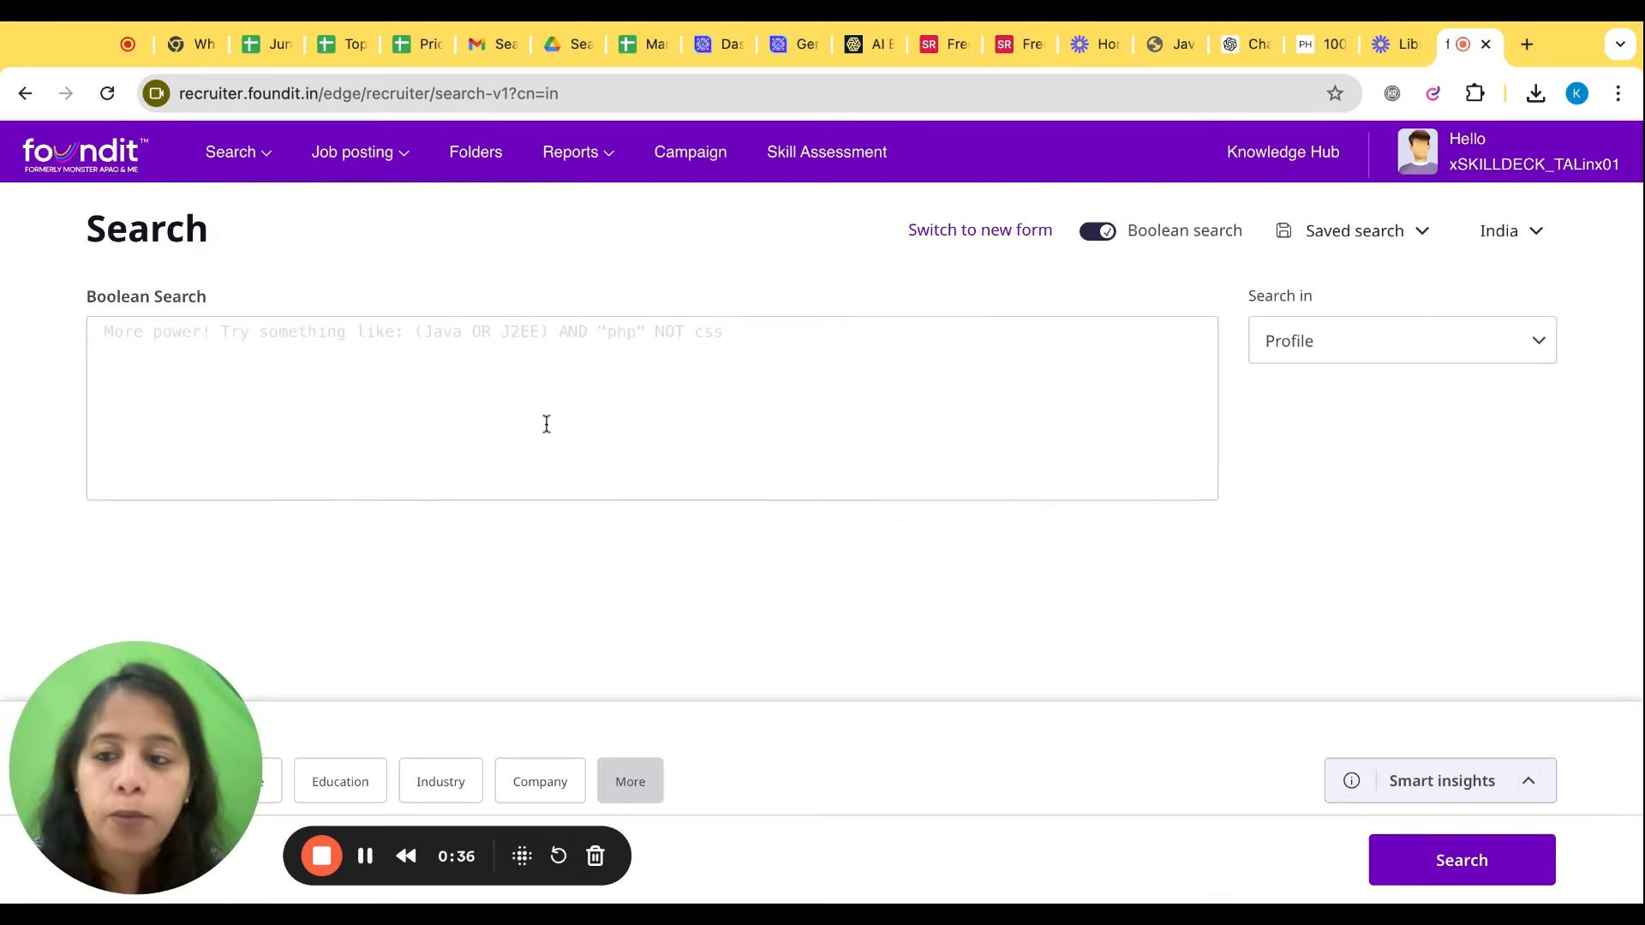
text(("HR manager" OR "Human Resources Manager") AND (payroll OR "talent acquisition") AND Bangalore)
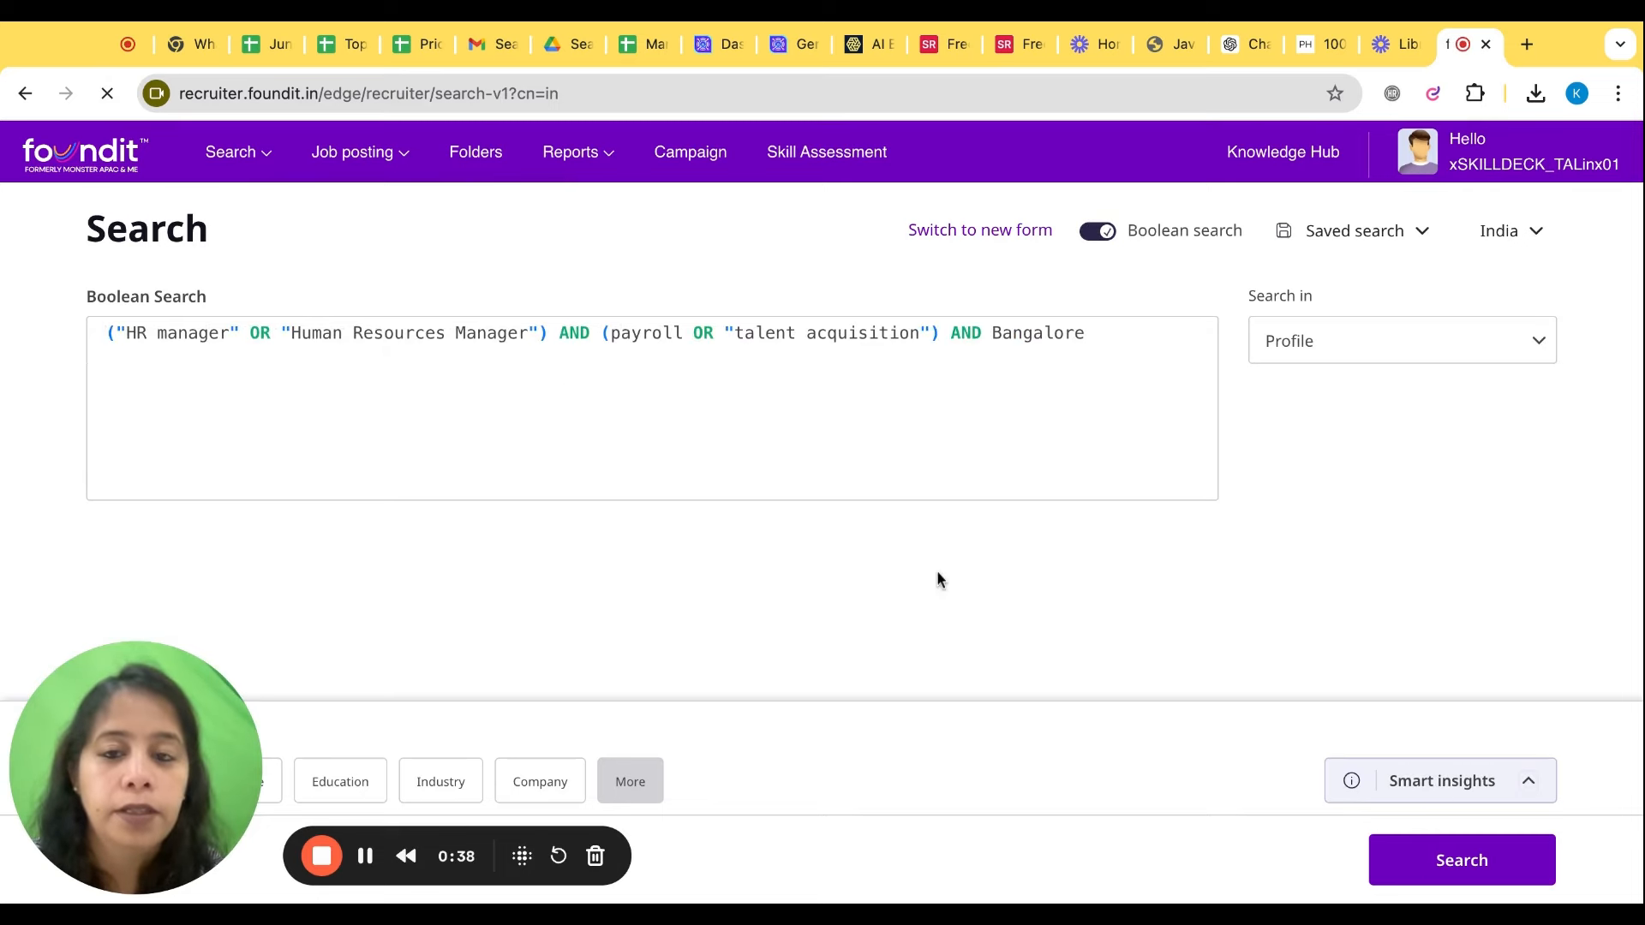
click(1462, 860)
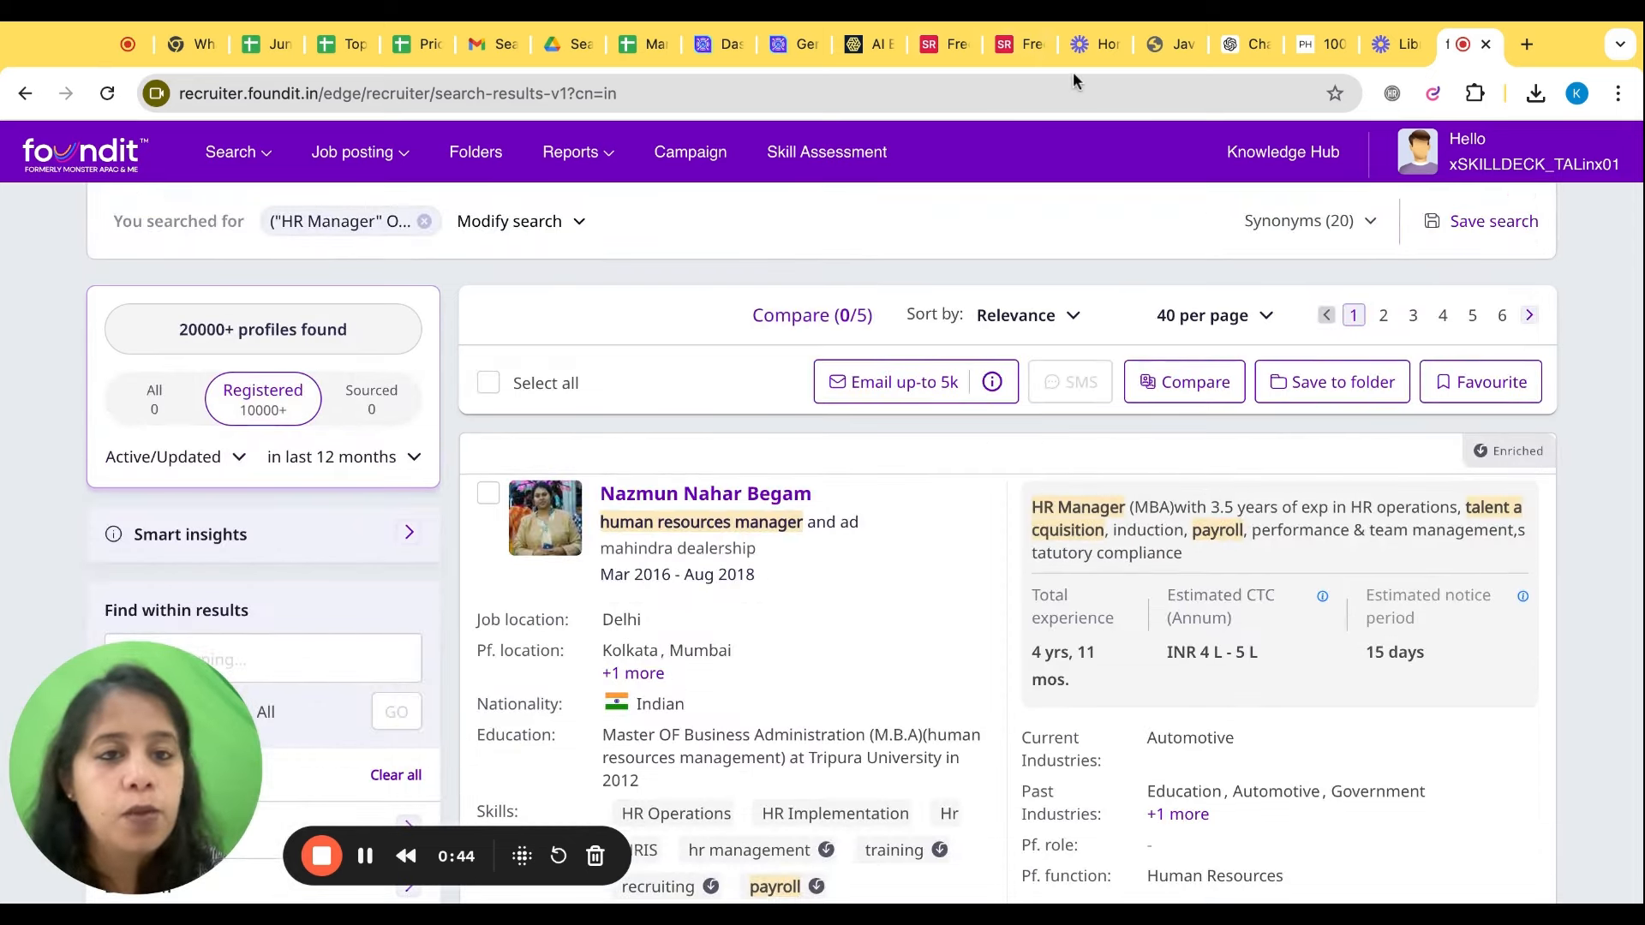
click(937, 44)
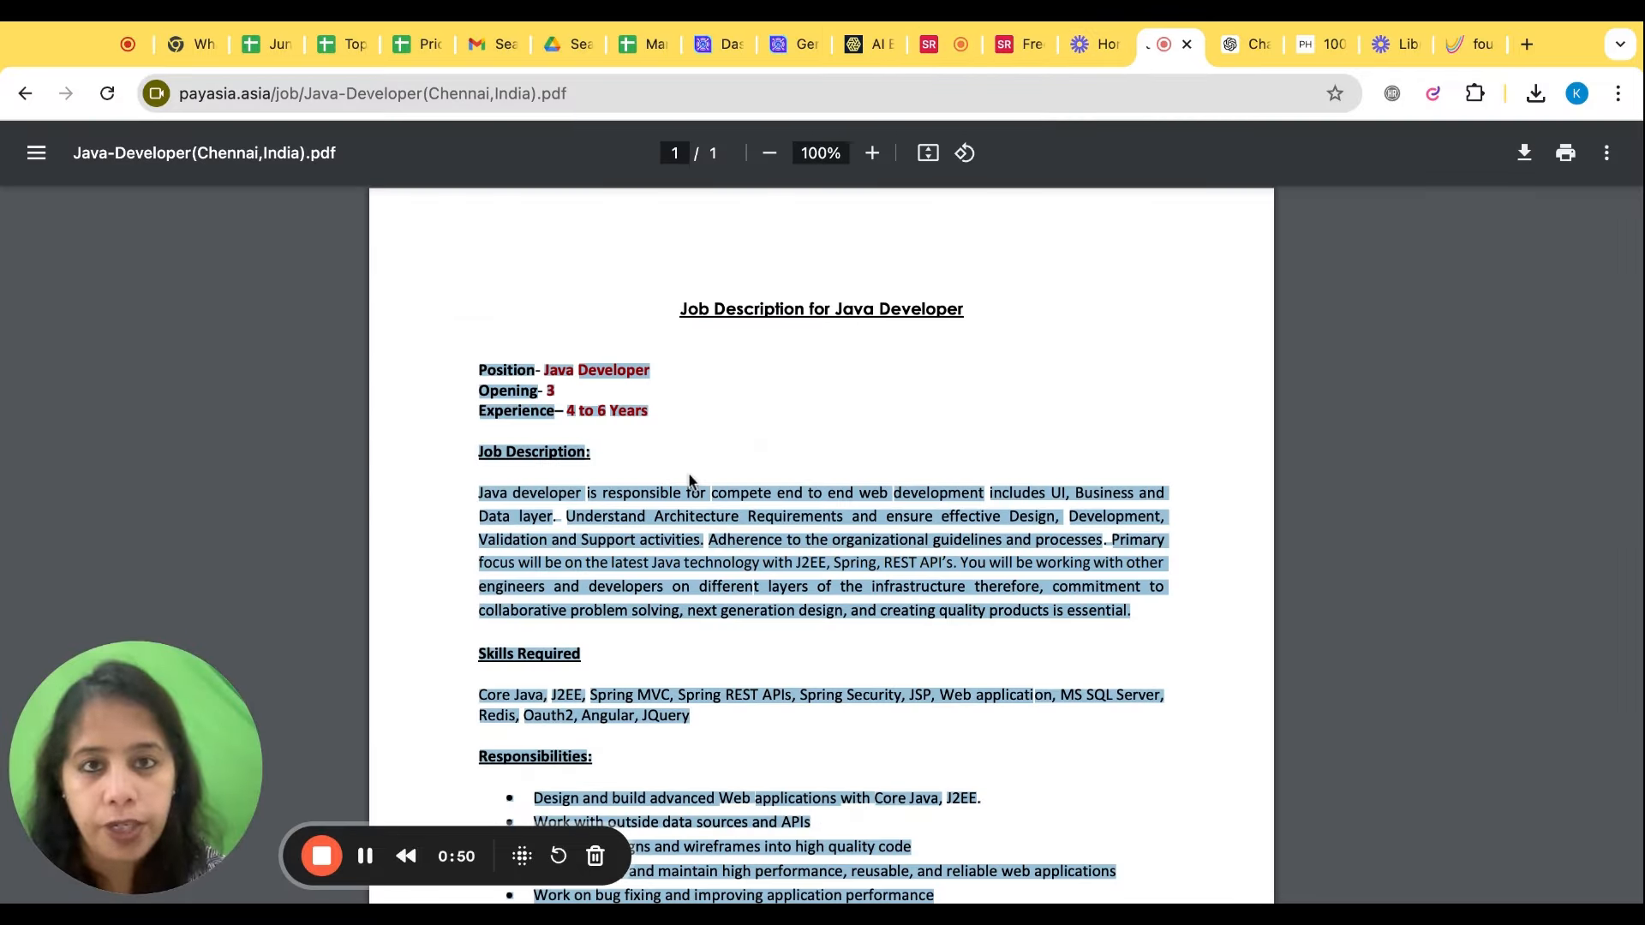
- Generate a SmallRecruiter Boolean string from the pasted Java Developer job description
click(929, 44)
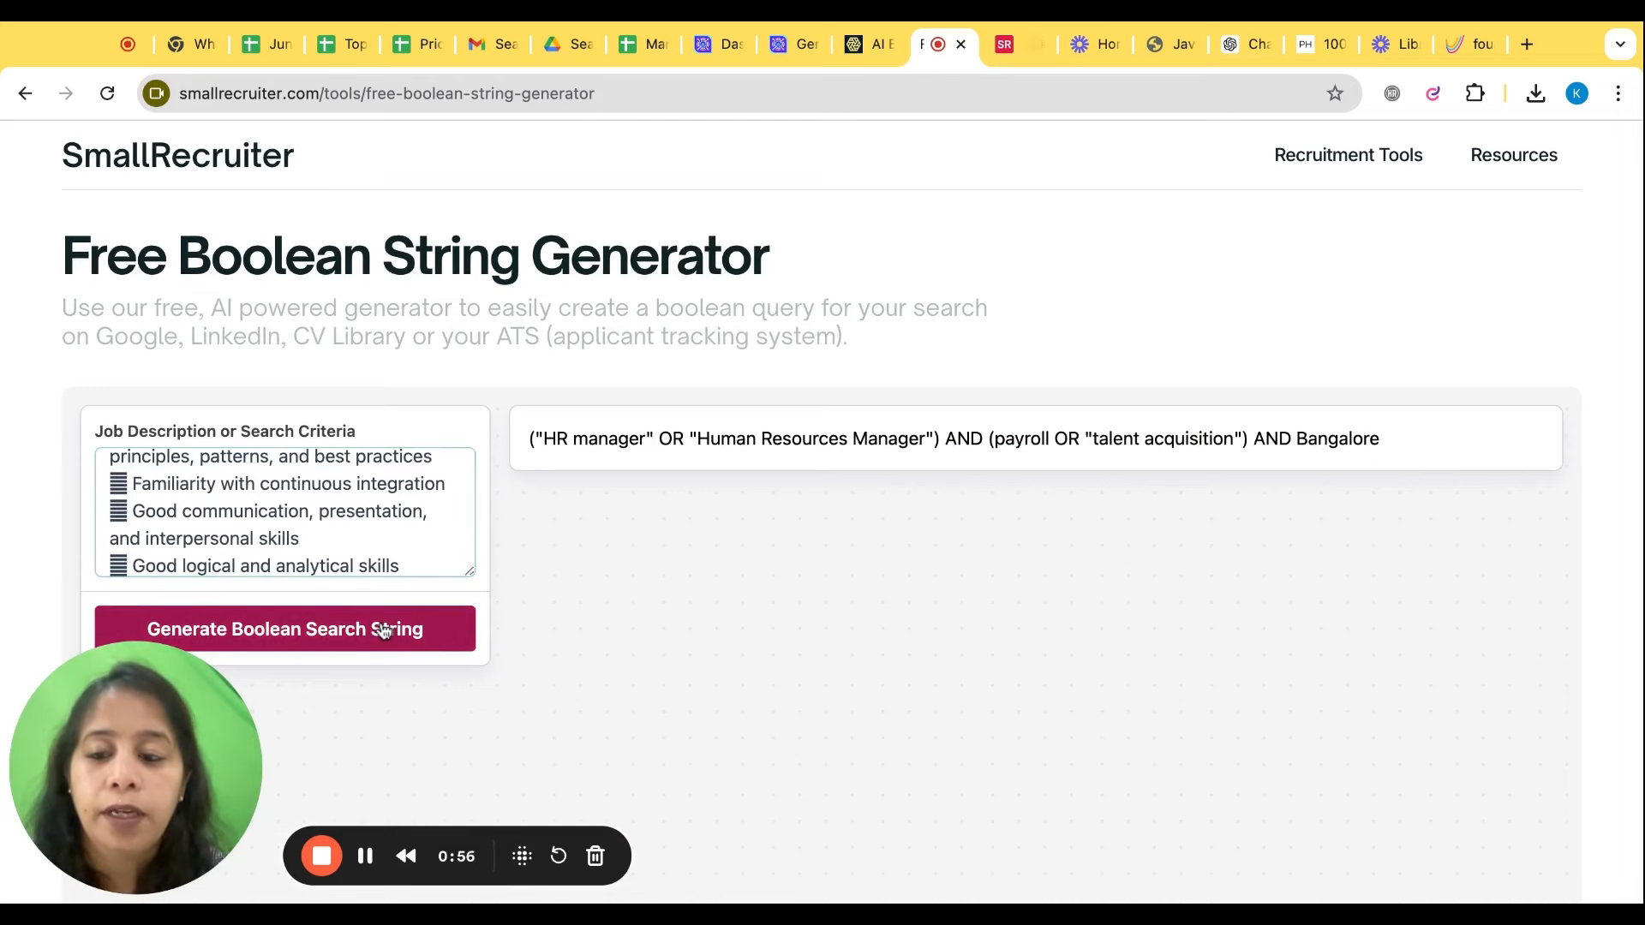
click(284, 629)
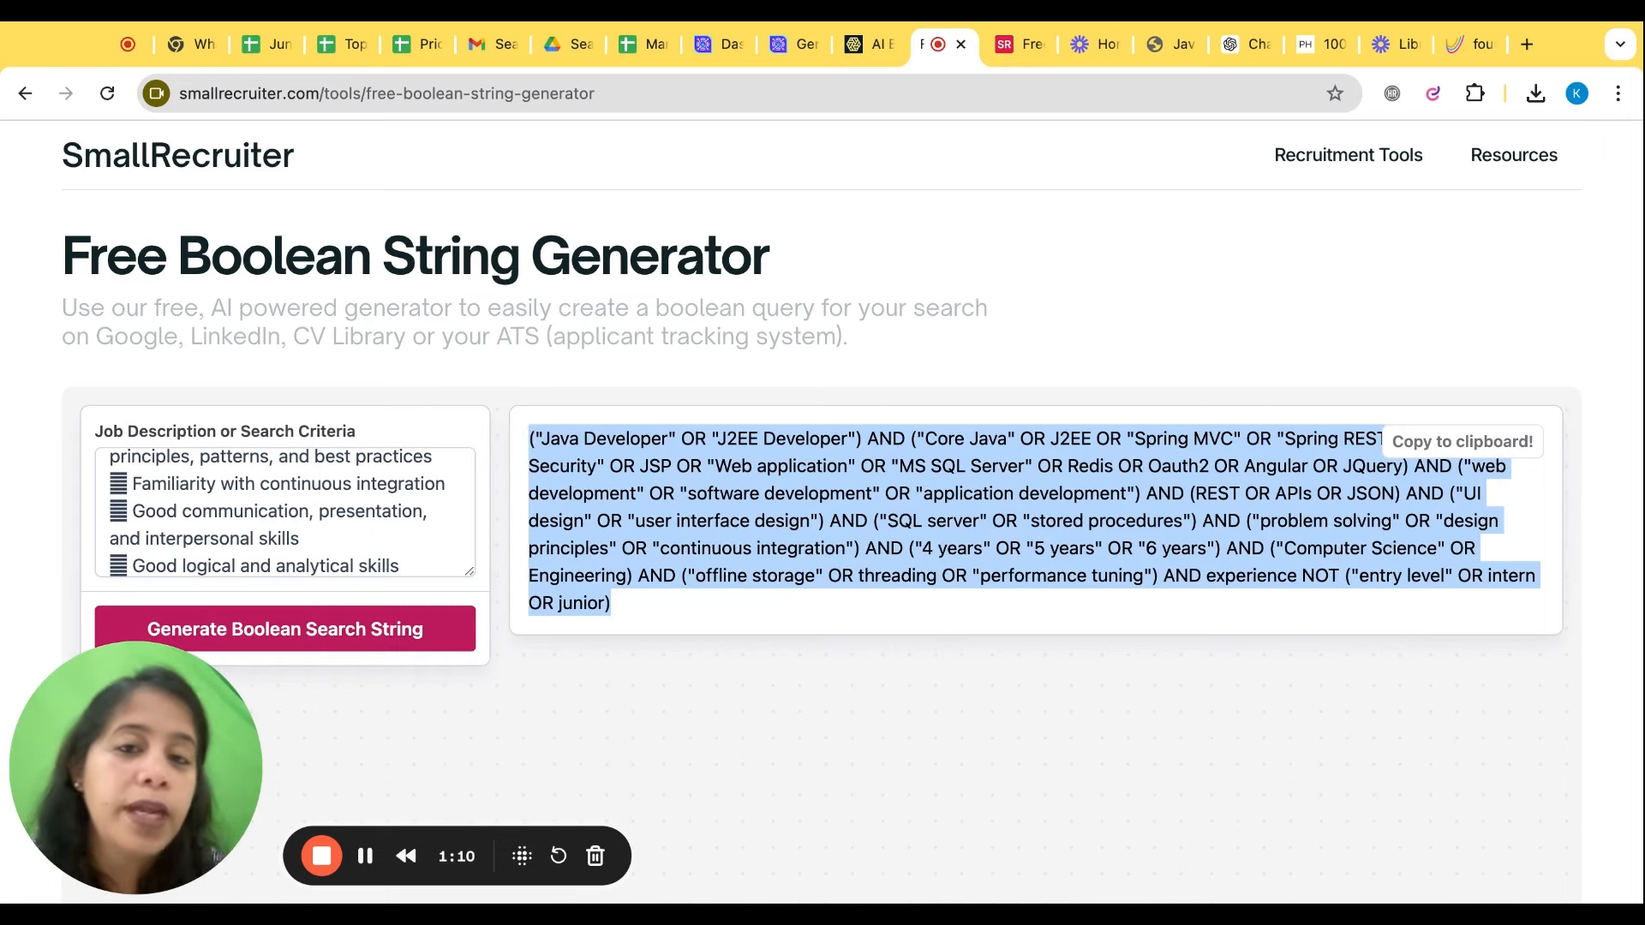
click(858, 44)
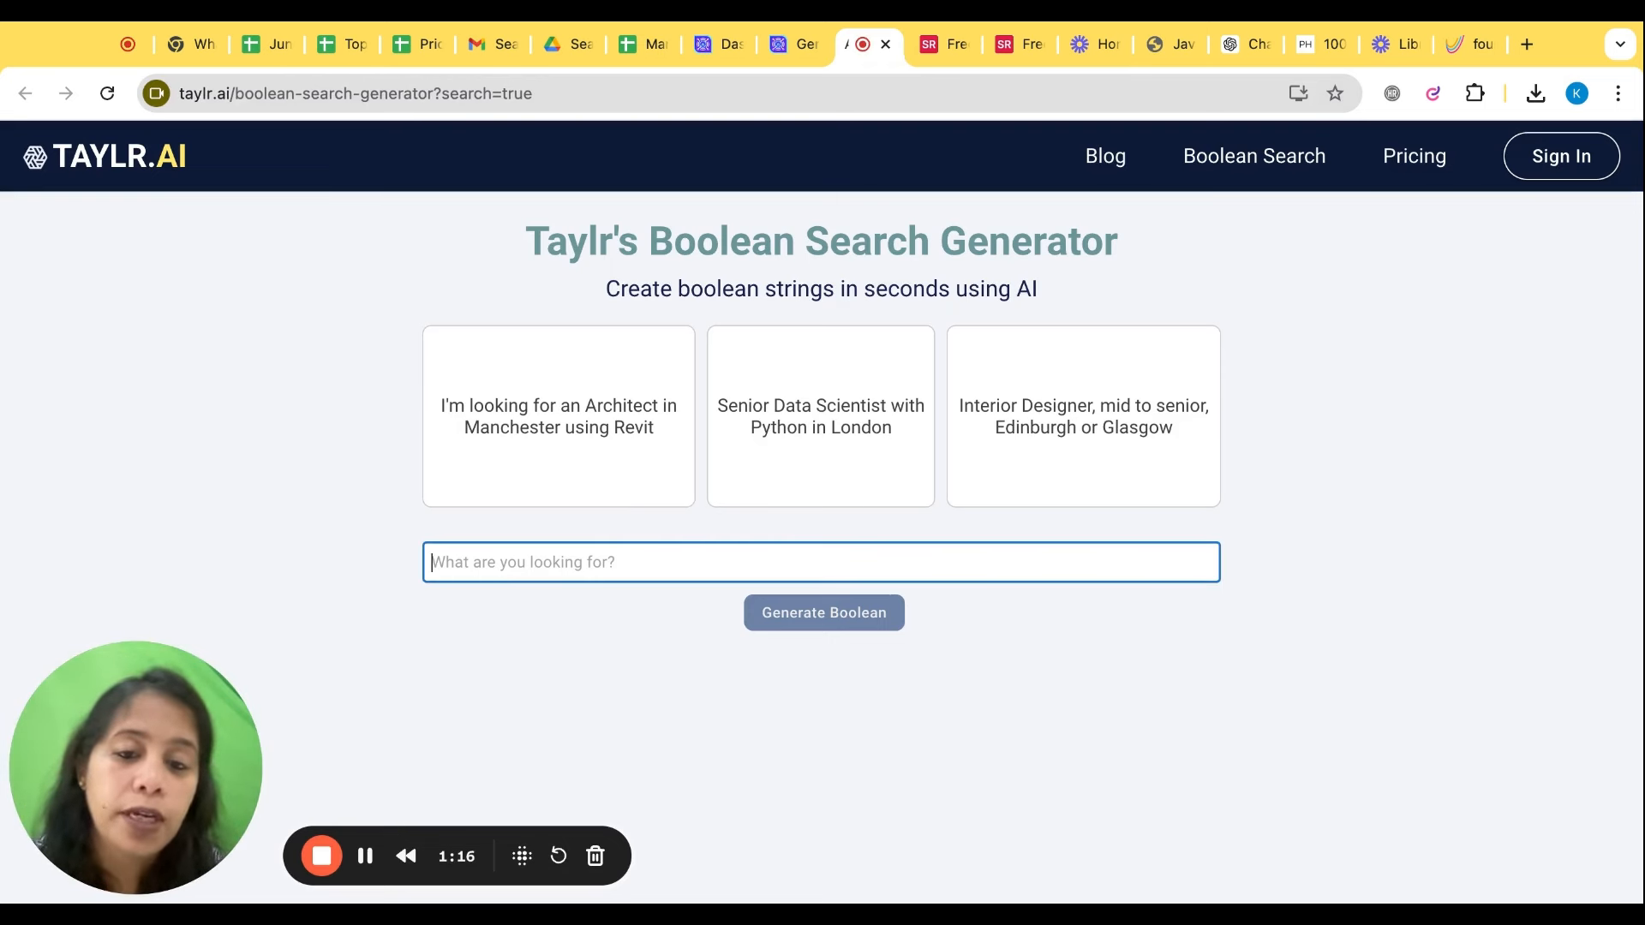
- Describe an HR manager in Bangalore with PMS, appraisals and talent acquisition knowledge, then generate the query
text(looking for hr manager)
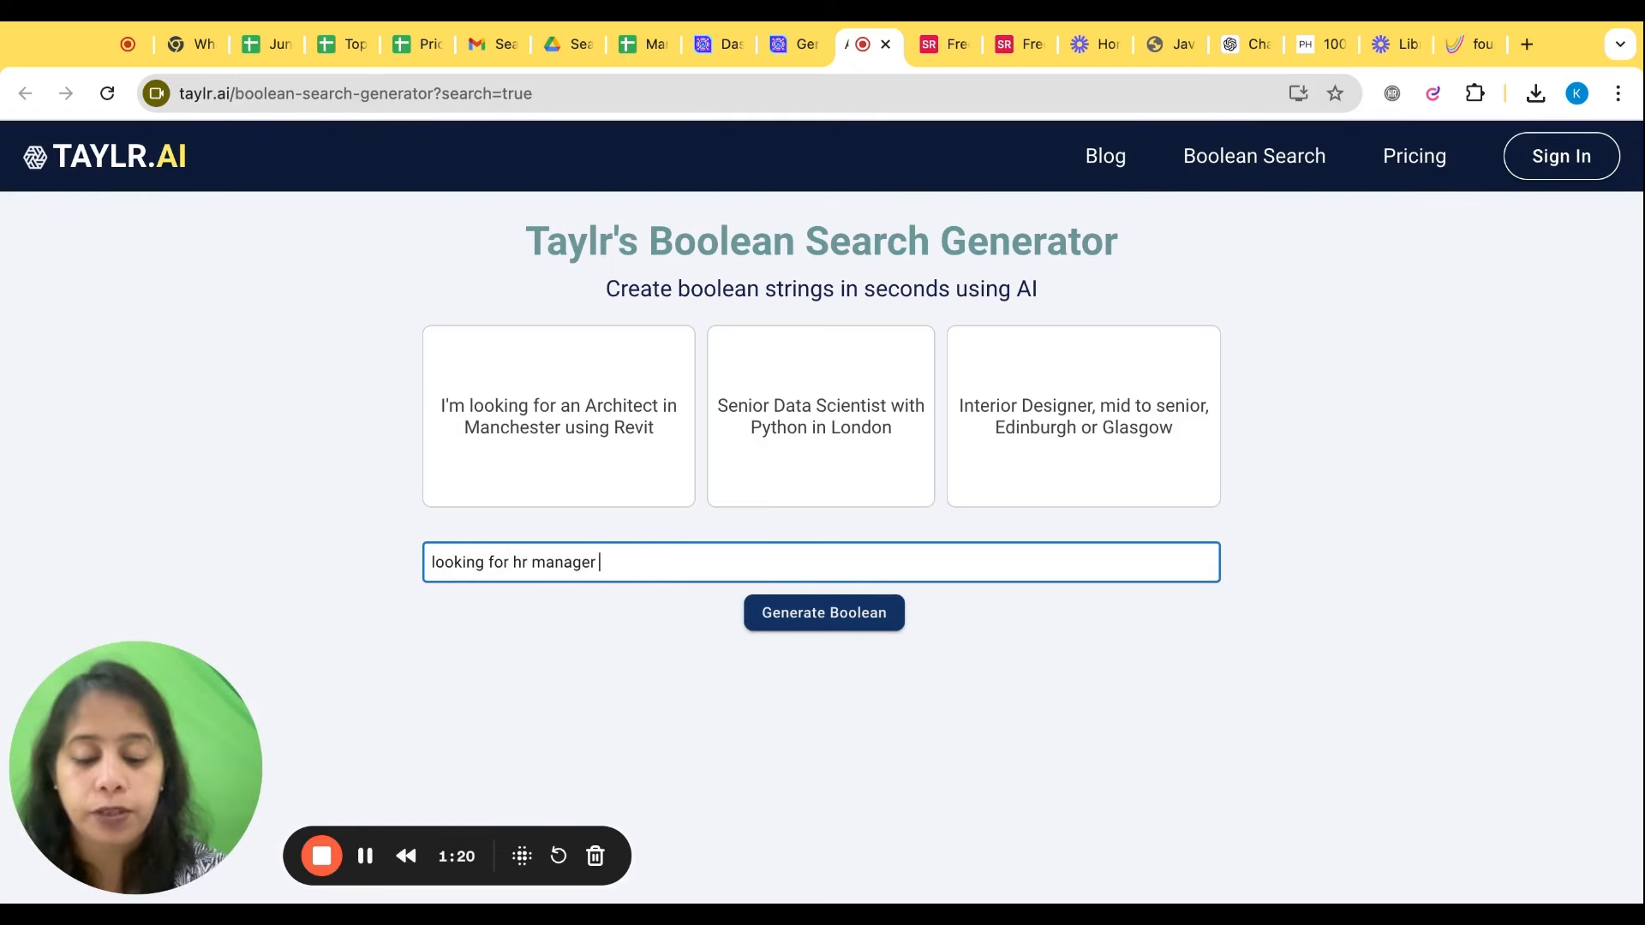
text(in bangalore wi)
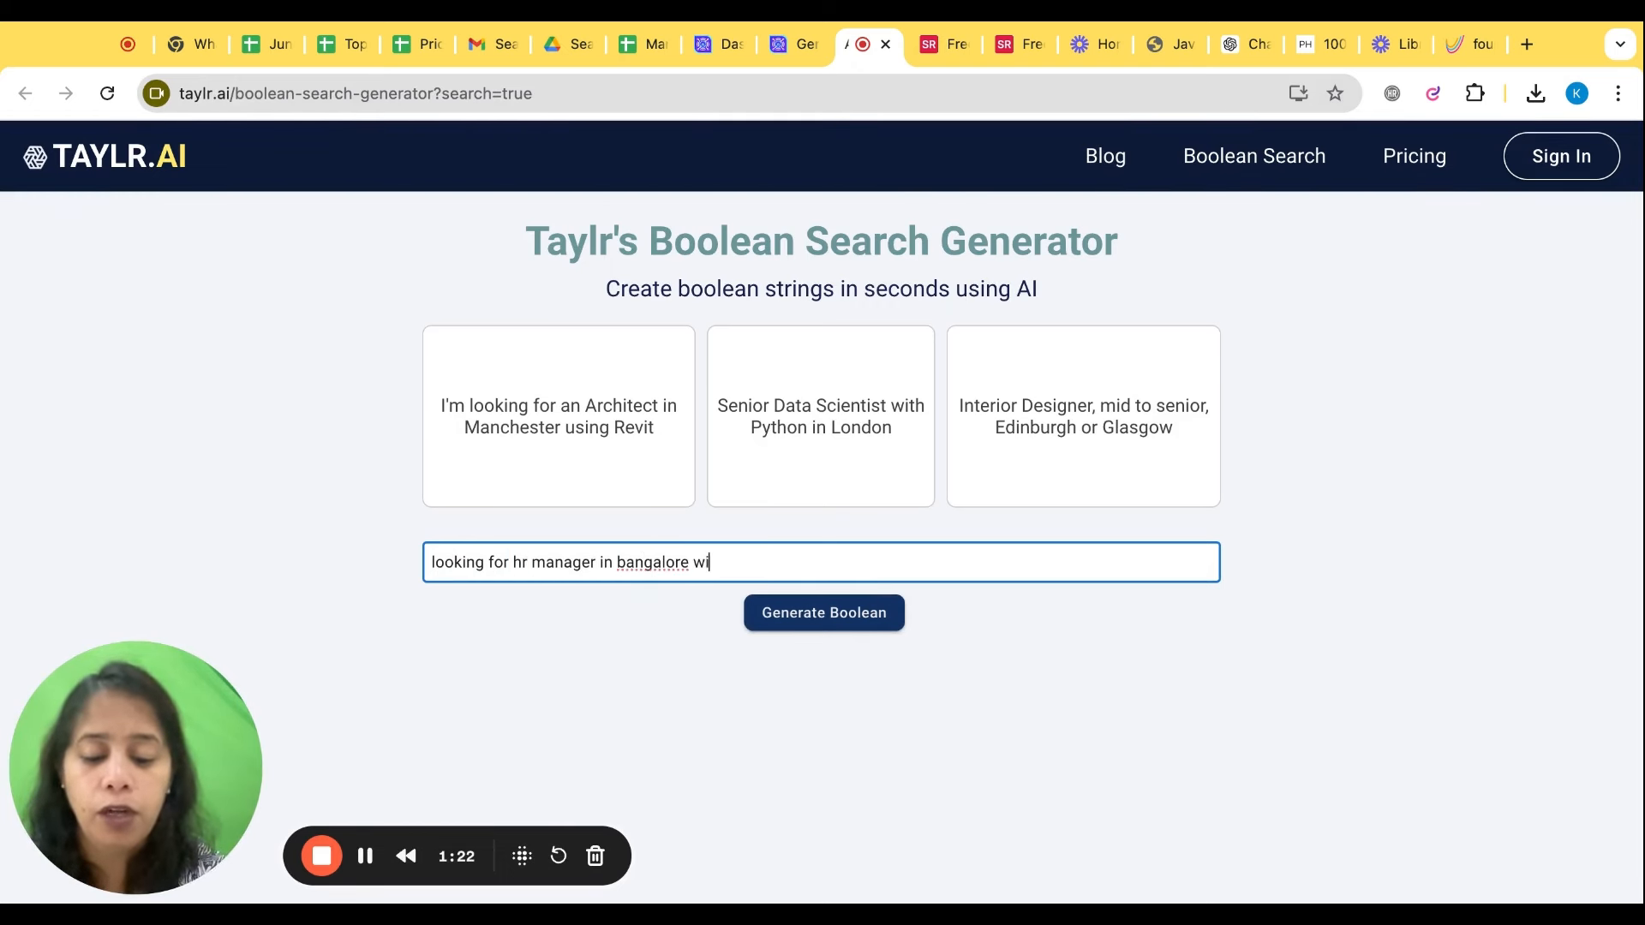
text(th know)
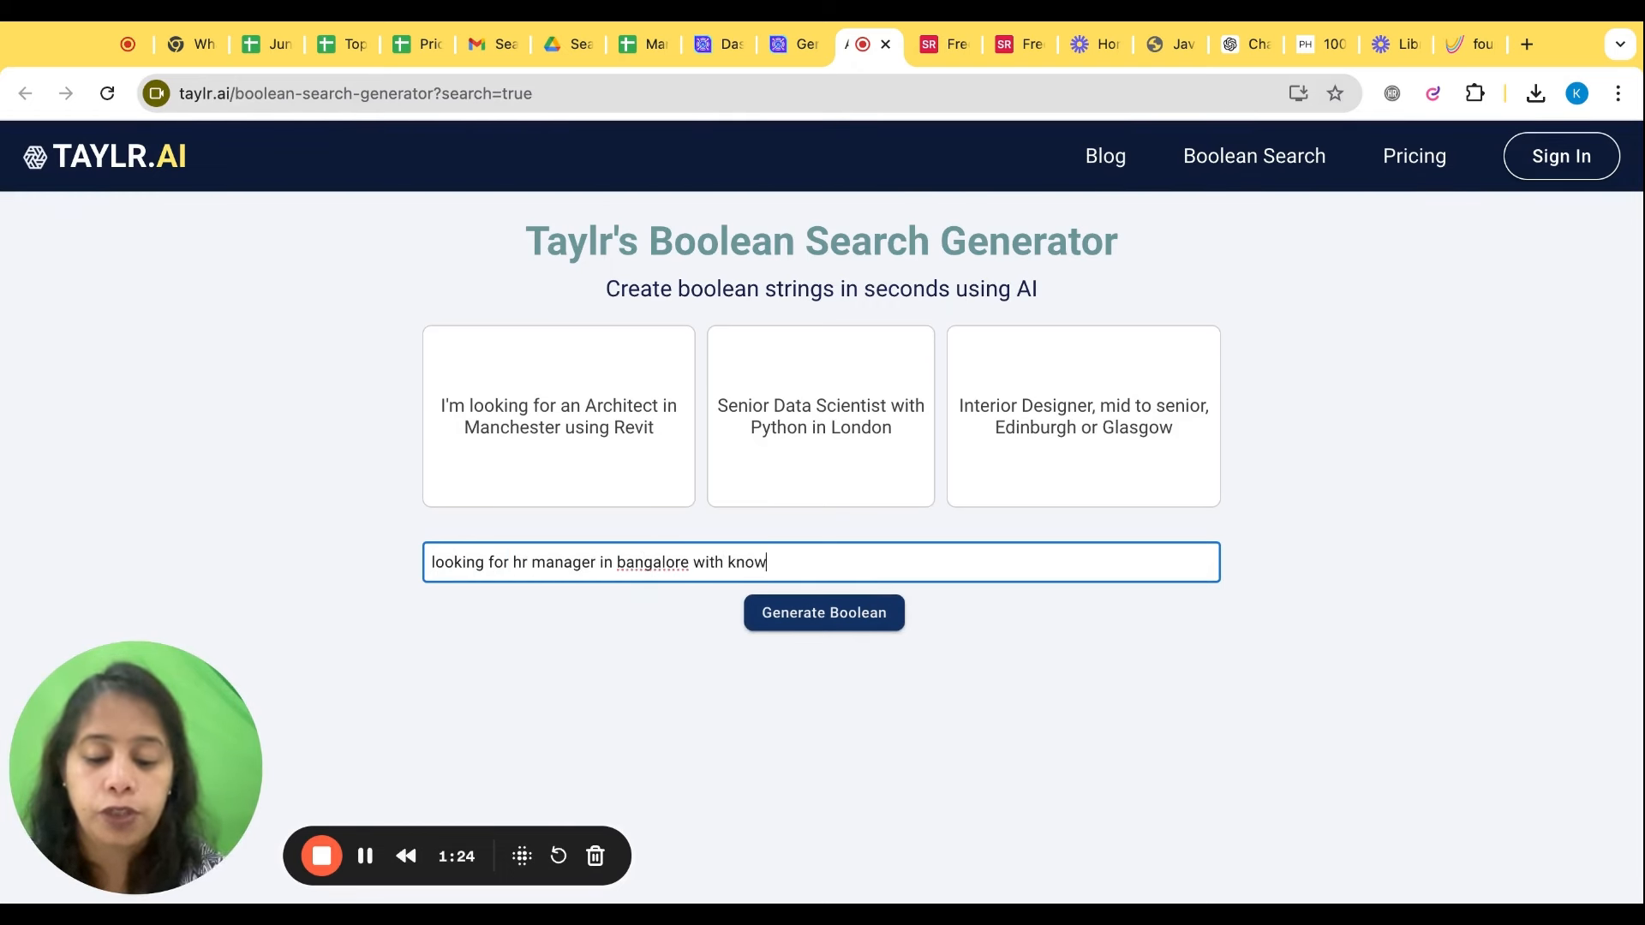
text(ledge o)
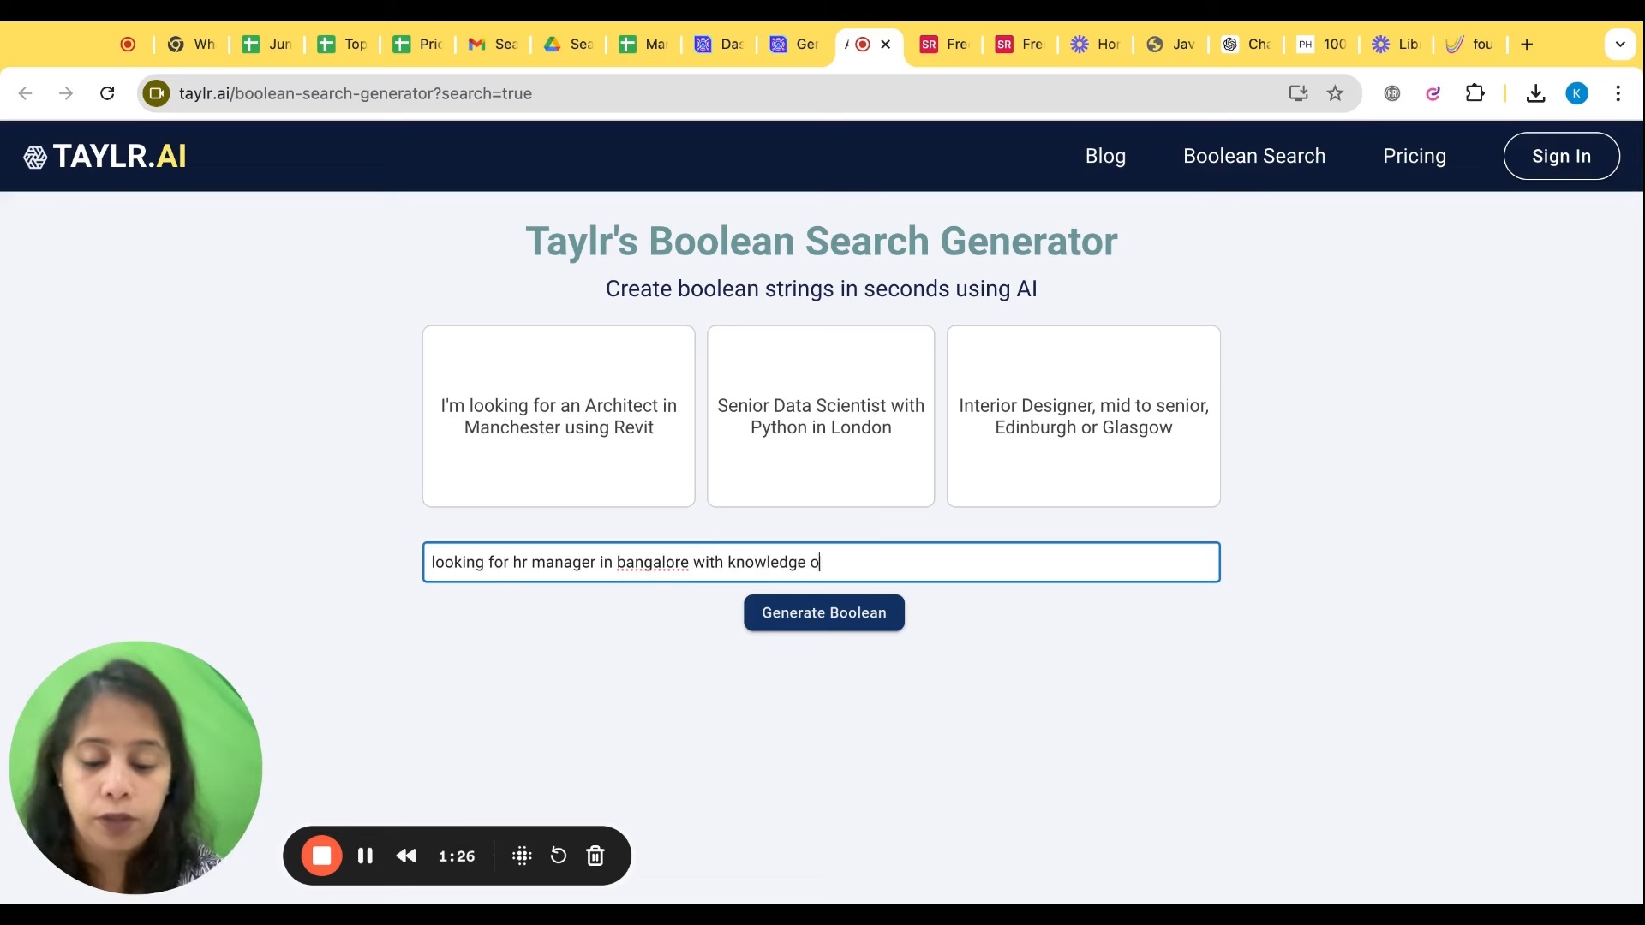
text(f pms appraisals talenta)
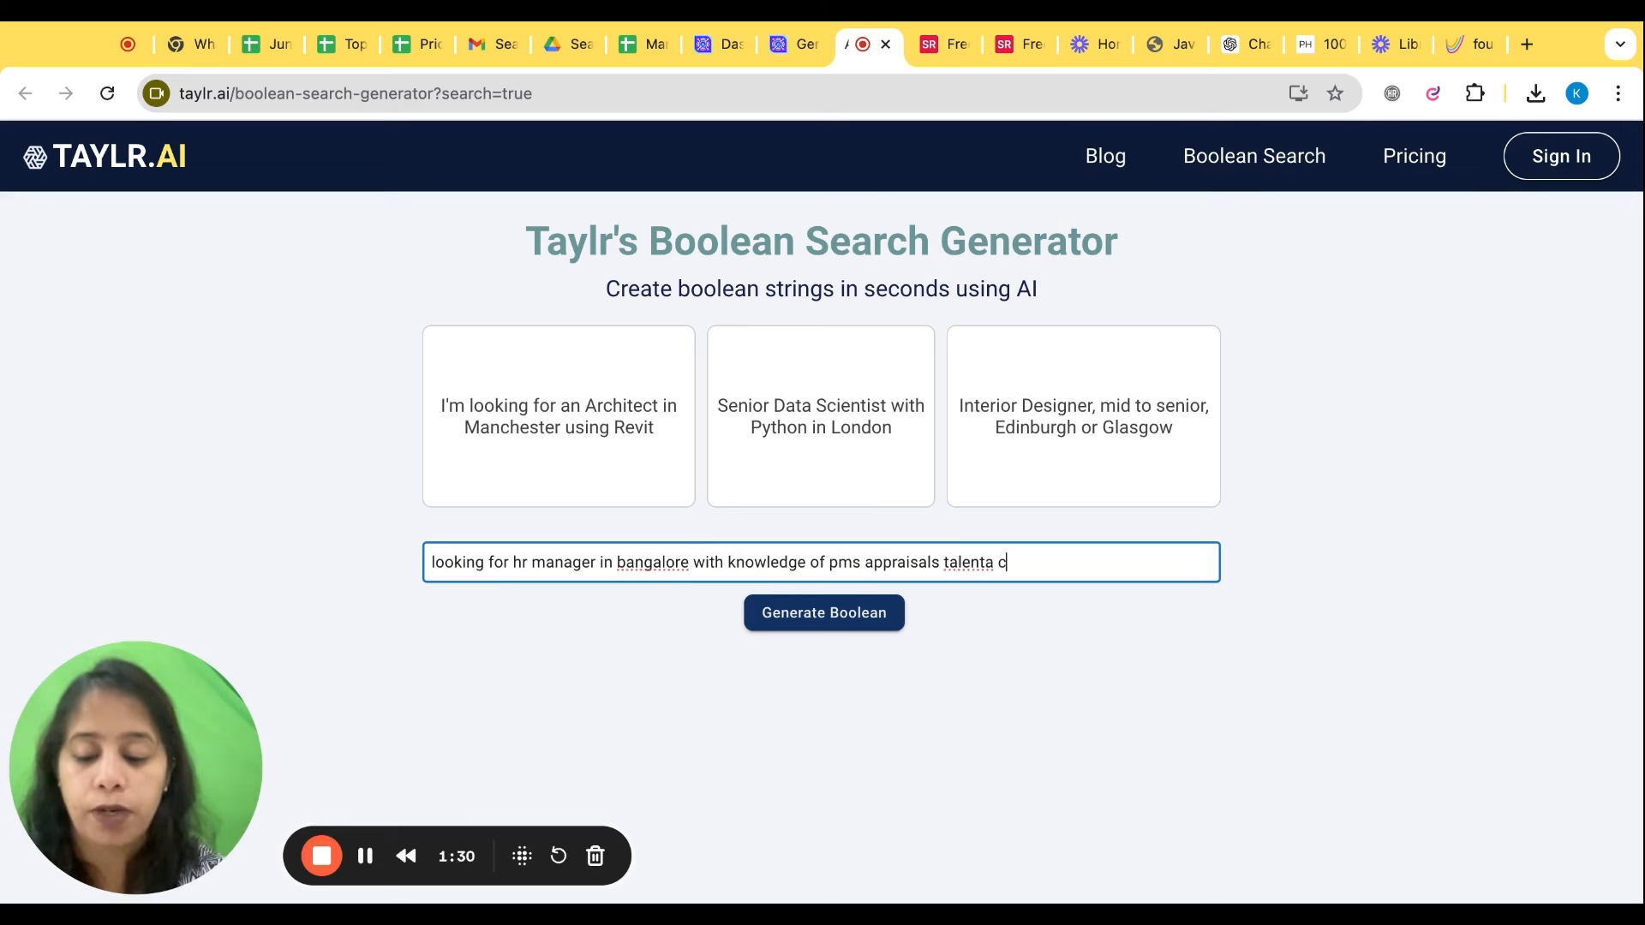
text(cquisition)
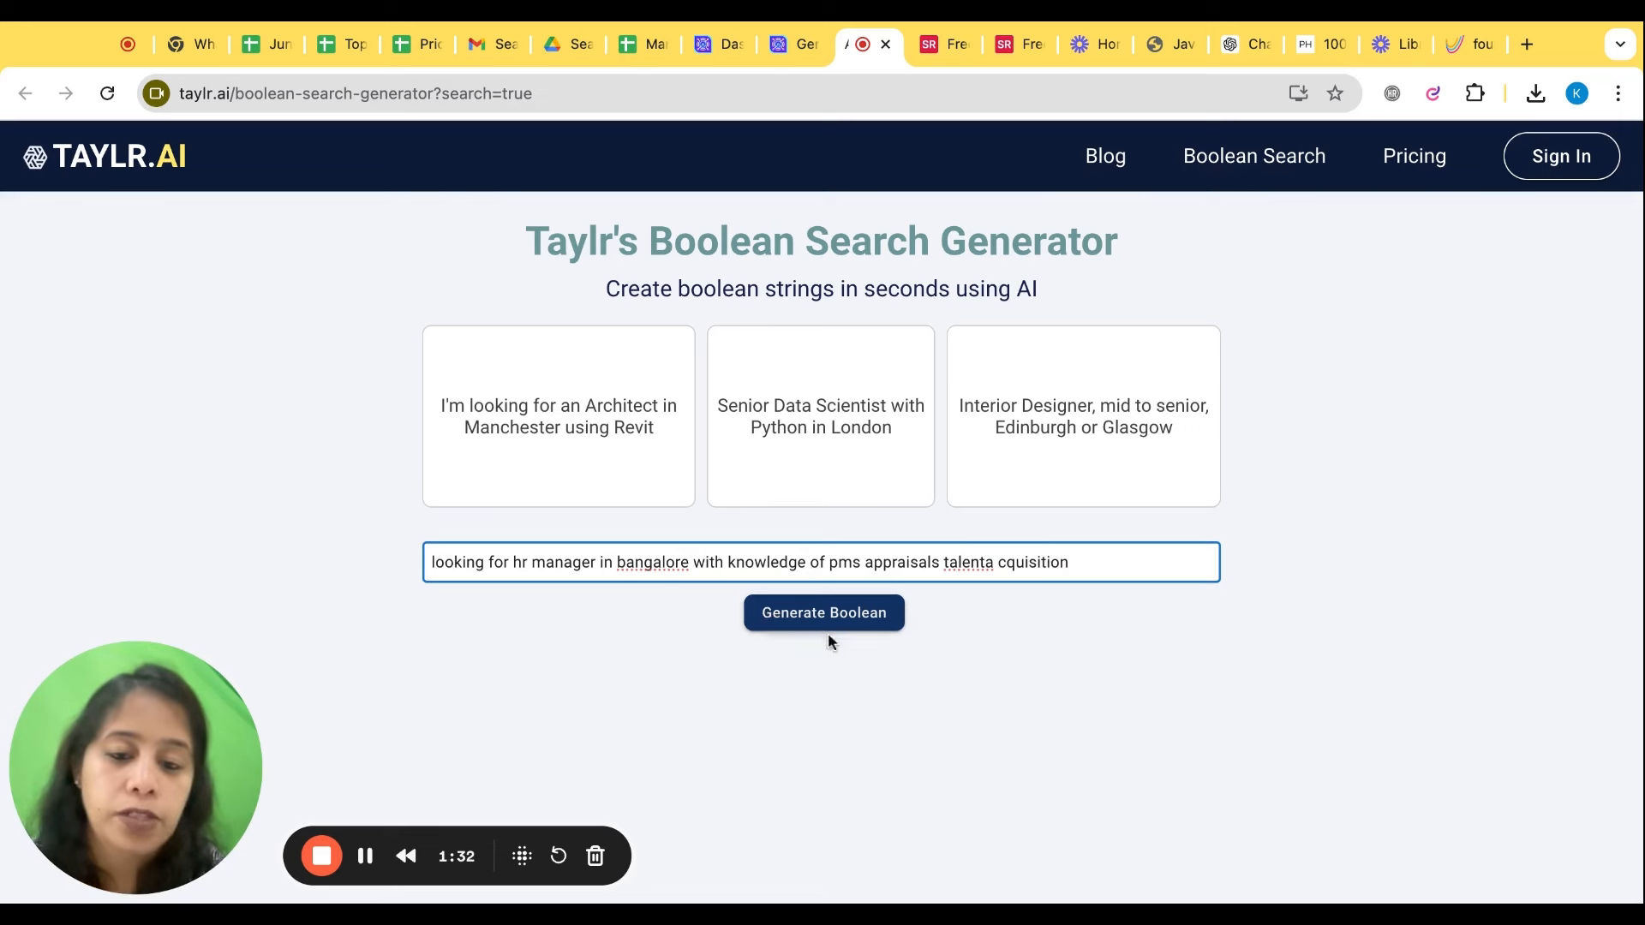
click(823, 613)
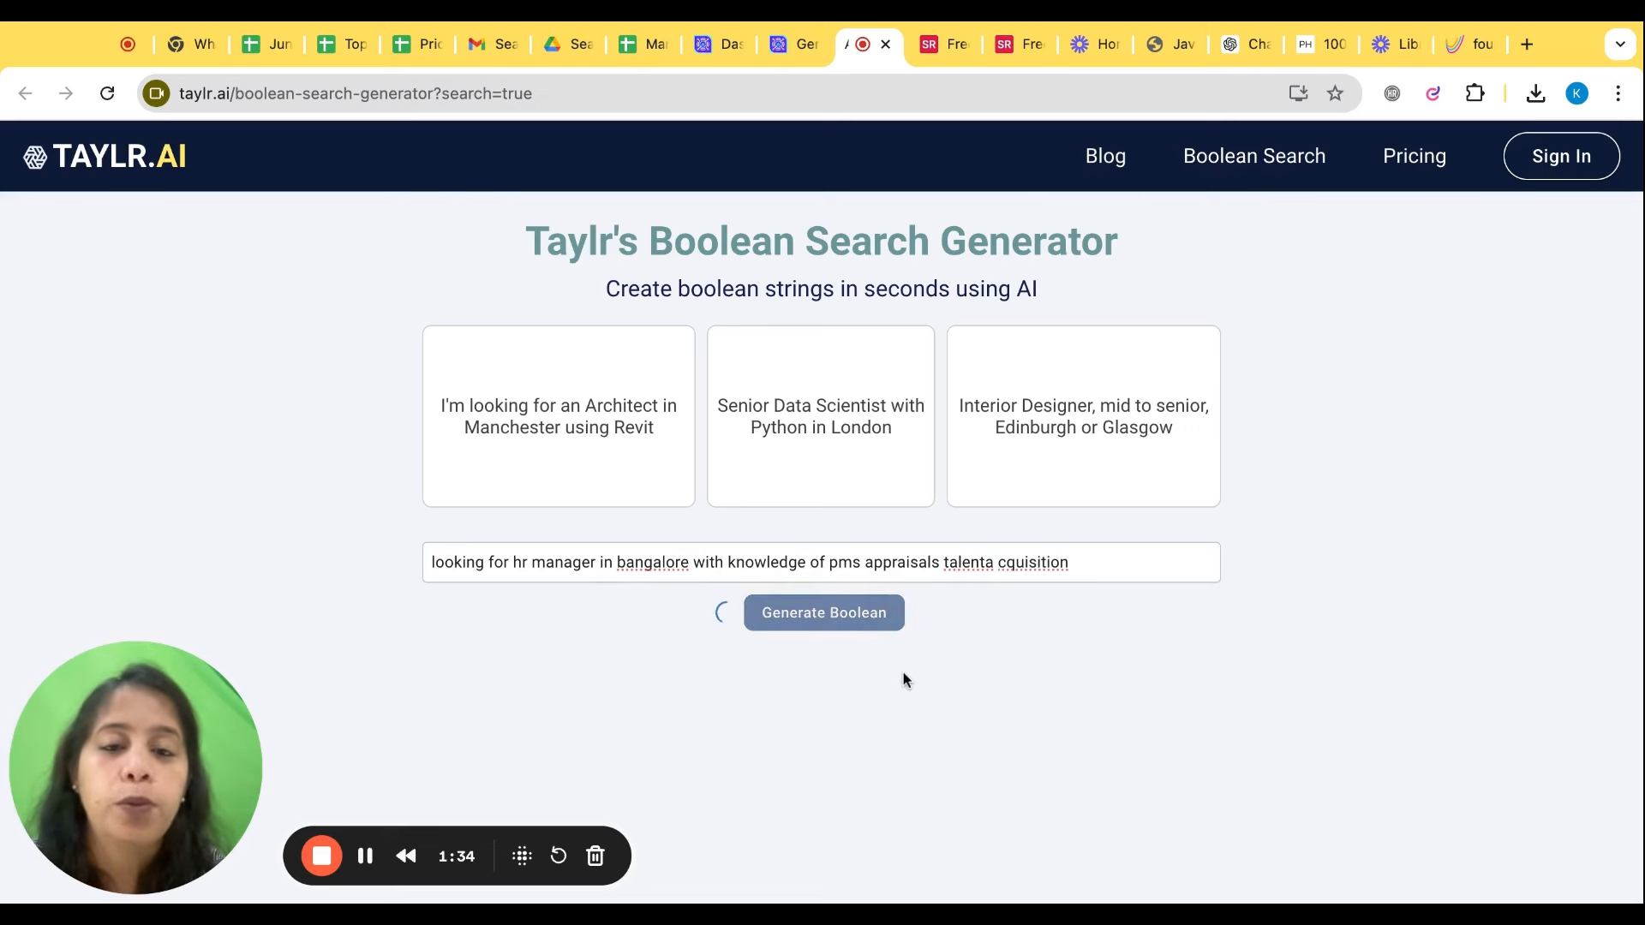
click(824, 612)
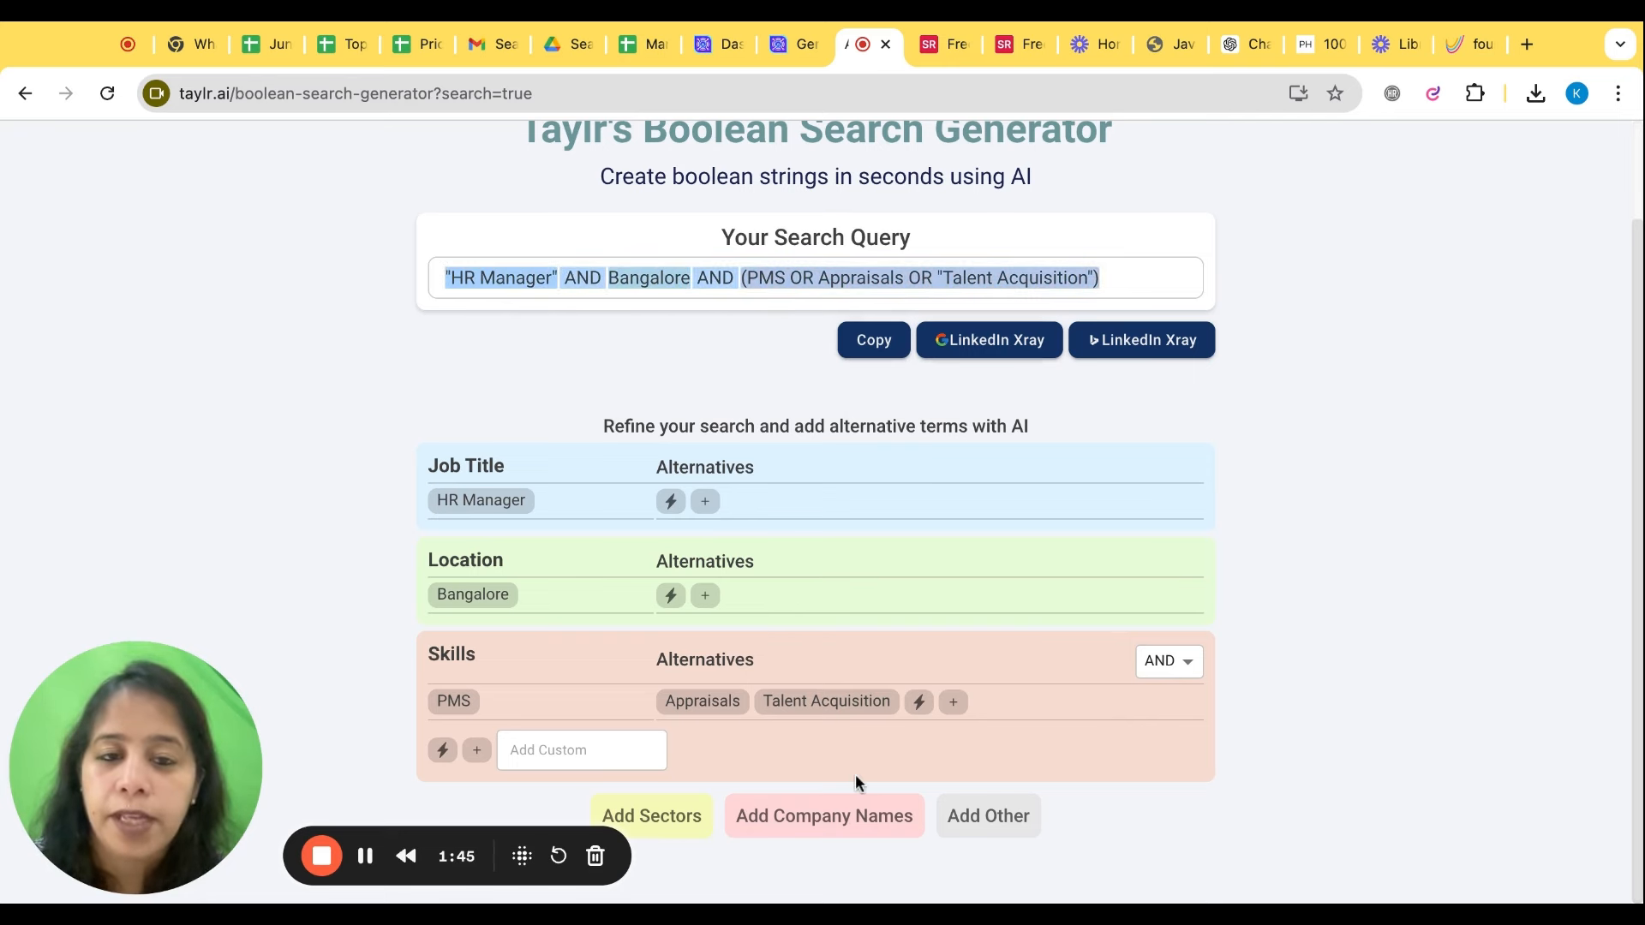
mouse_move(1010, 340)
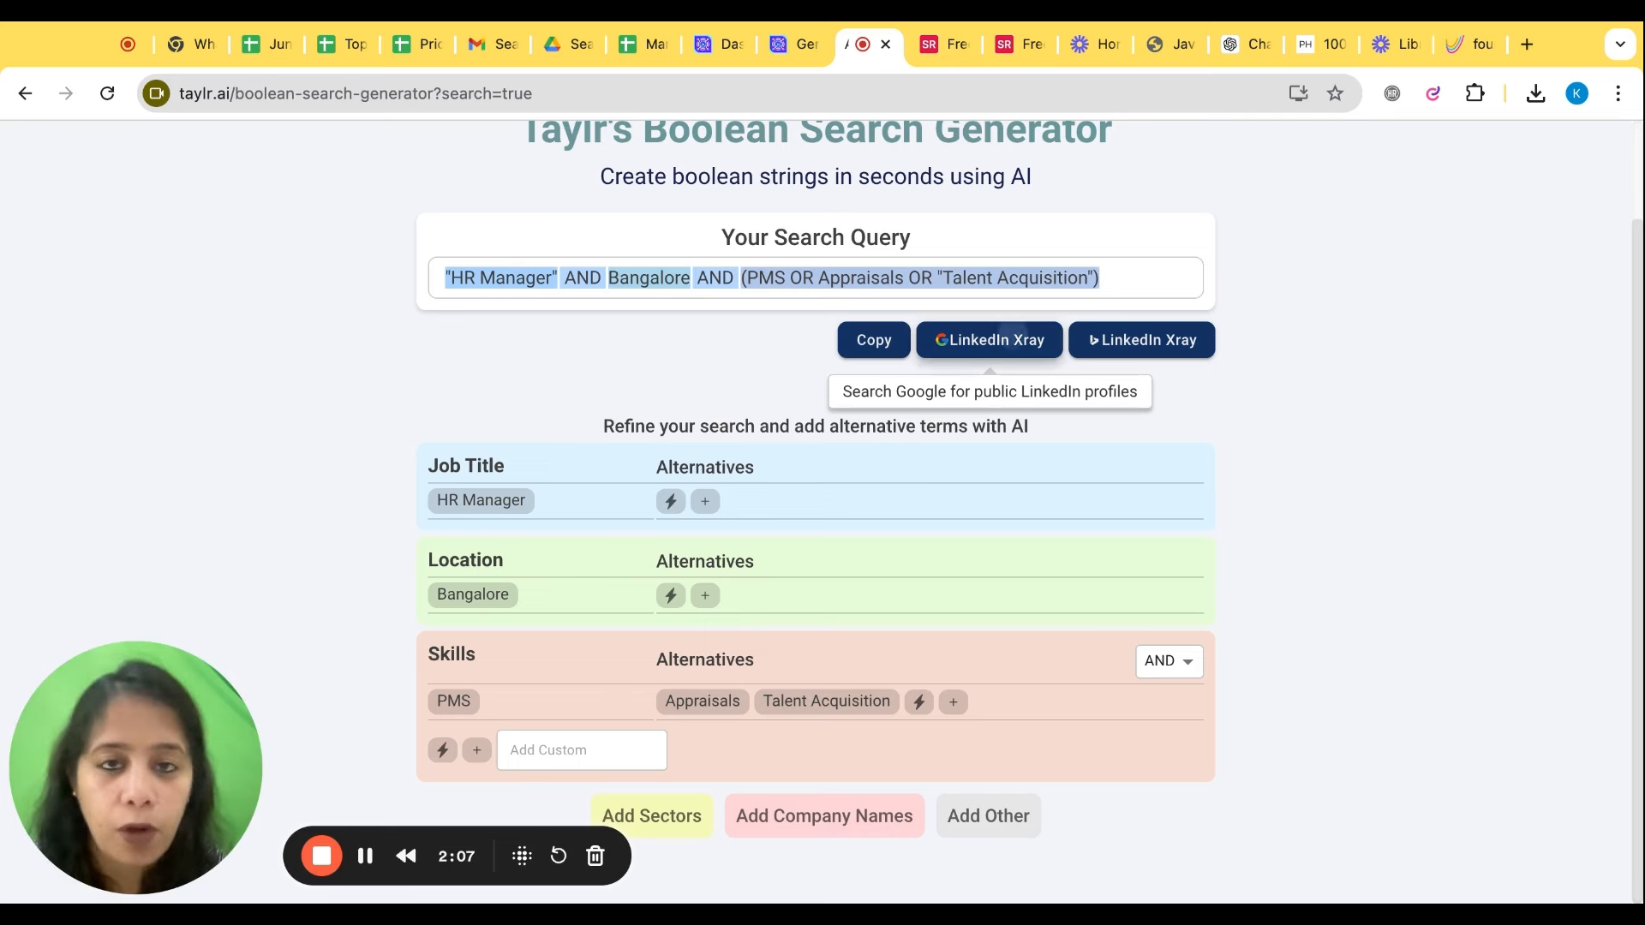
- Add (+91 | "call me" | "phone number") to the LinkedIn HR manager X-ray search and browse results
click(989, 339)
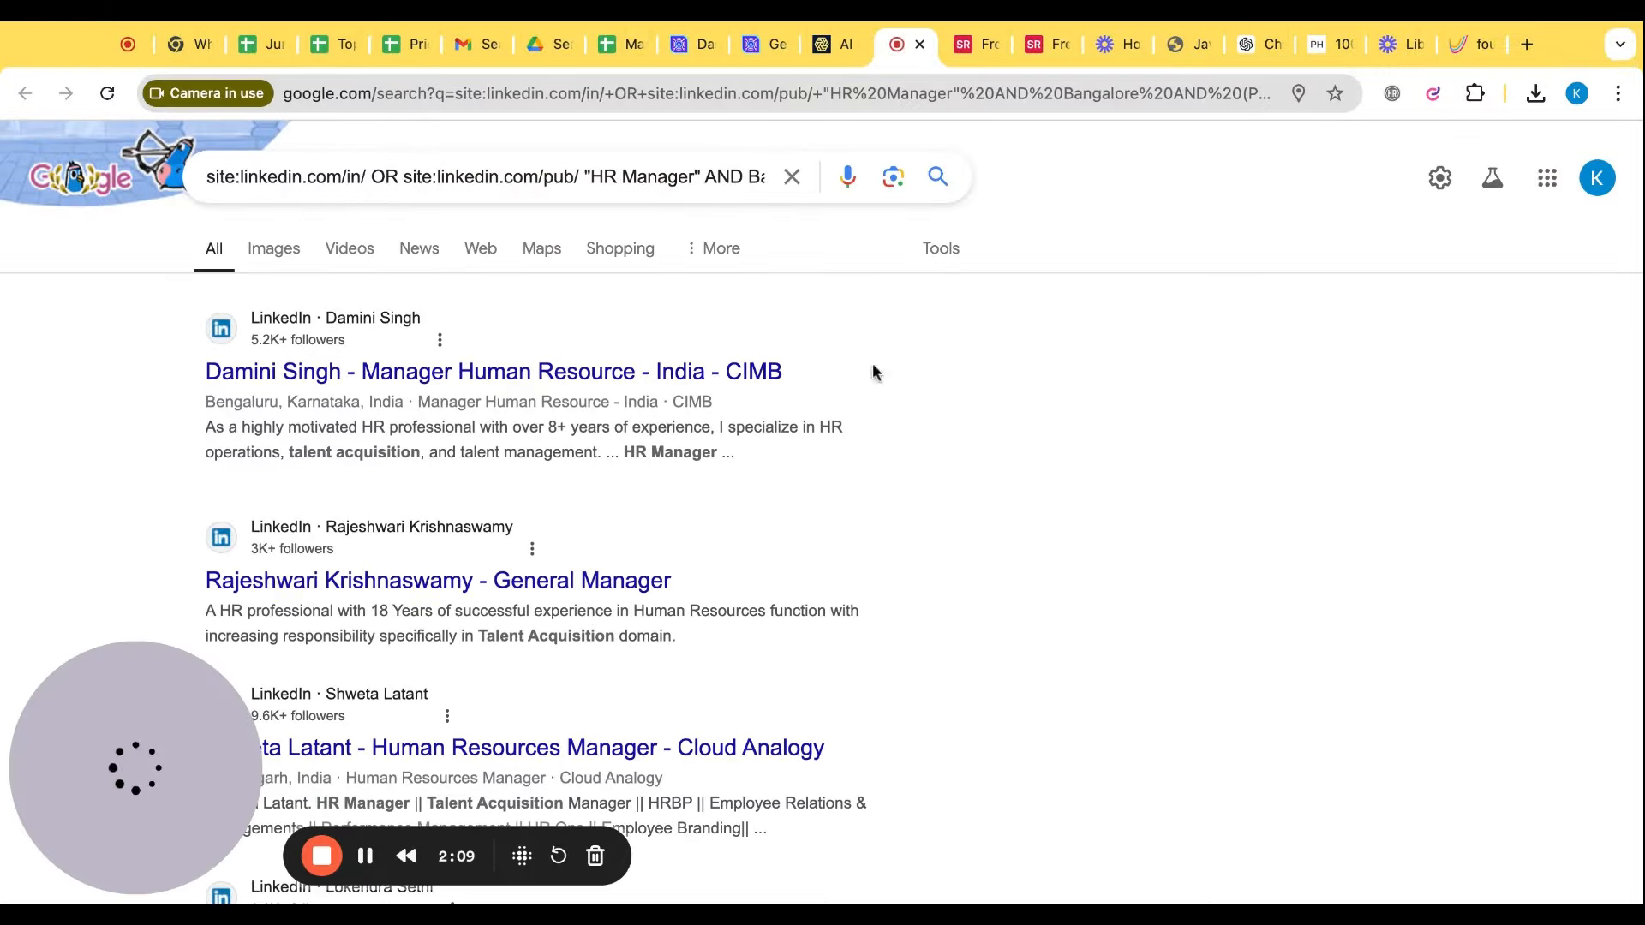
scroll(down, 3)
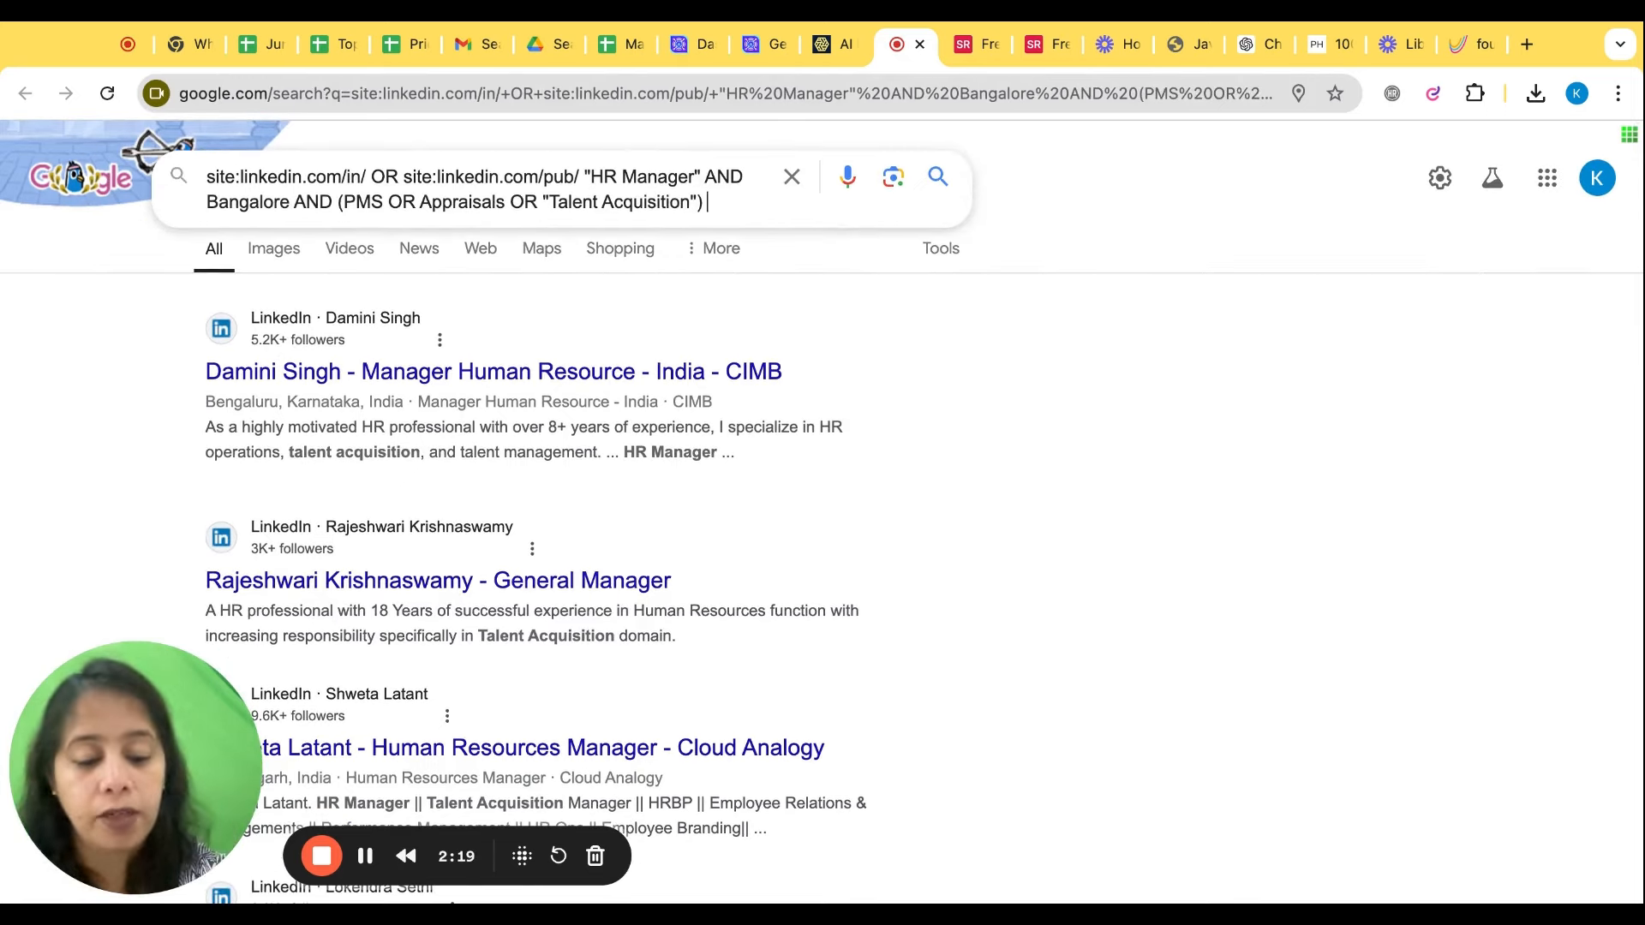
text((+91)
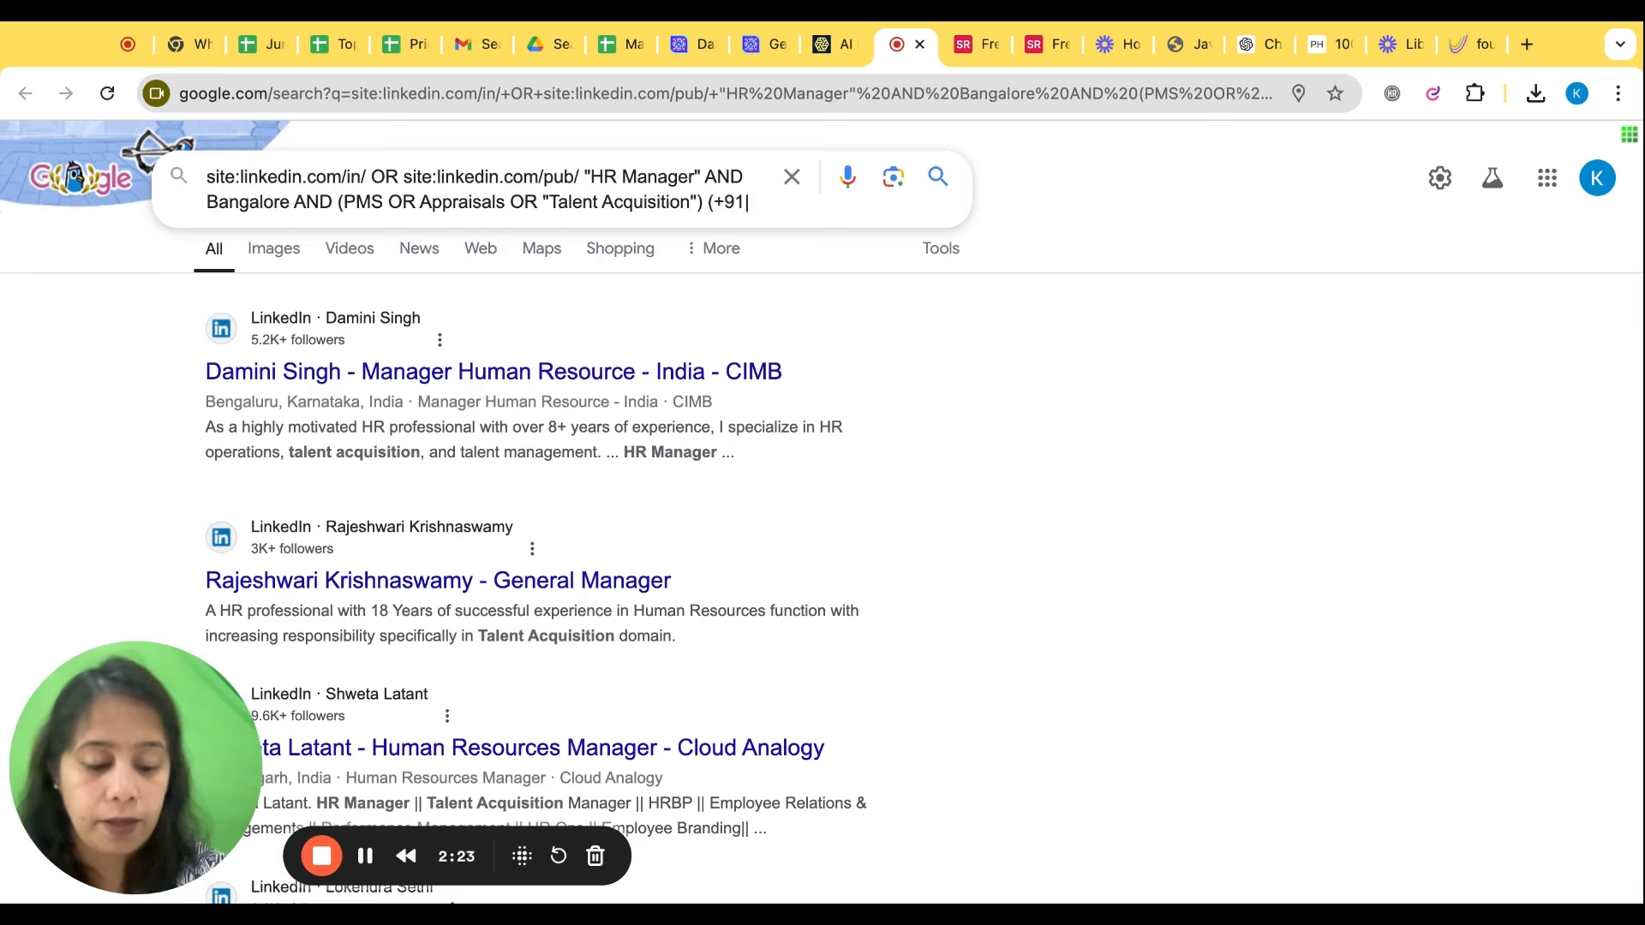
text("call)
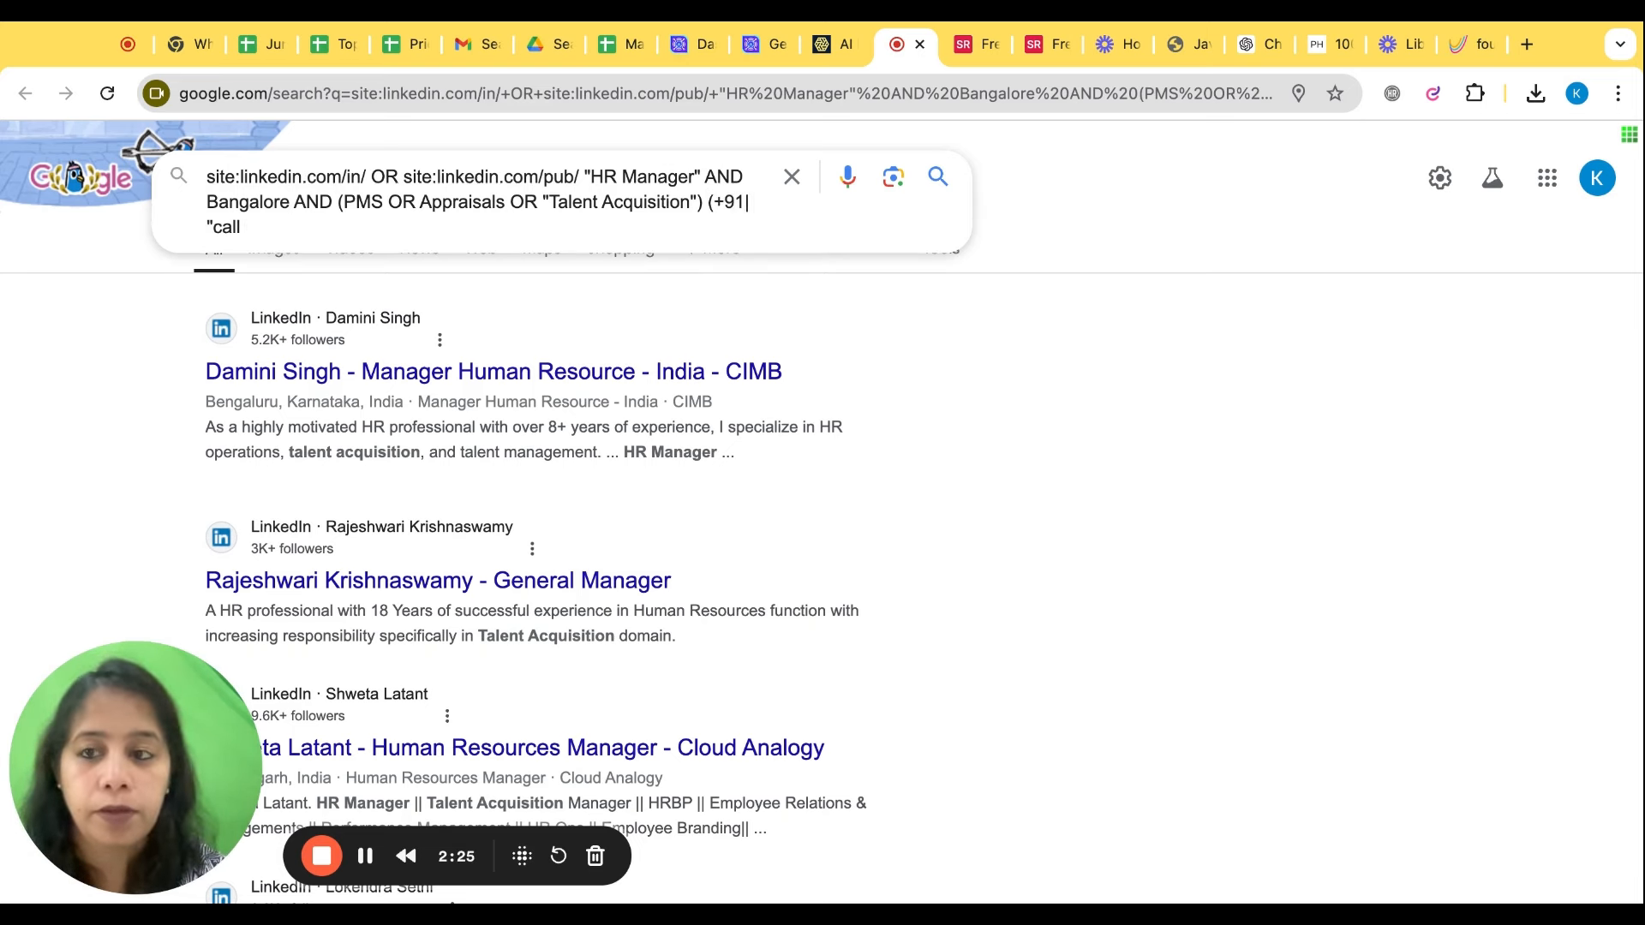
text(me)
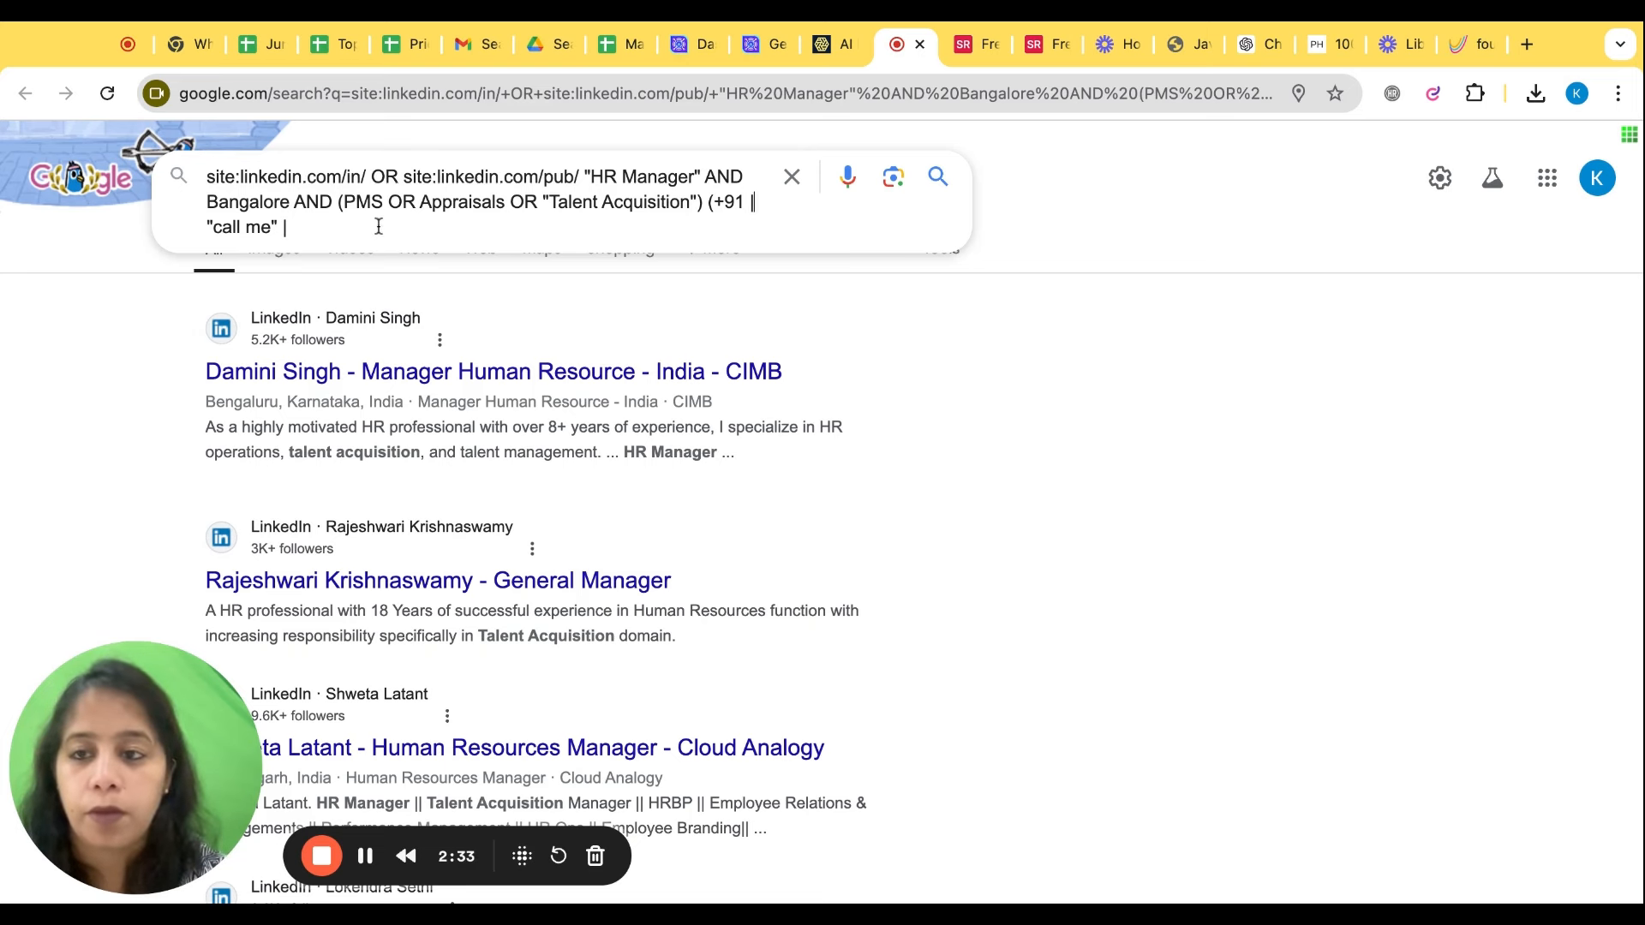
text(|)
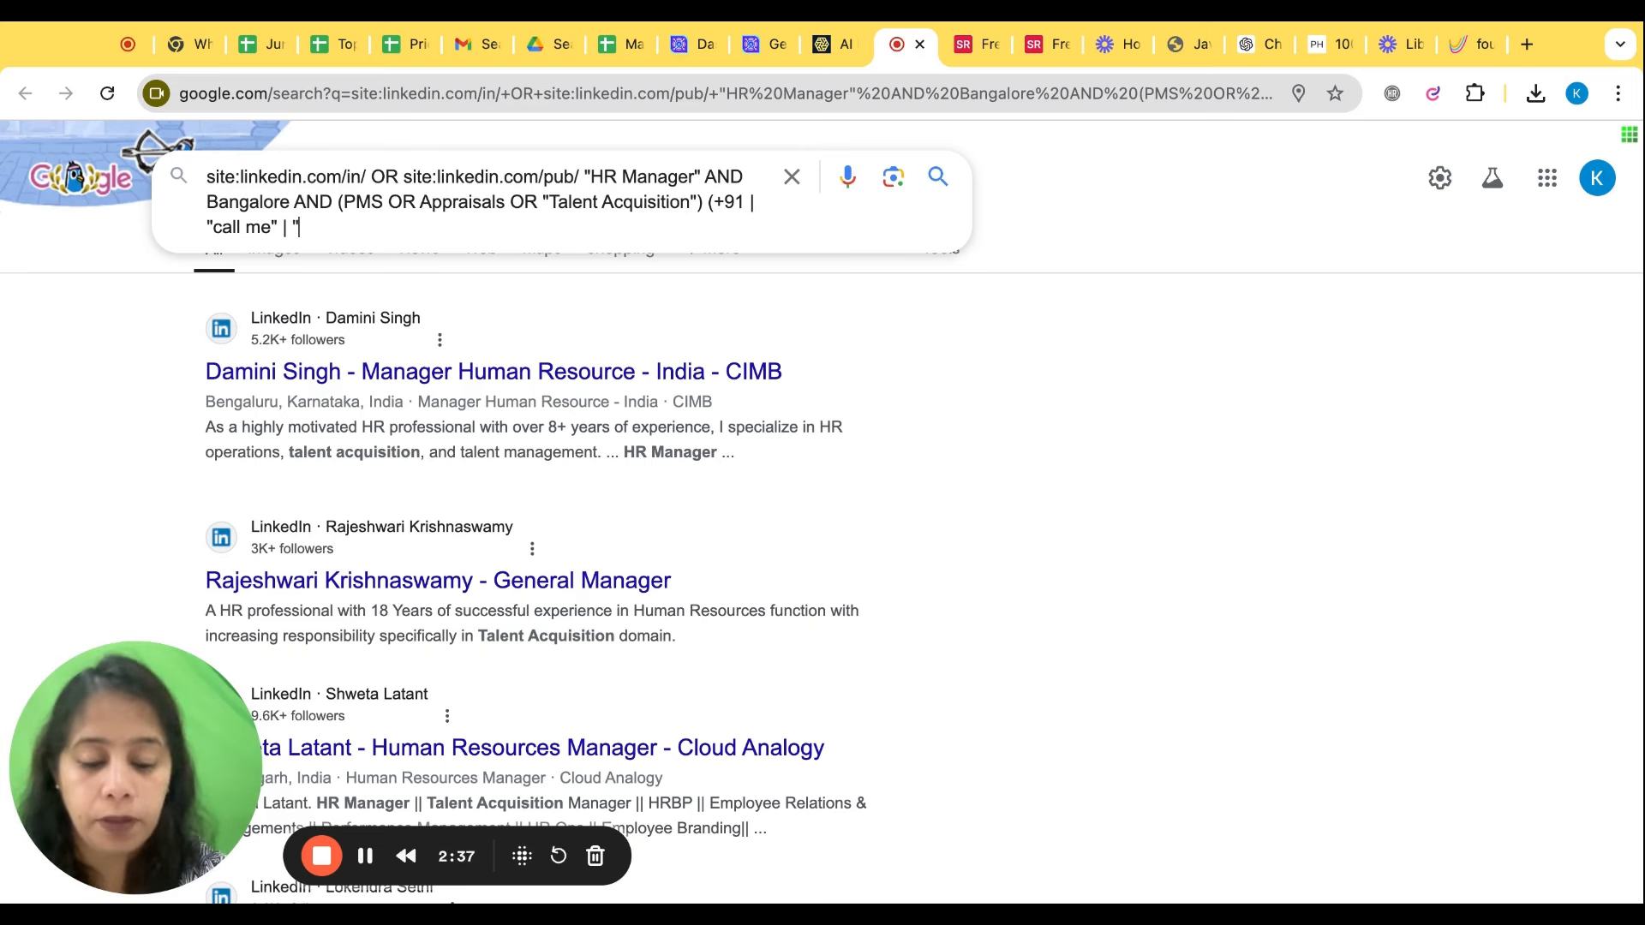
text(phone)
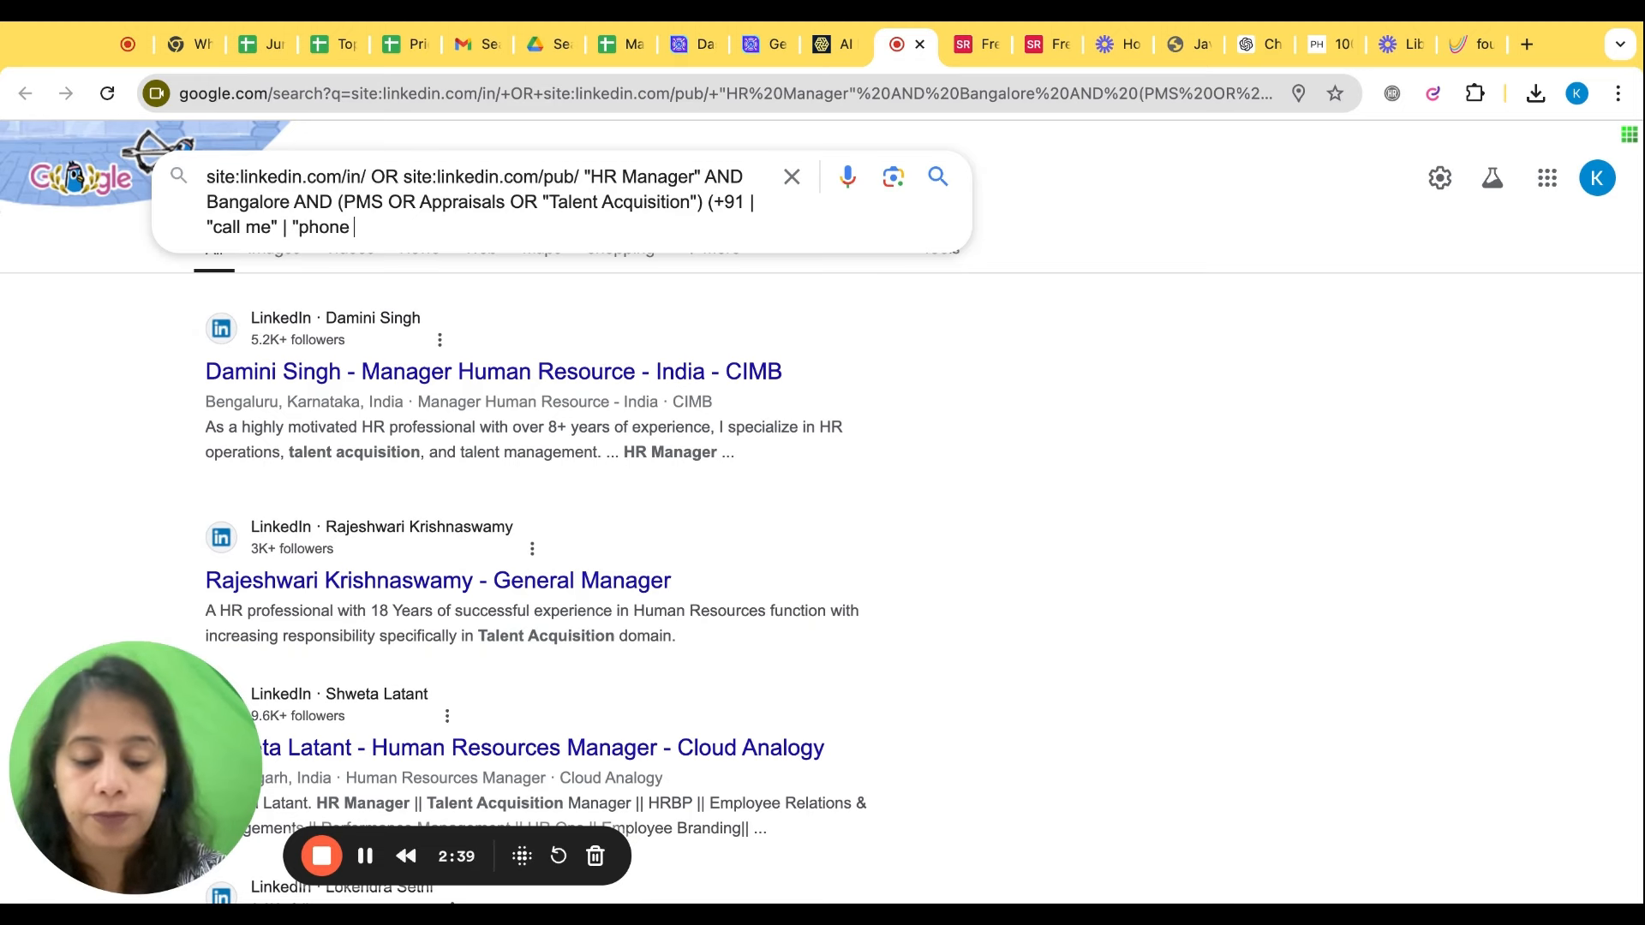
text(number")
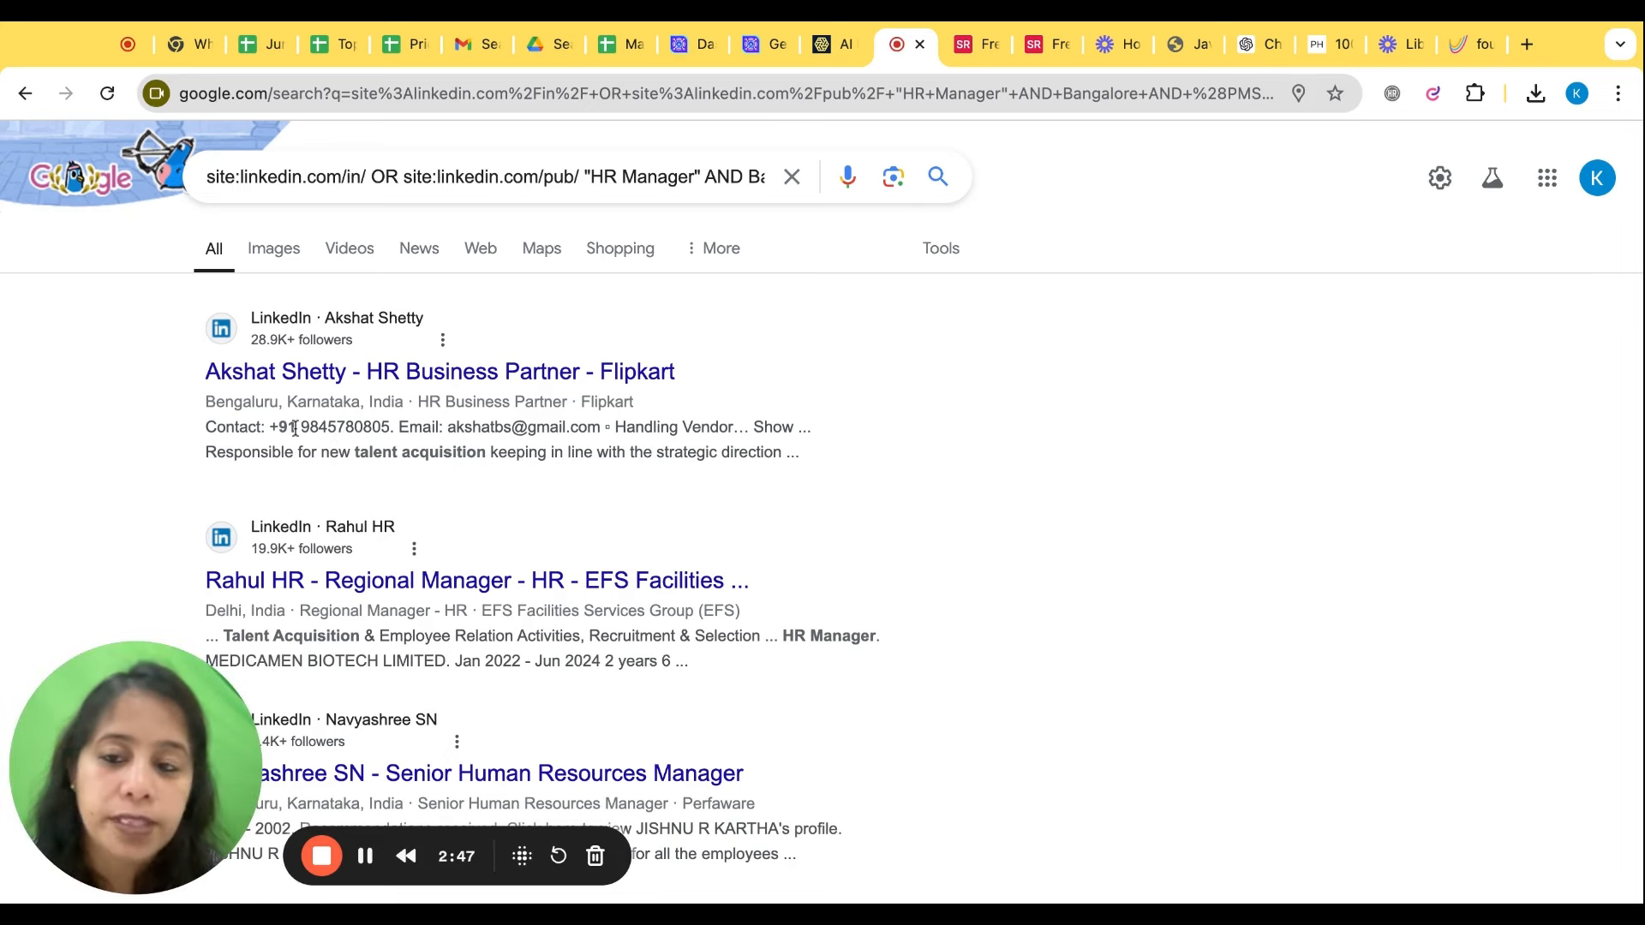
scroll(down, 3)
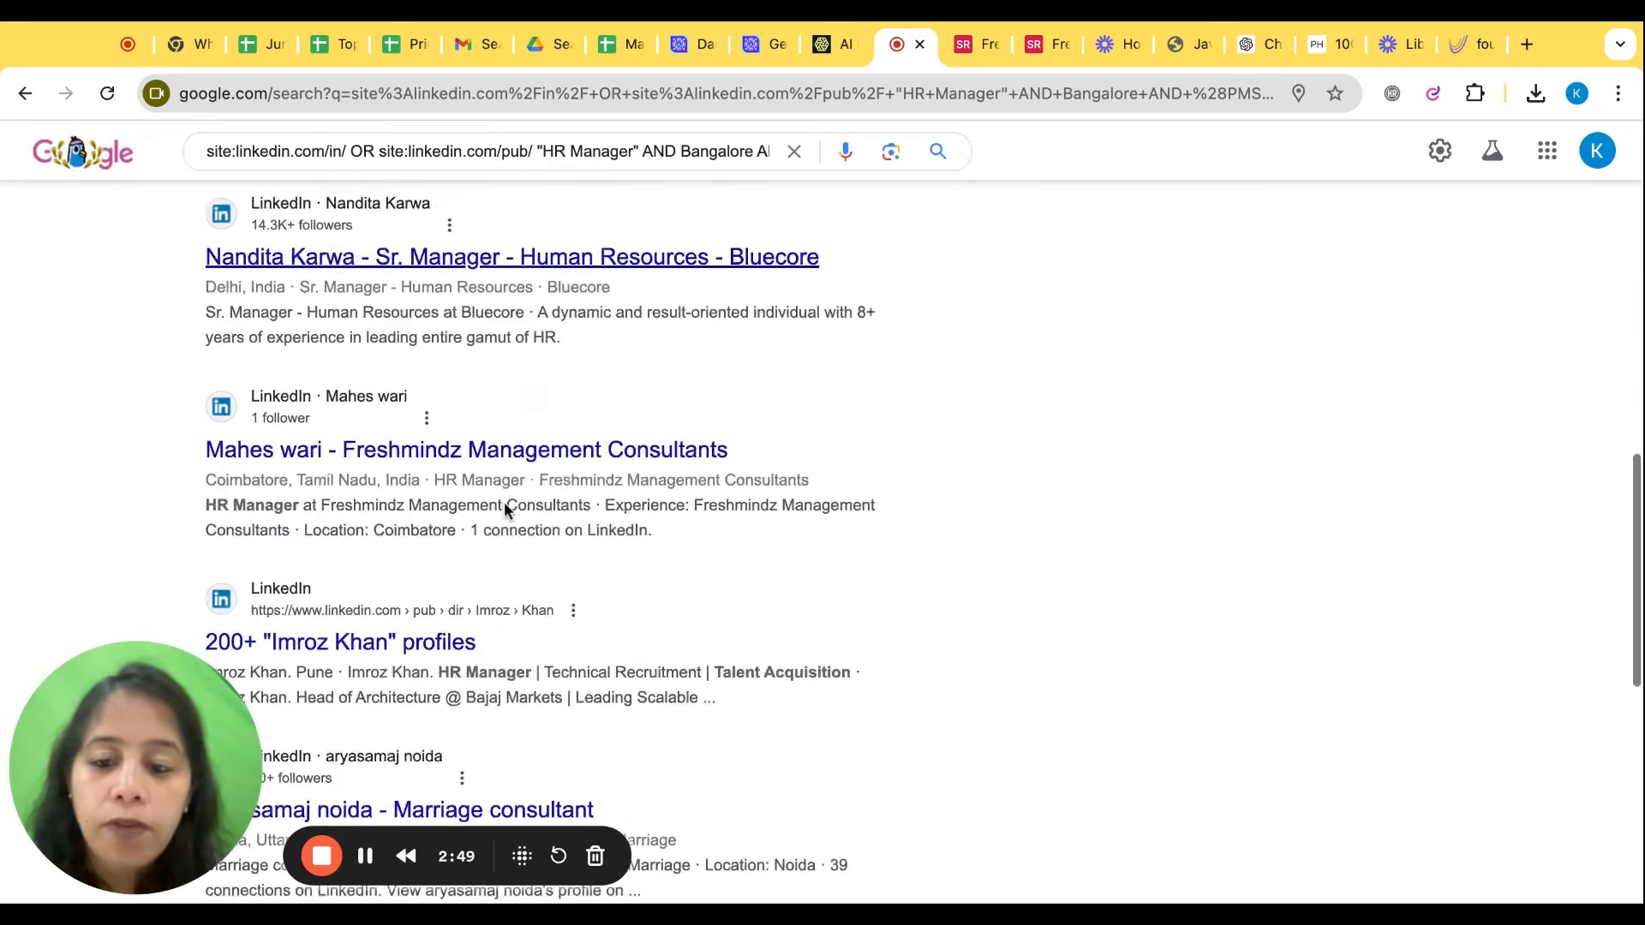
scroll(down, 3)
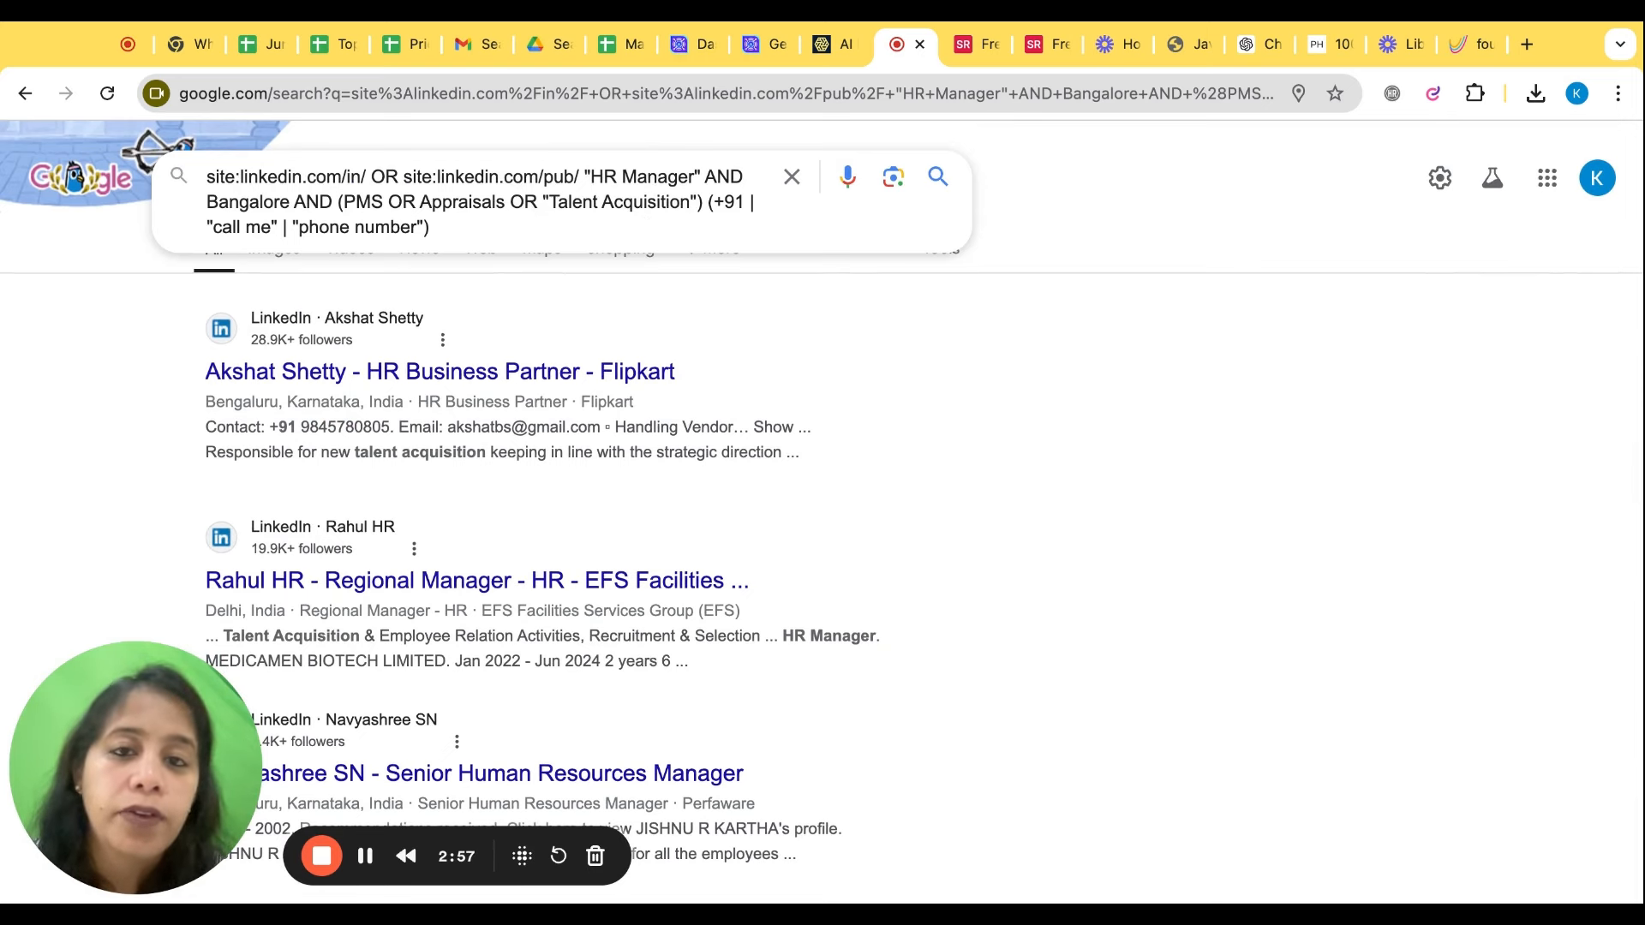
mouse_move(817, 71)
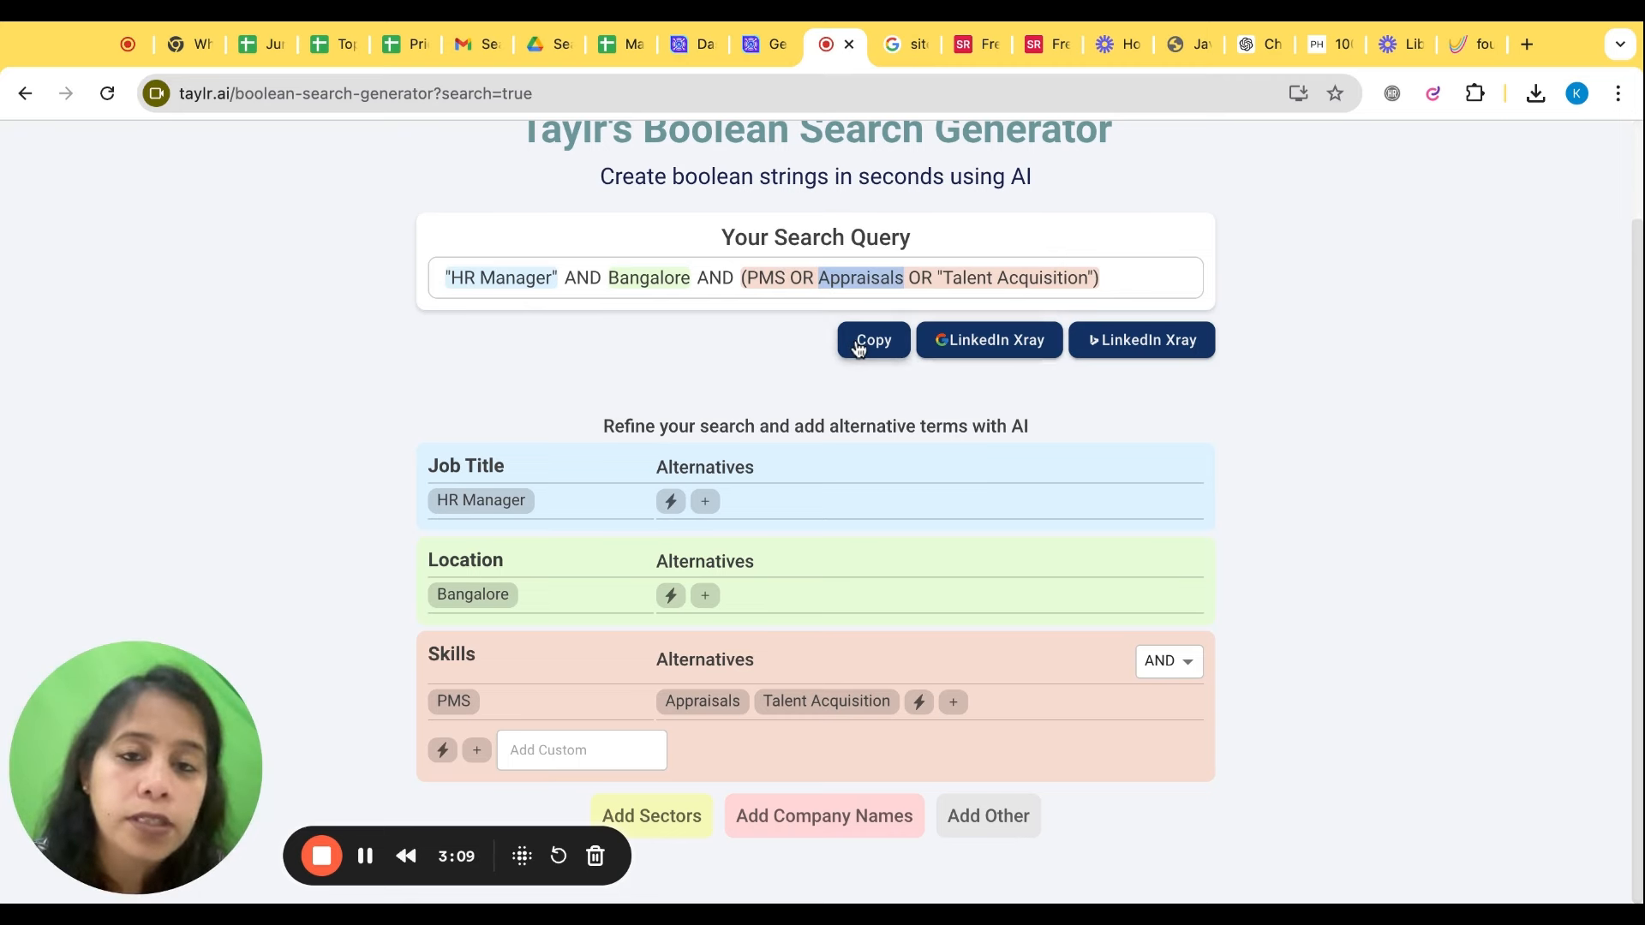
mouse_move(997, 354)
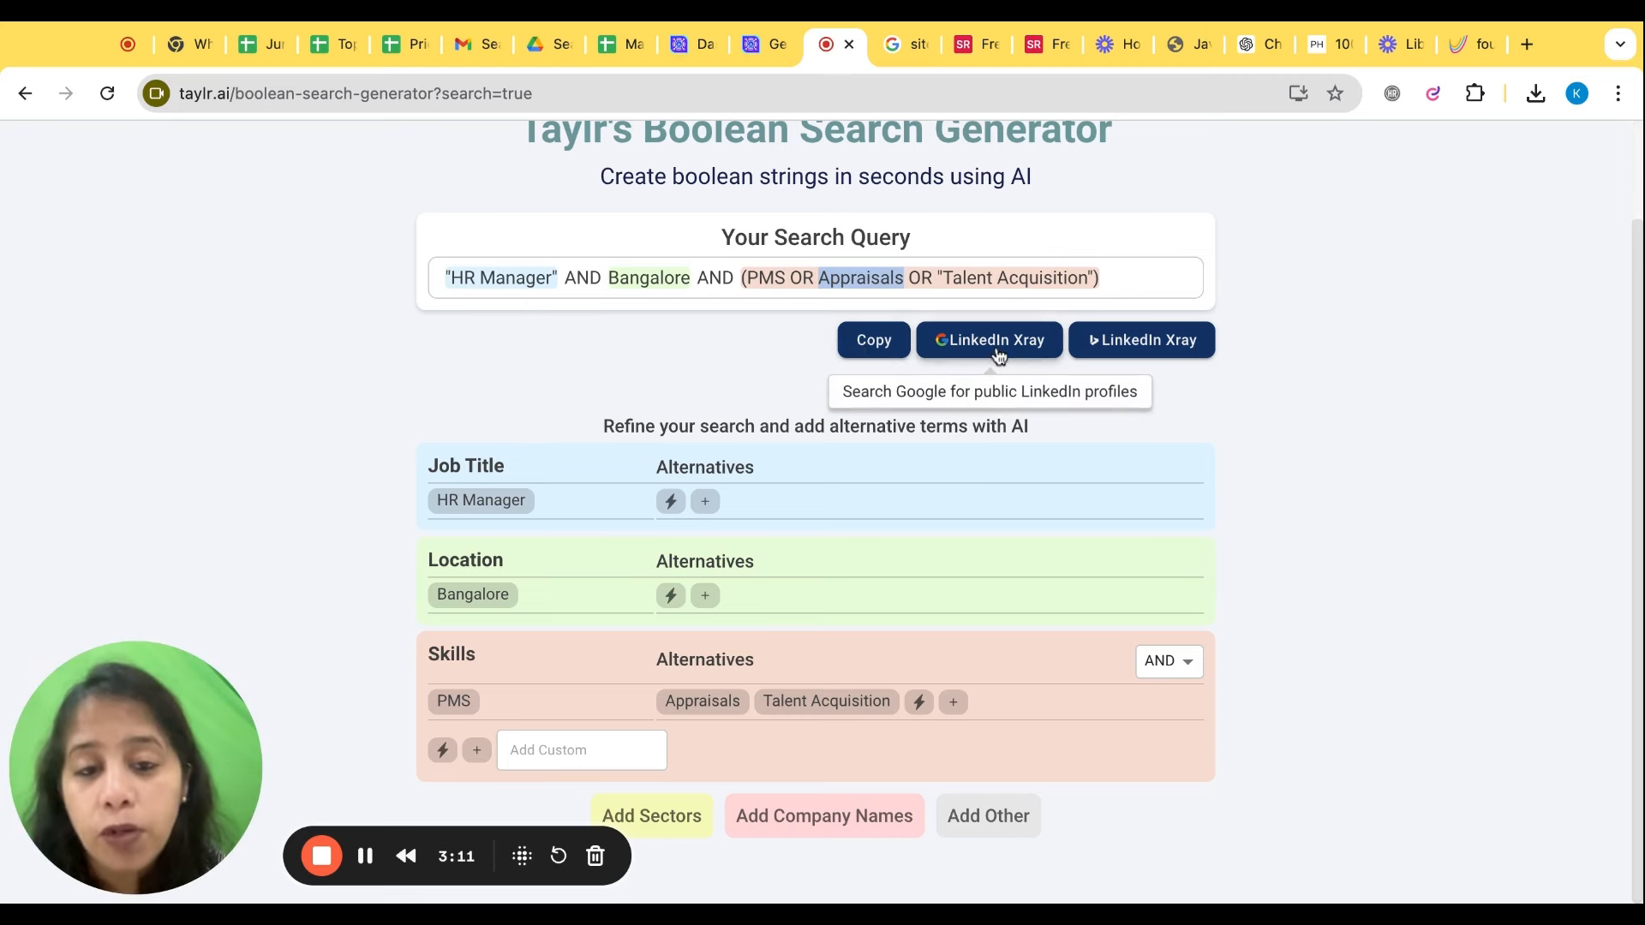
mouse_move(1143, 349)
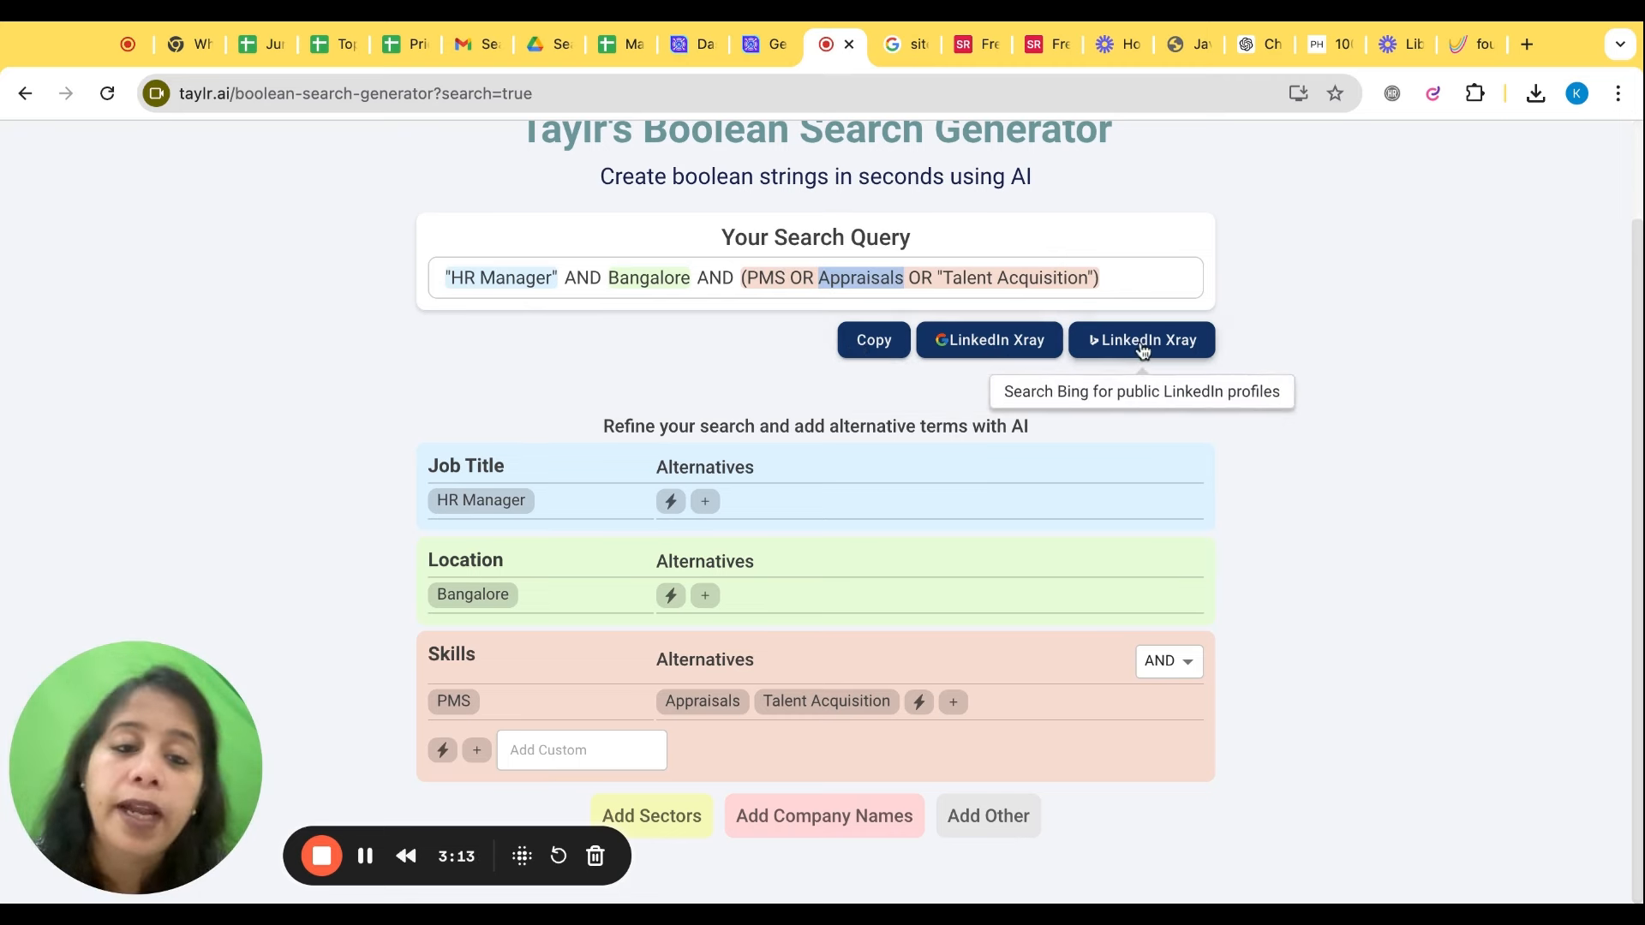
mouse_move(971, 368)
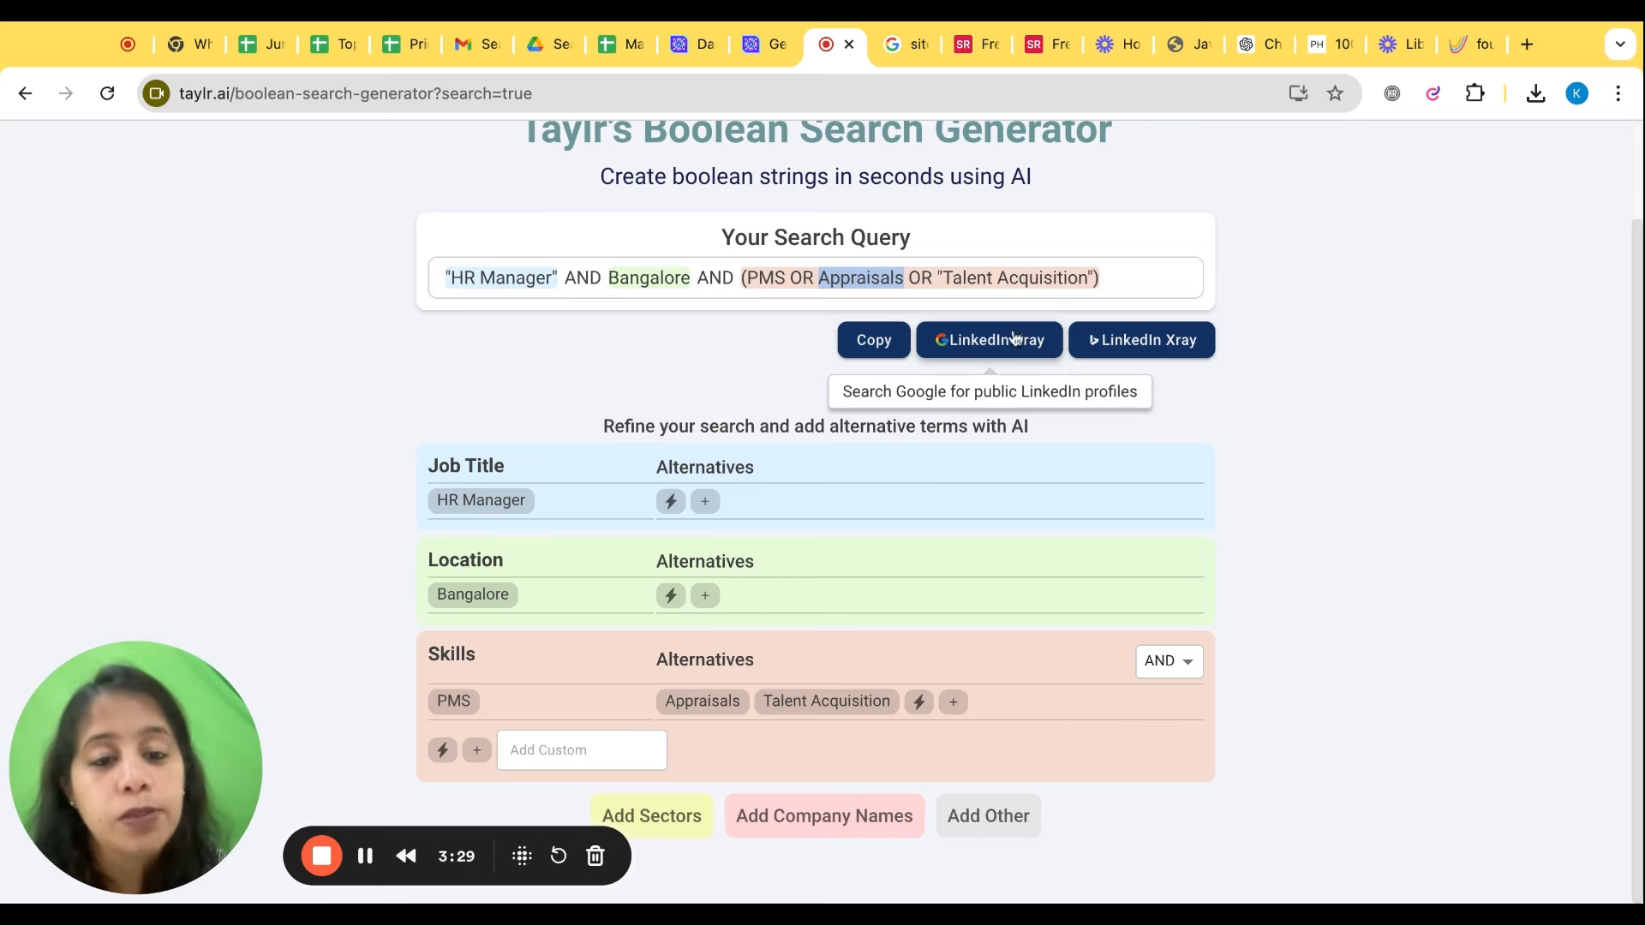
mouse_move(1004, 354)
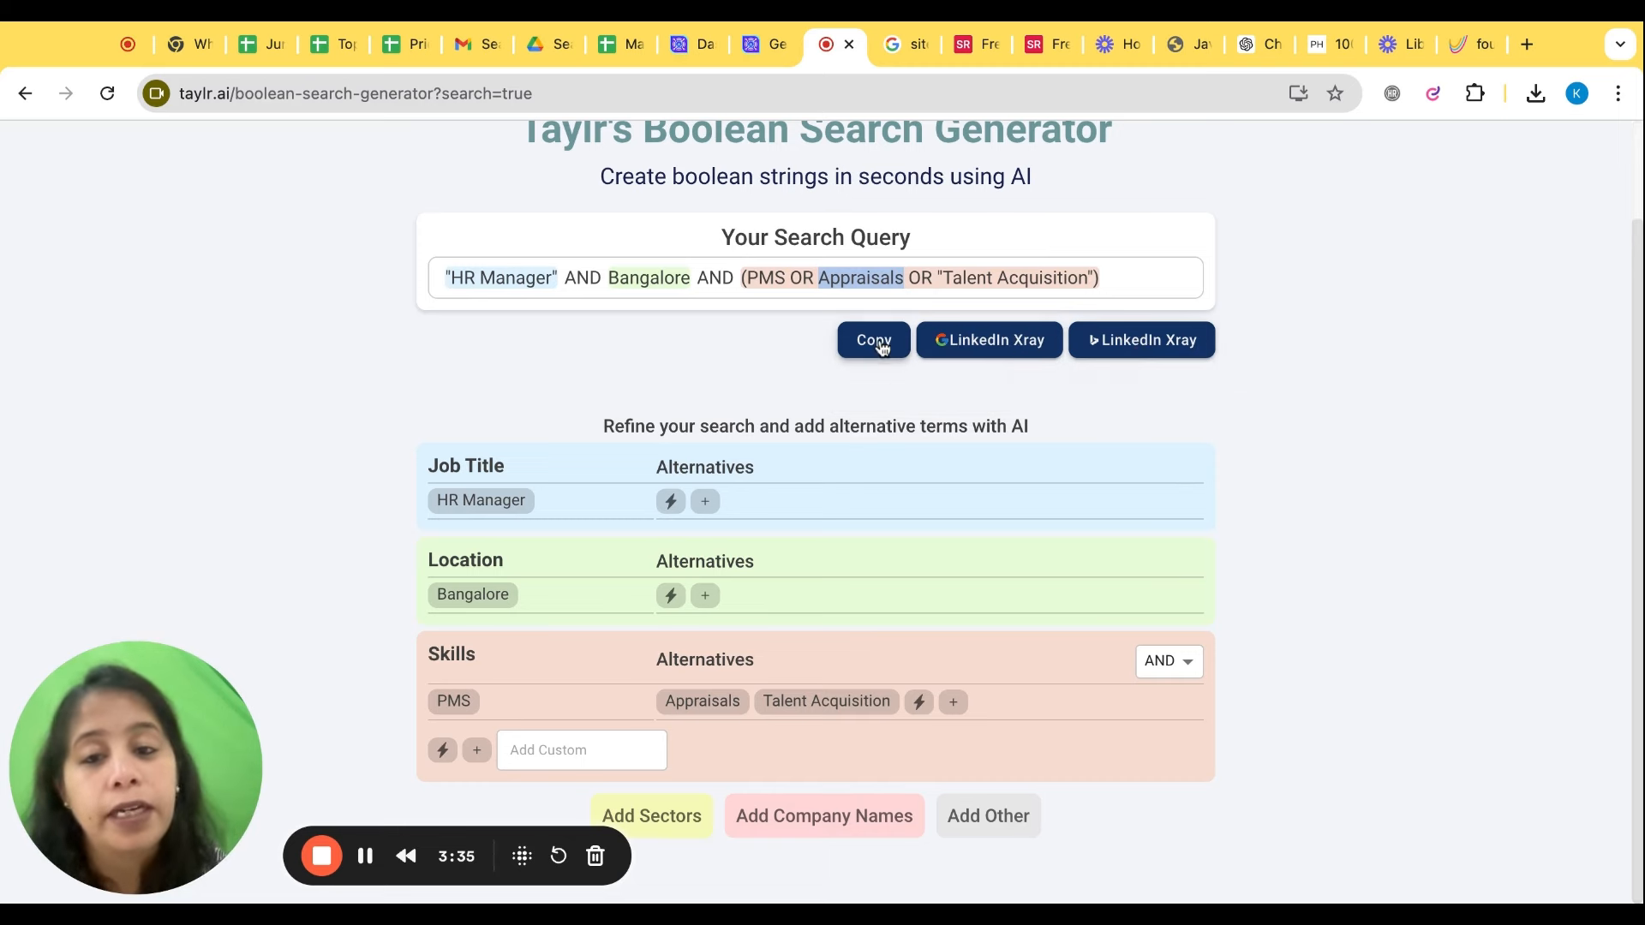
- Copy the HR Manager query from Taylr.ai's Your Search Query panel
click(750, 44)
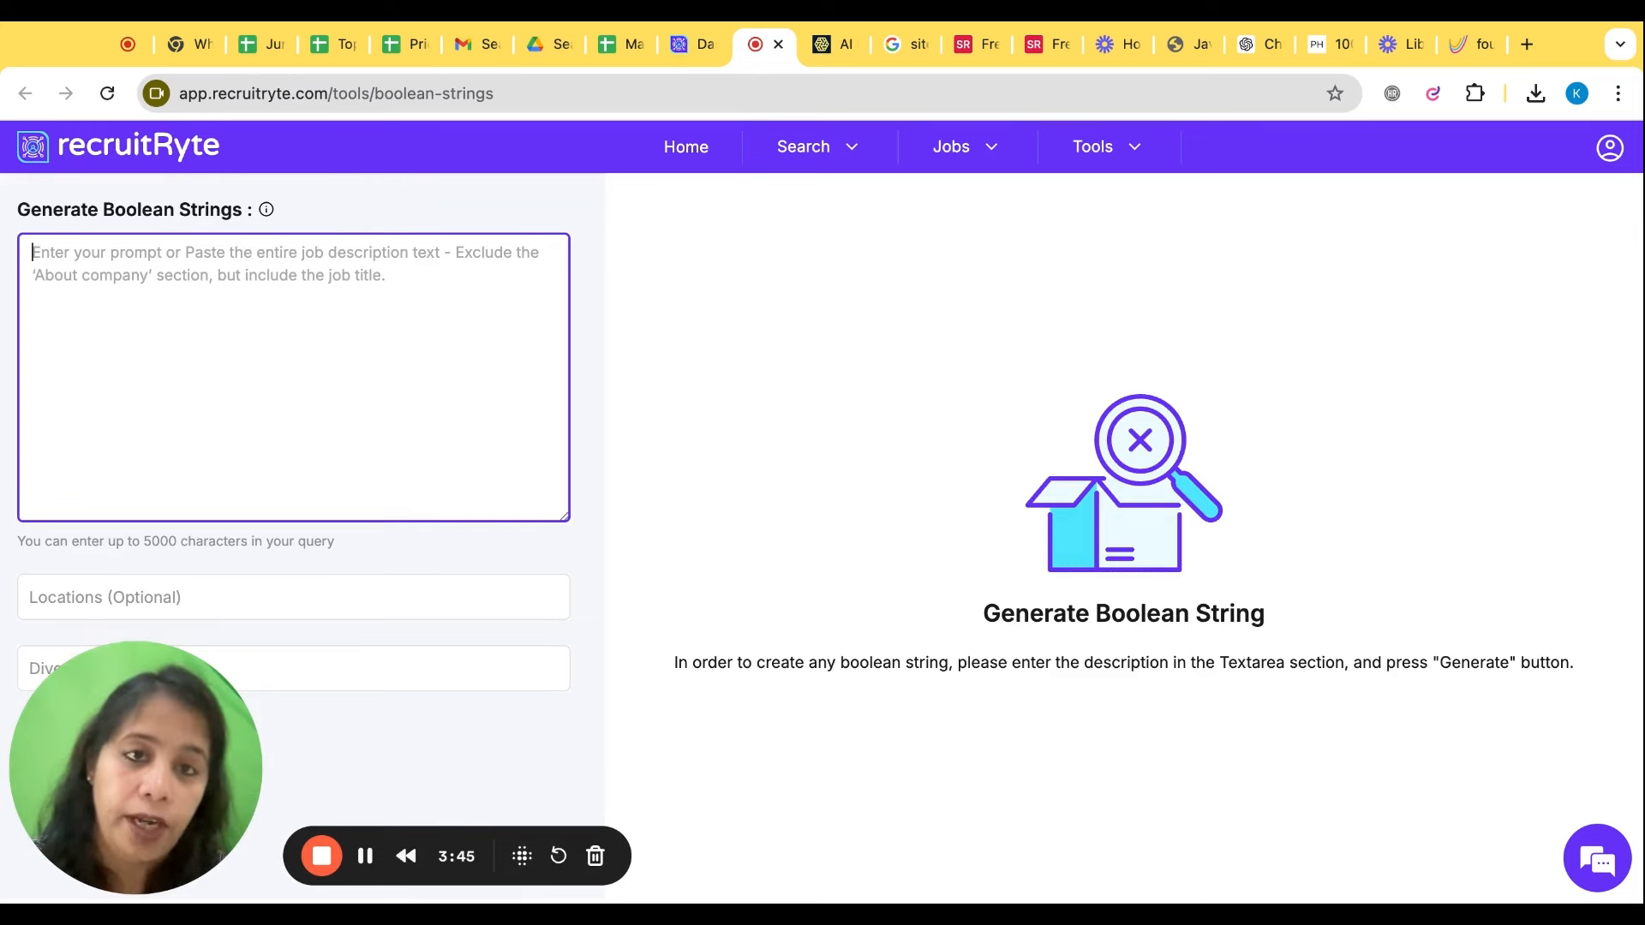
- Paste the Java Developer job description into recruitRyte and generate Boolean strings
click(1177, 43)
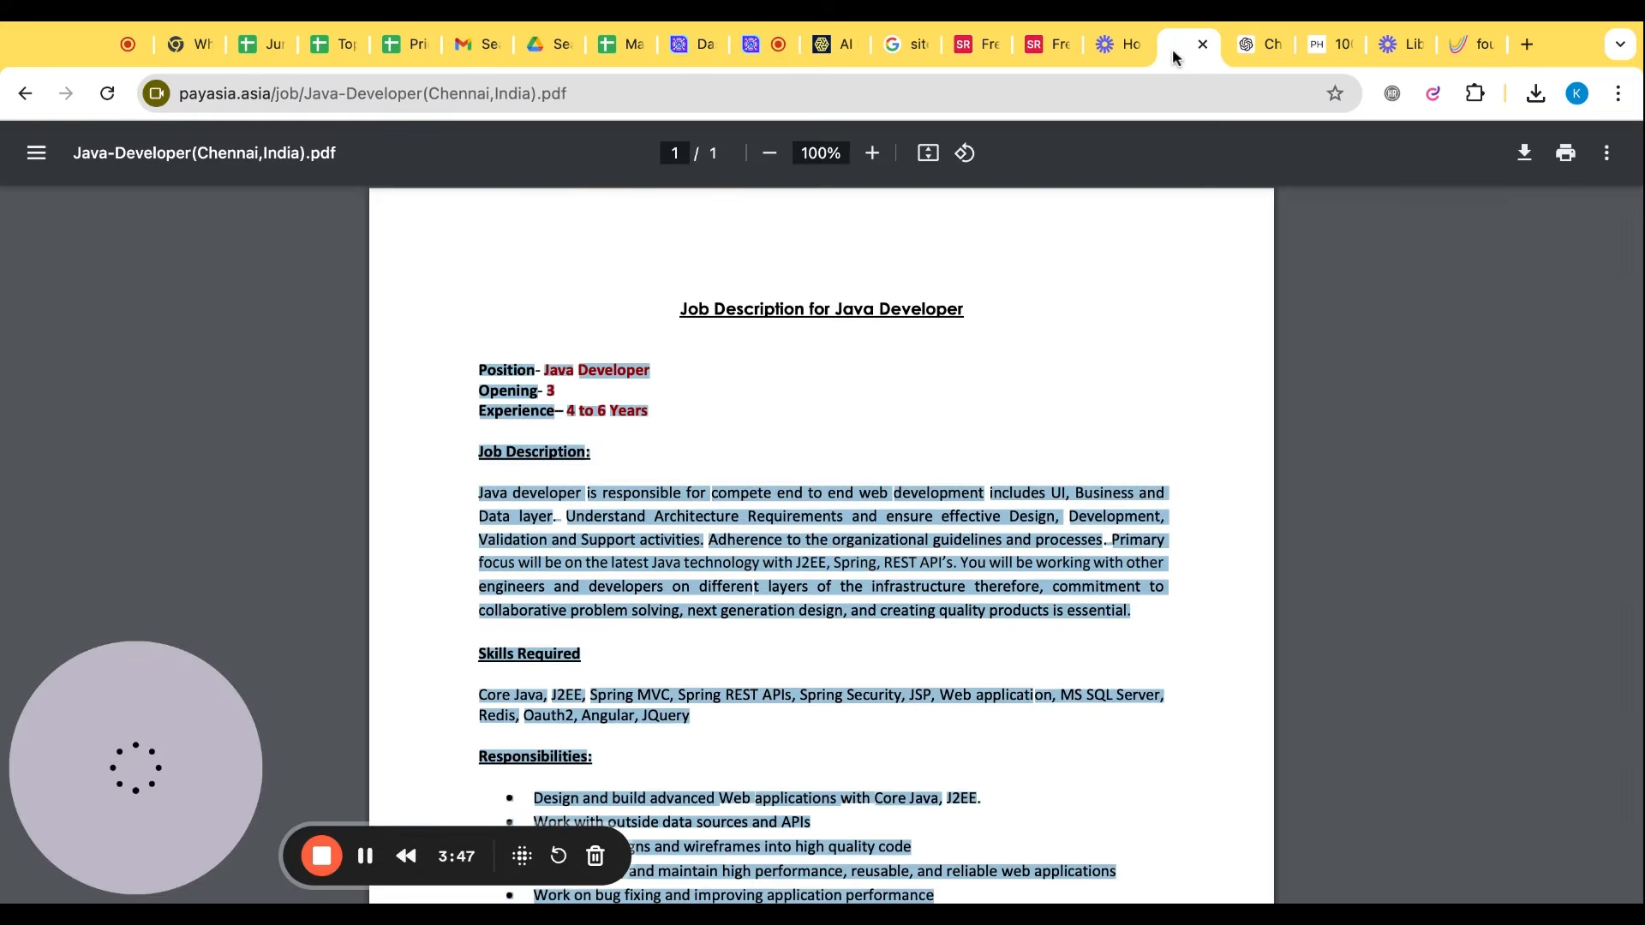
click(754, 44)
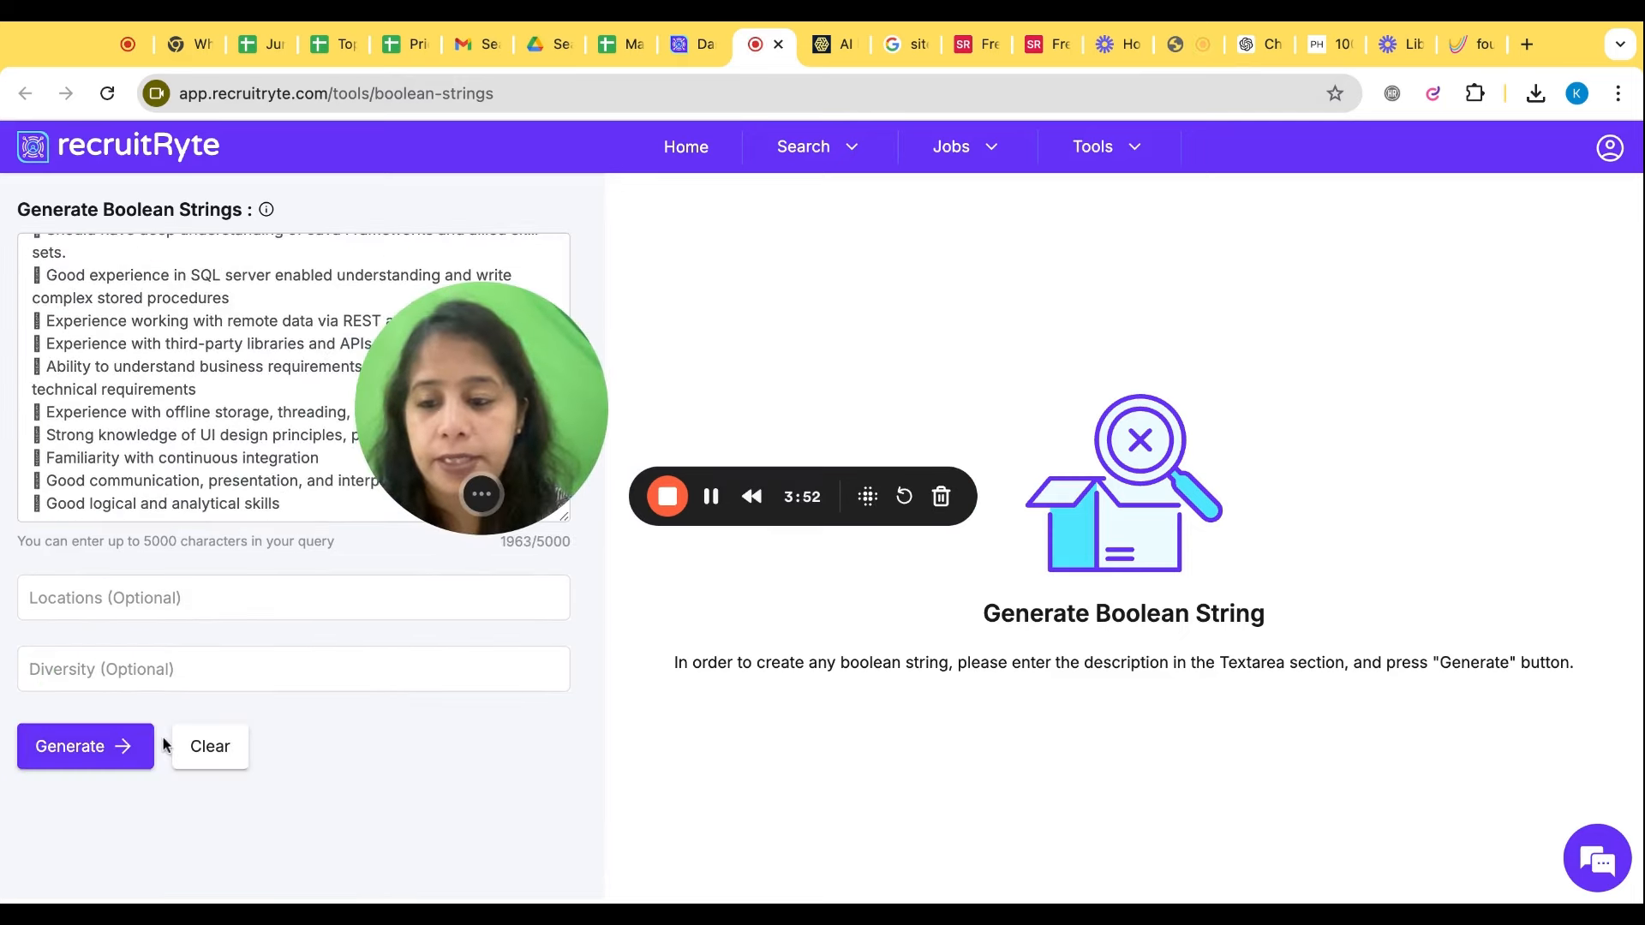
click(84, 746)
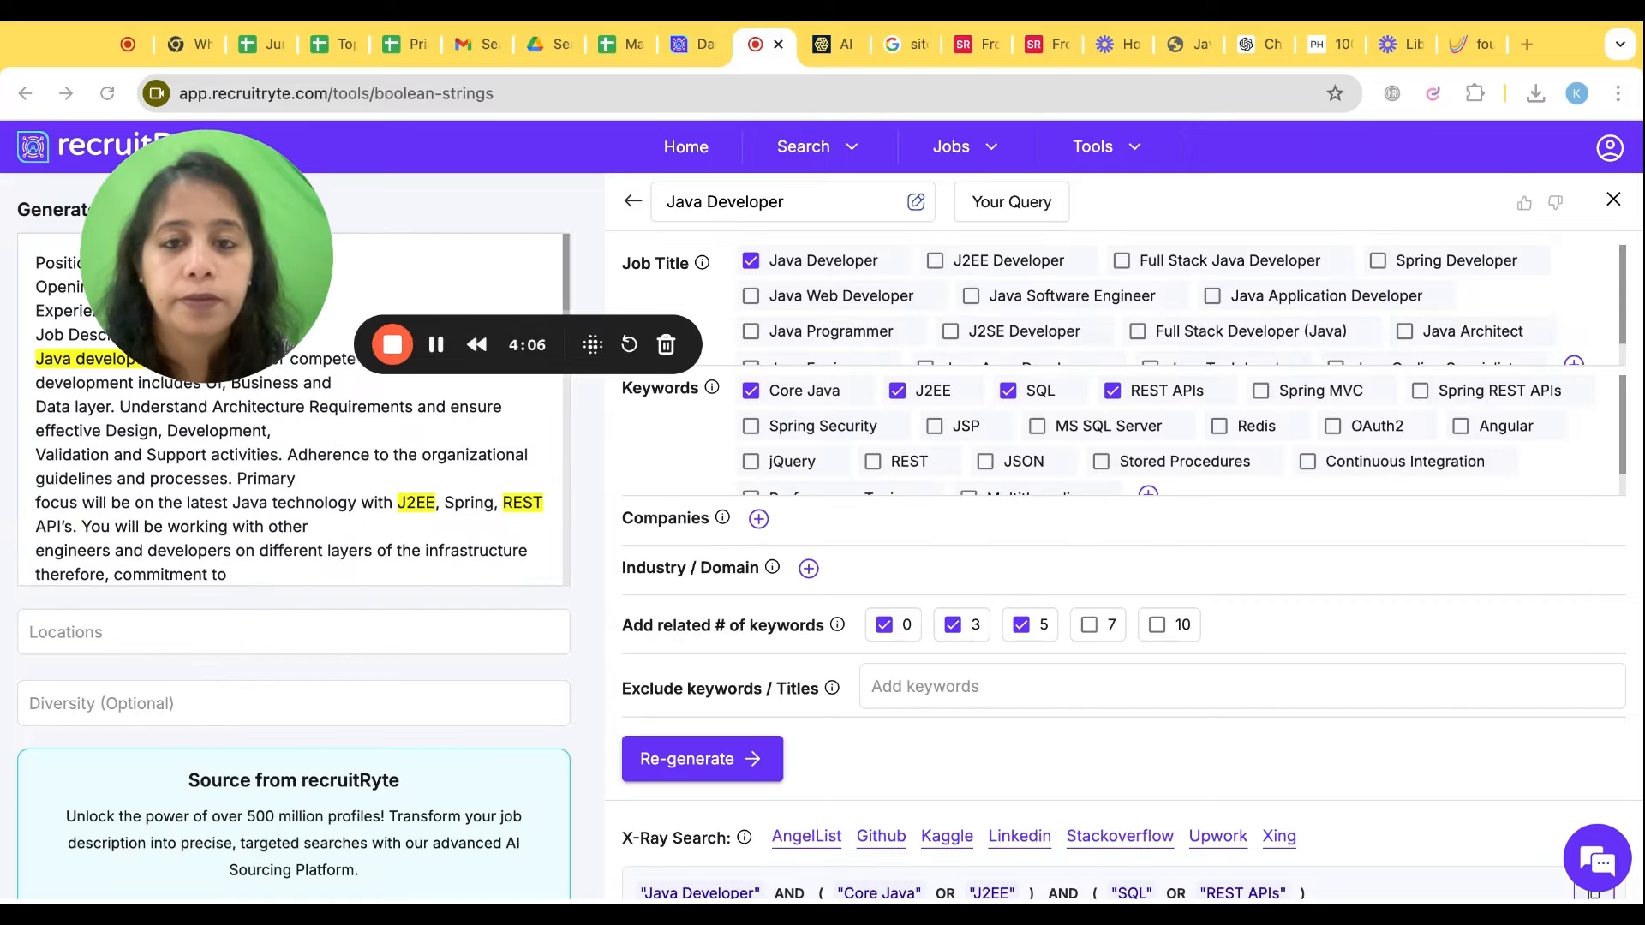
- Scroll through the three Java Developer X-Ray Boolean strings, from core query to broadened version
scroll(down, 3)
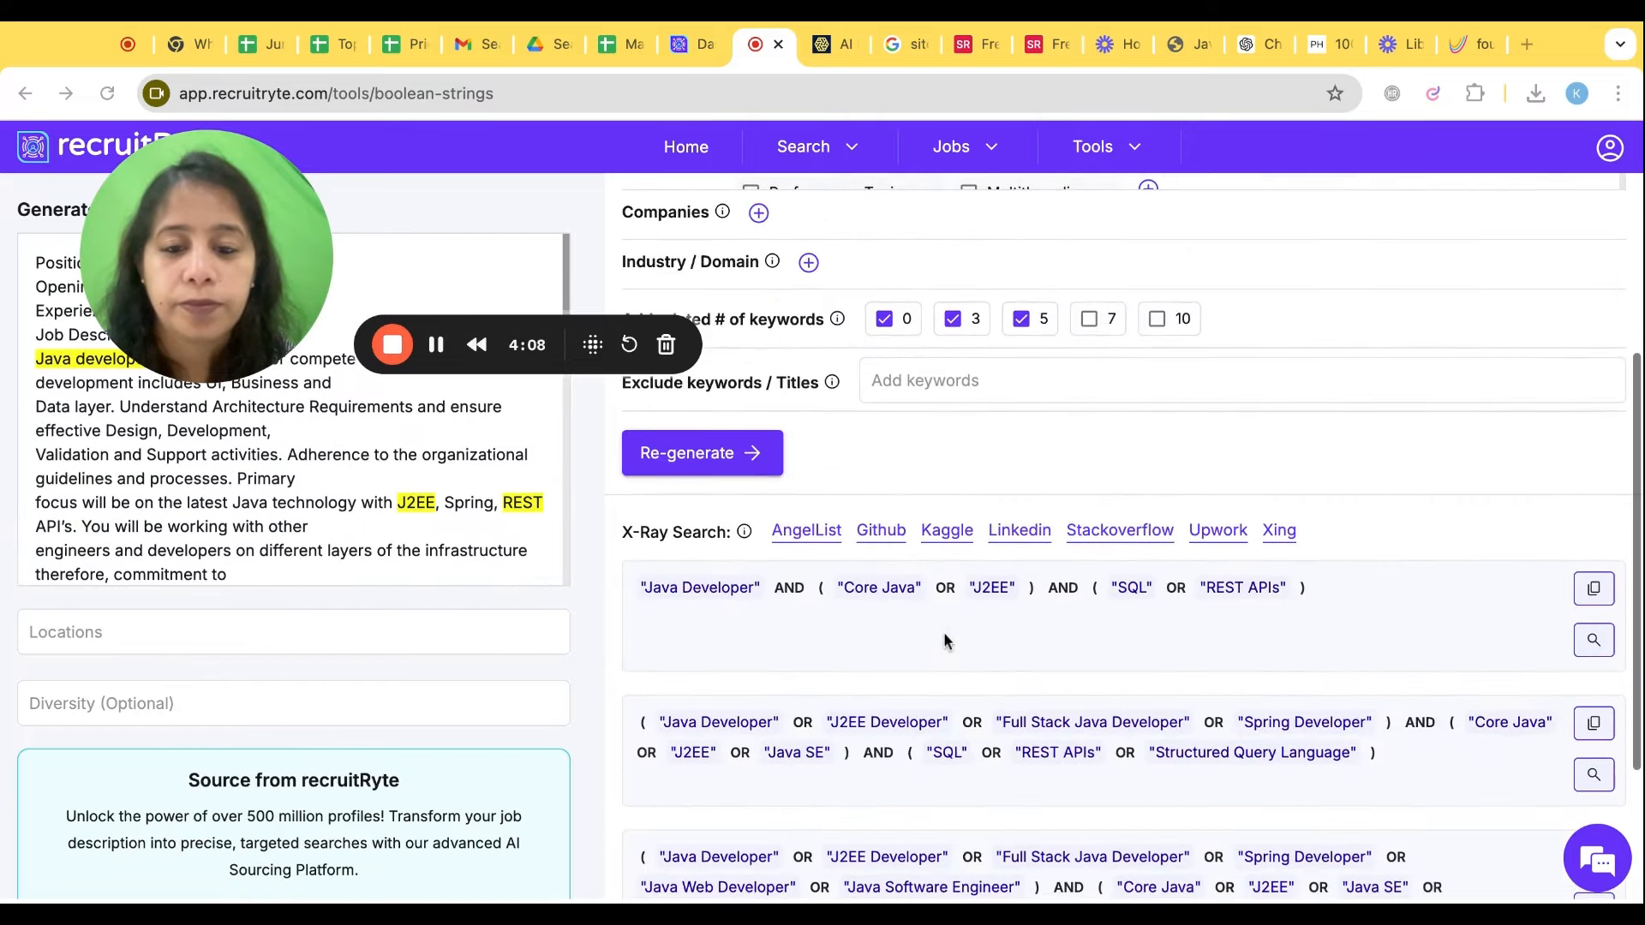
scroll(down, 3)
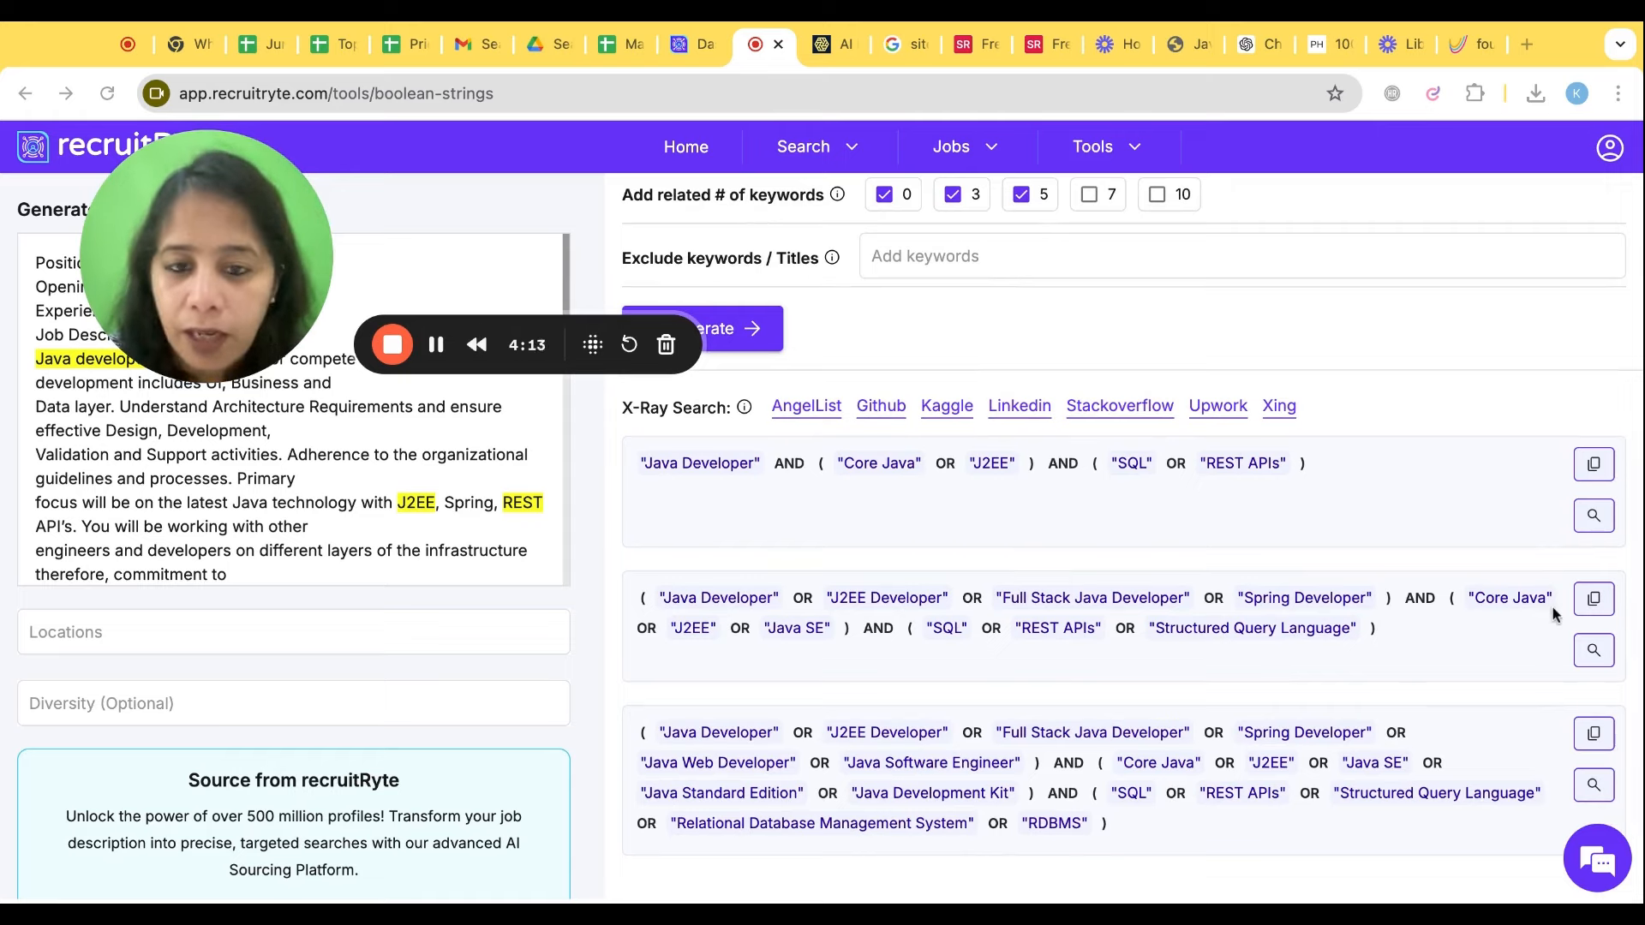
scroll(down, 3)
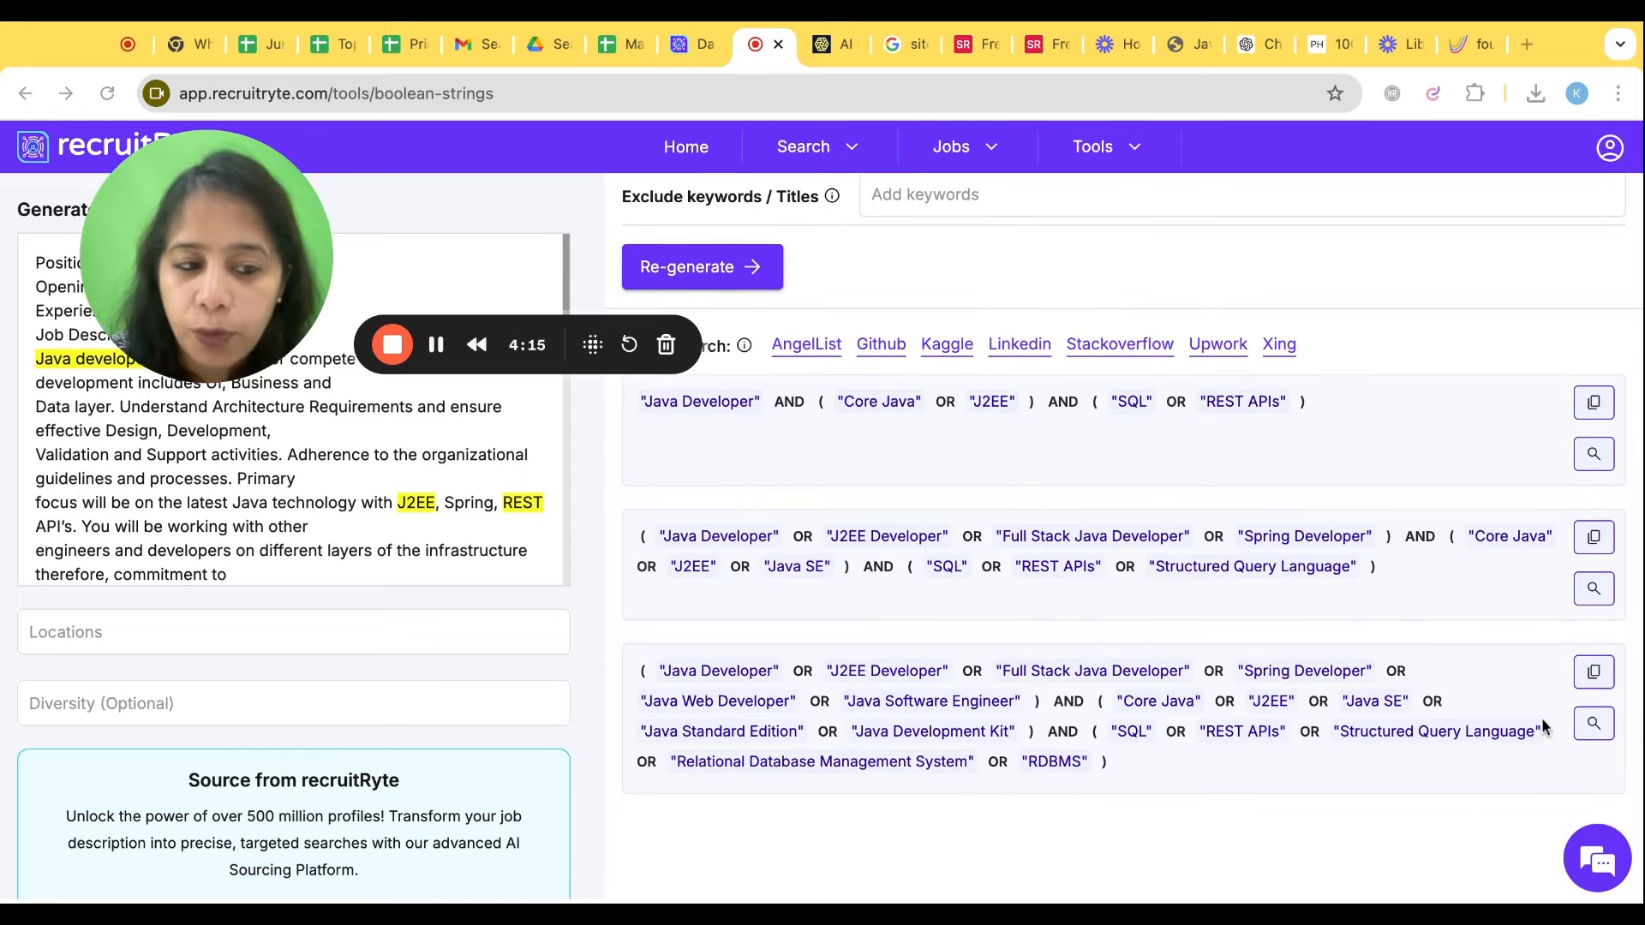
mouse_move(1555, 594)
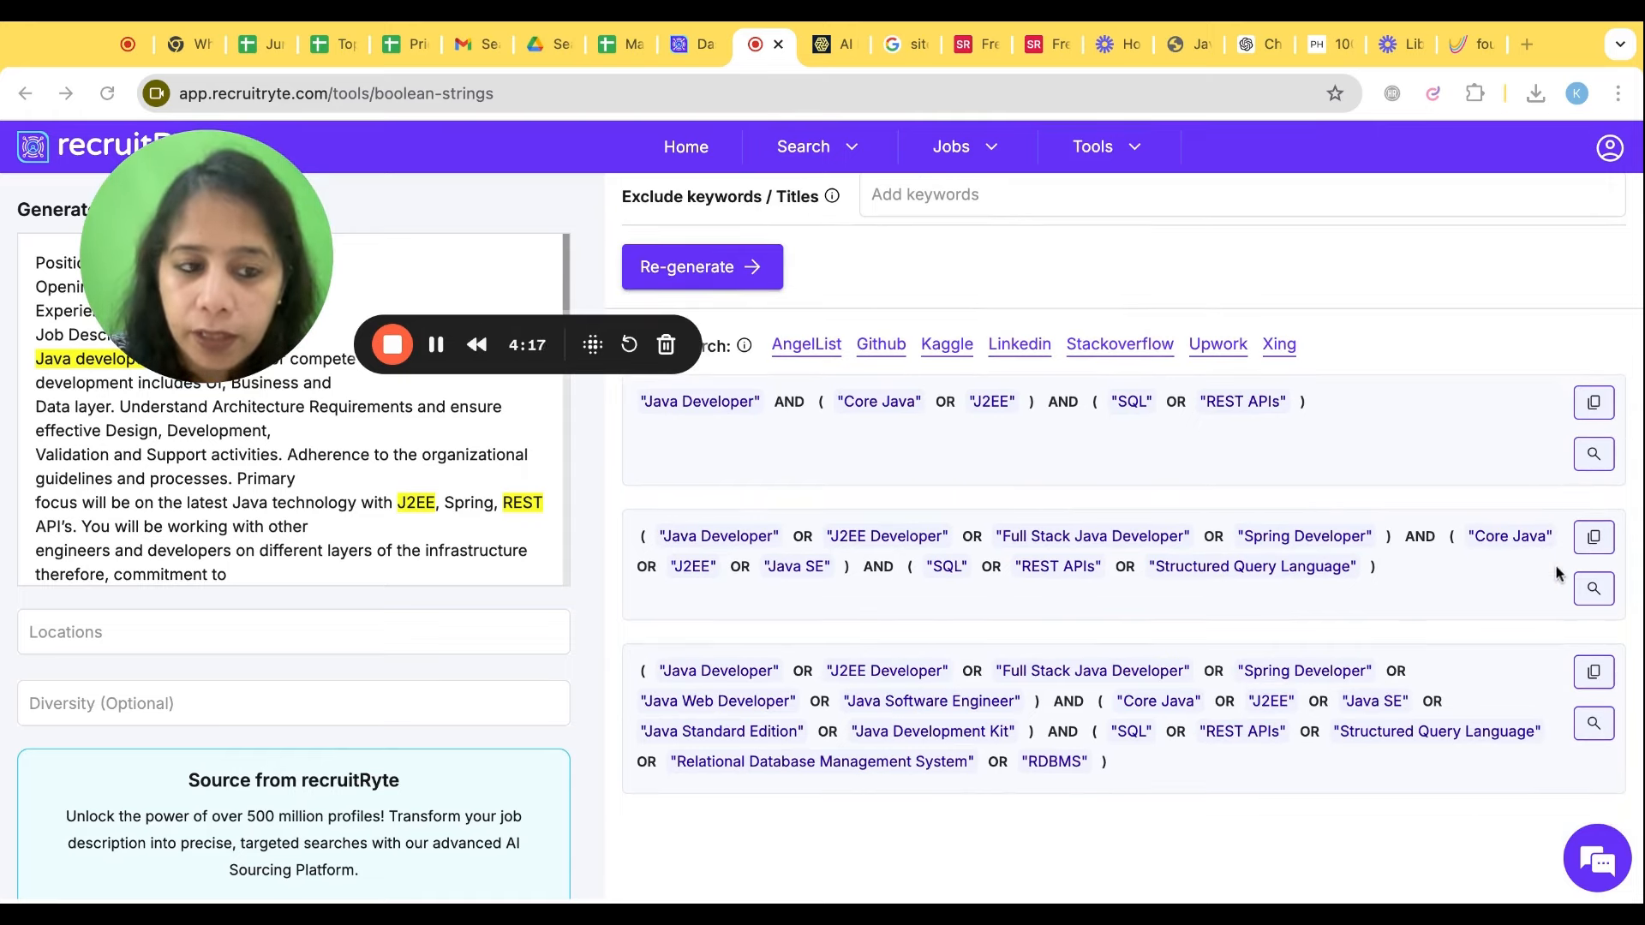
mouse_move(1508, 795)
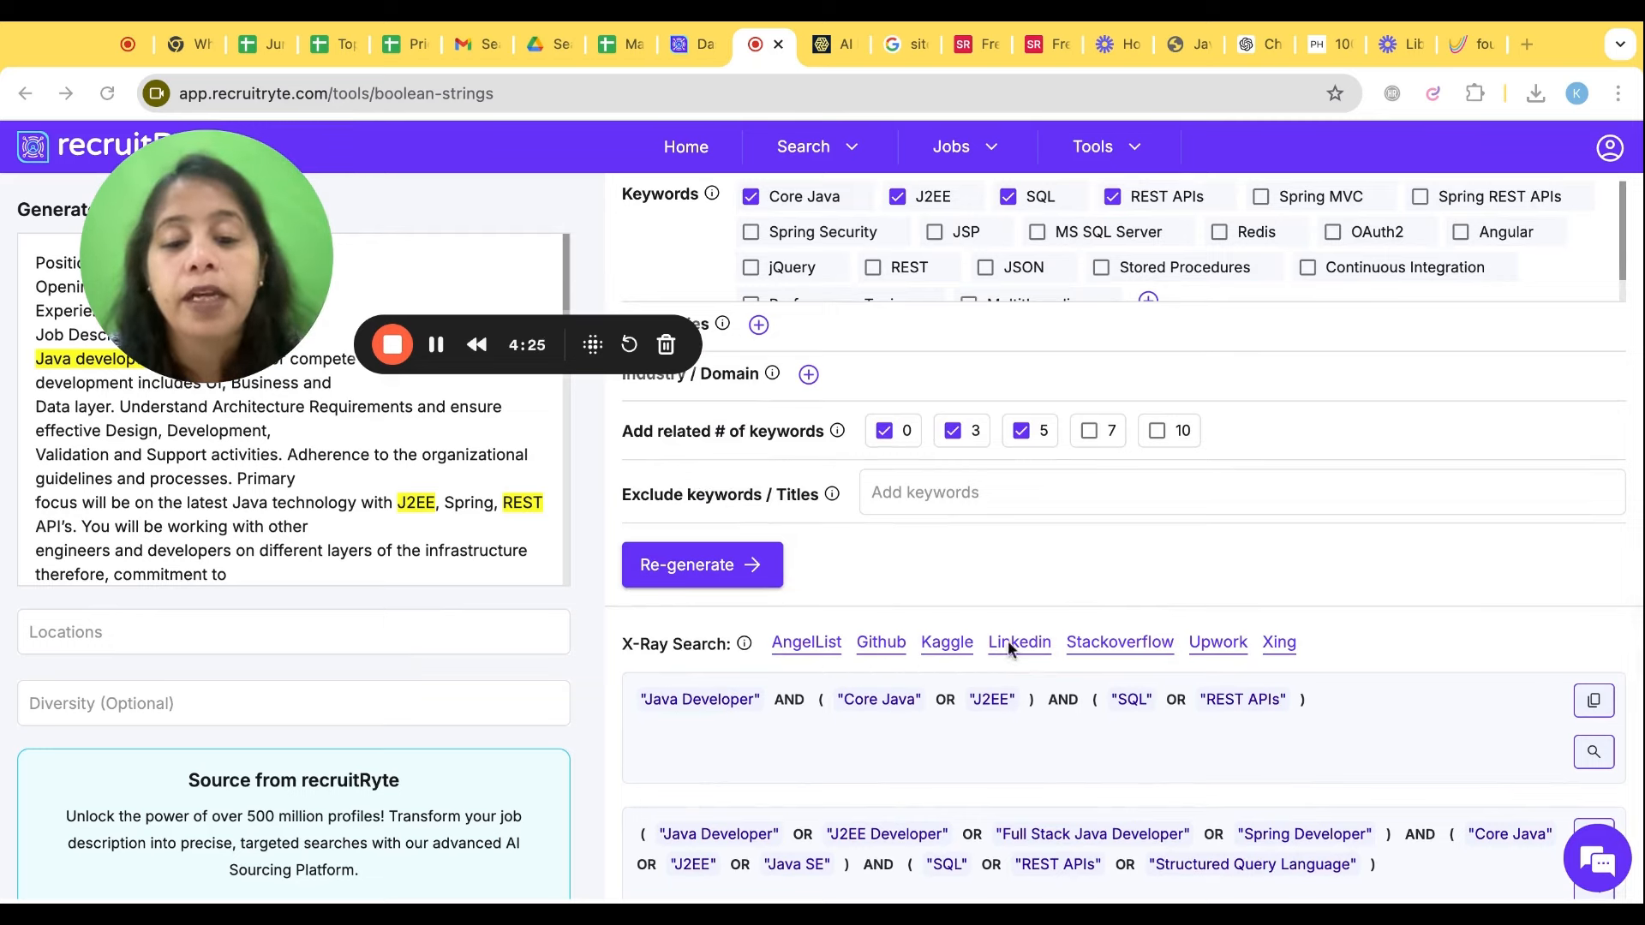
mouse_move(1284, 646)
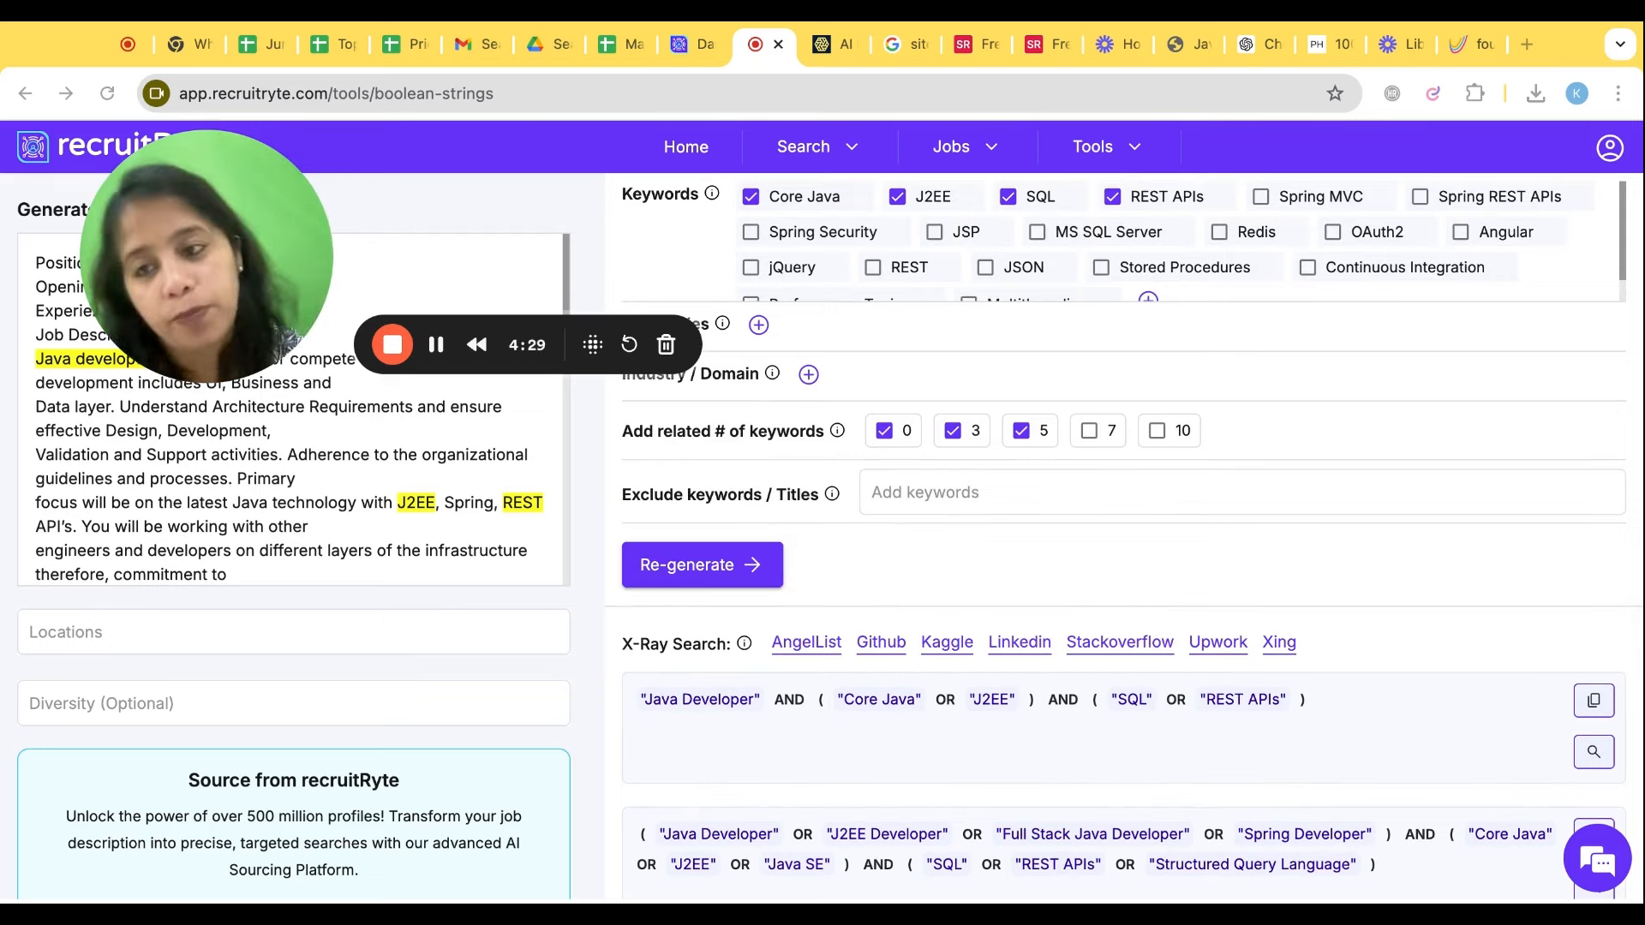
click(976, 45)
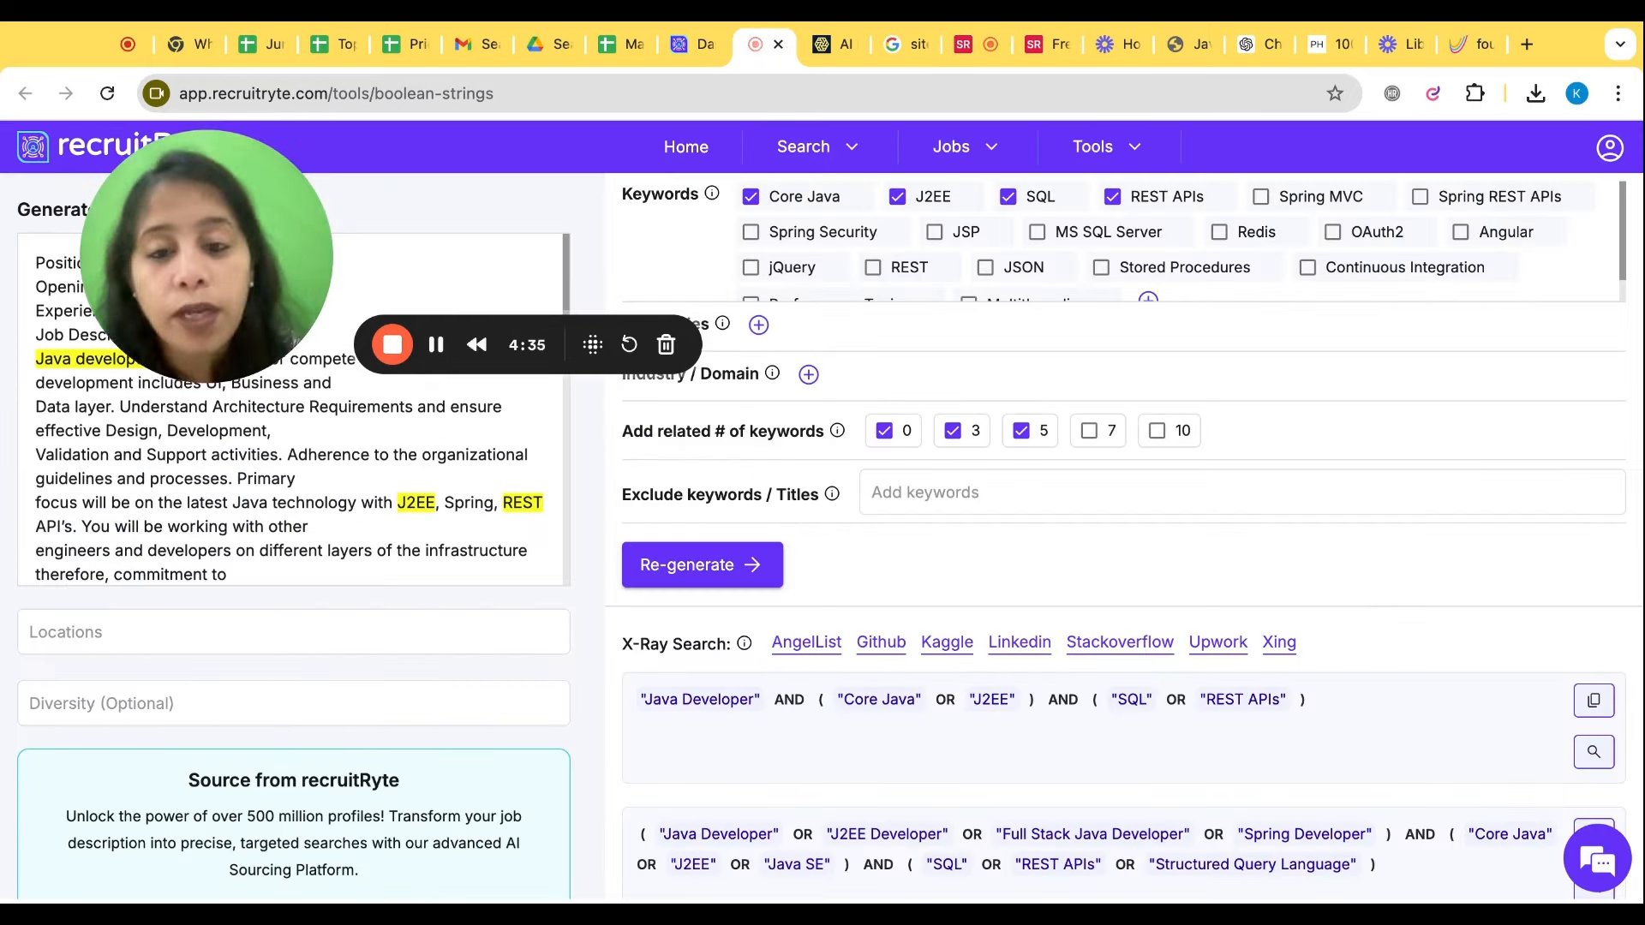
mouse_move(894, 271)
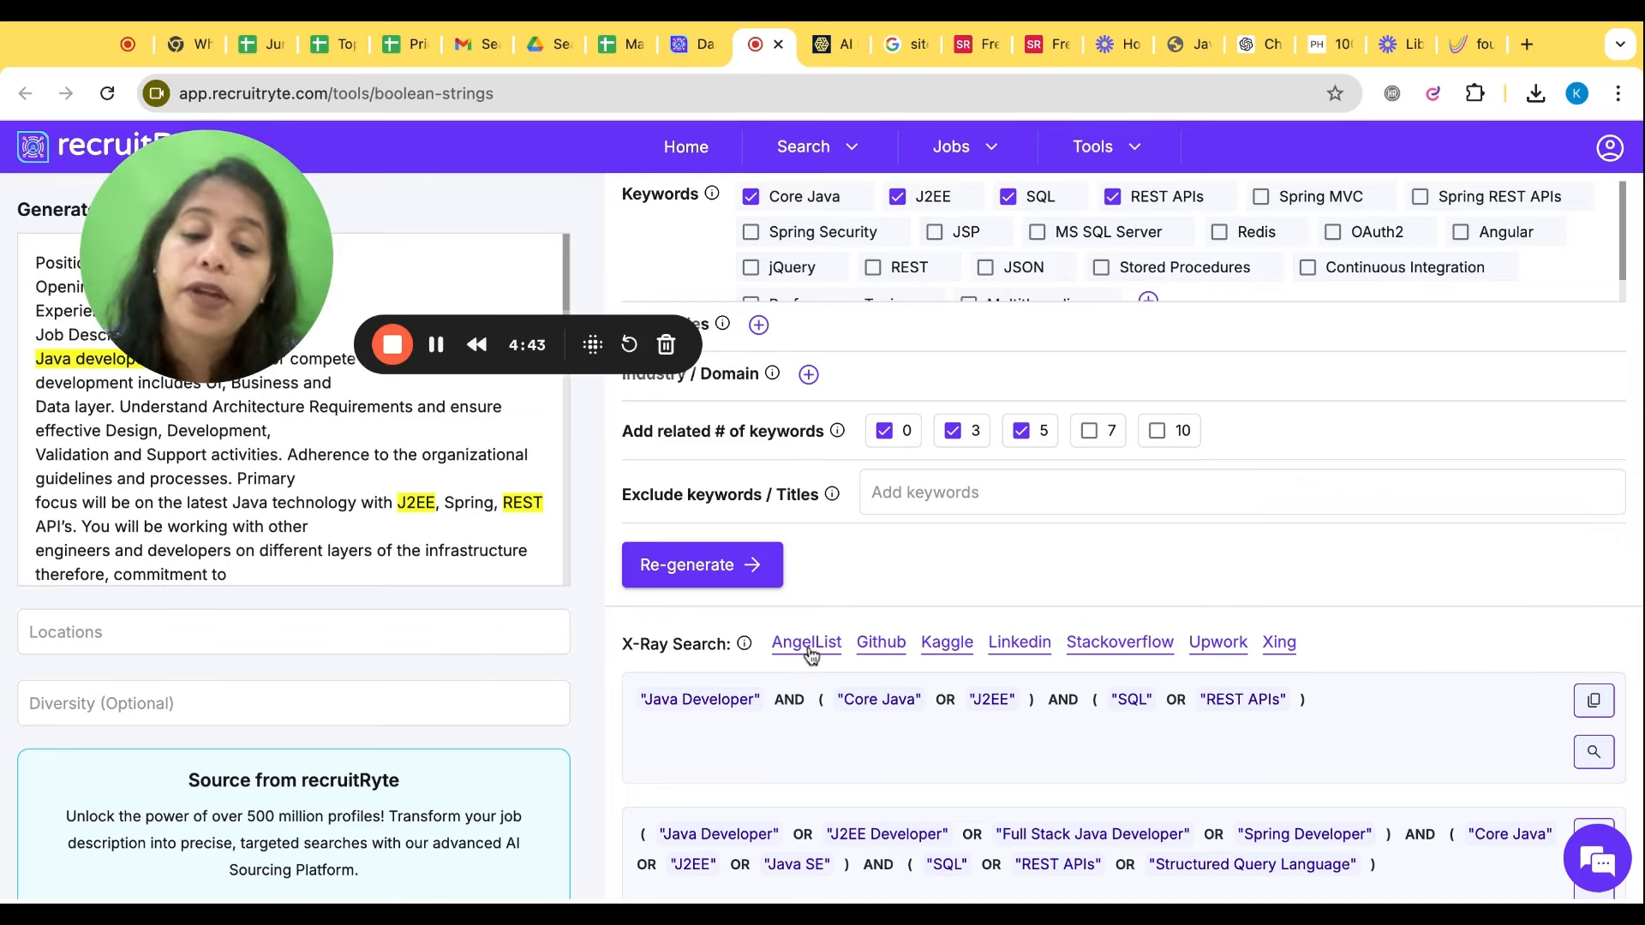
mouse_move(1257, 670)
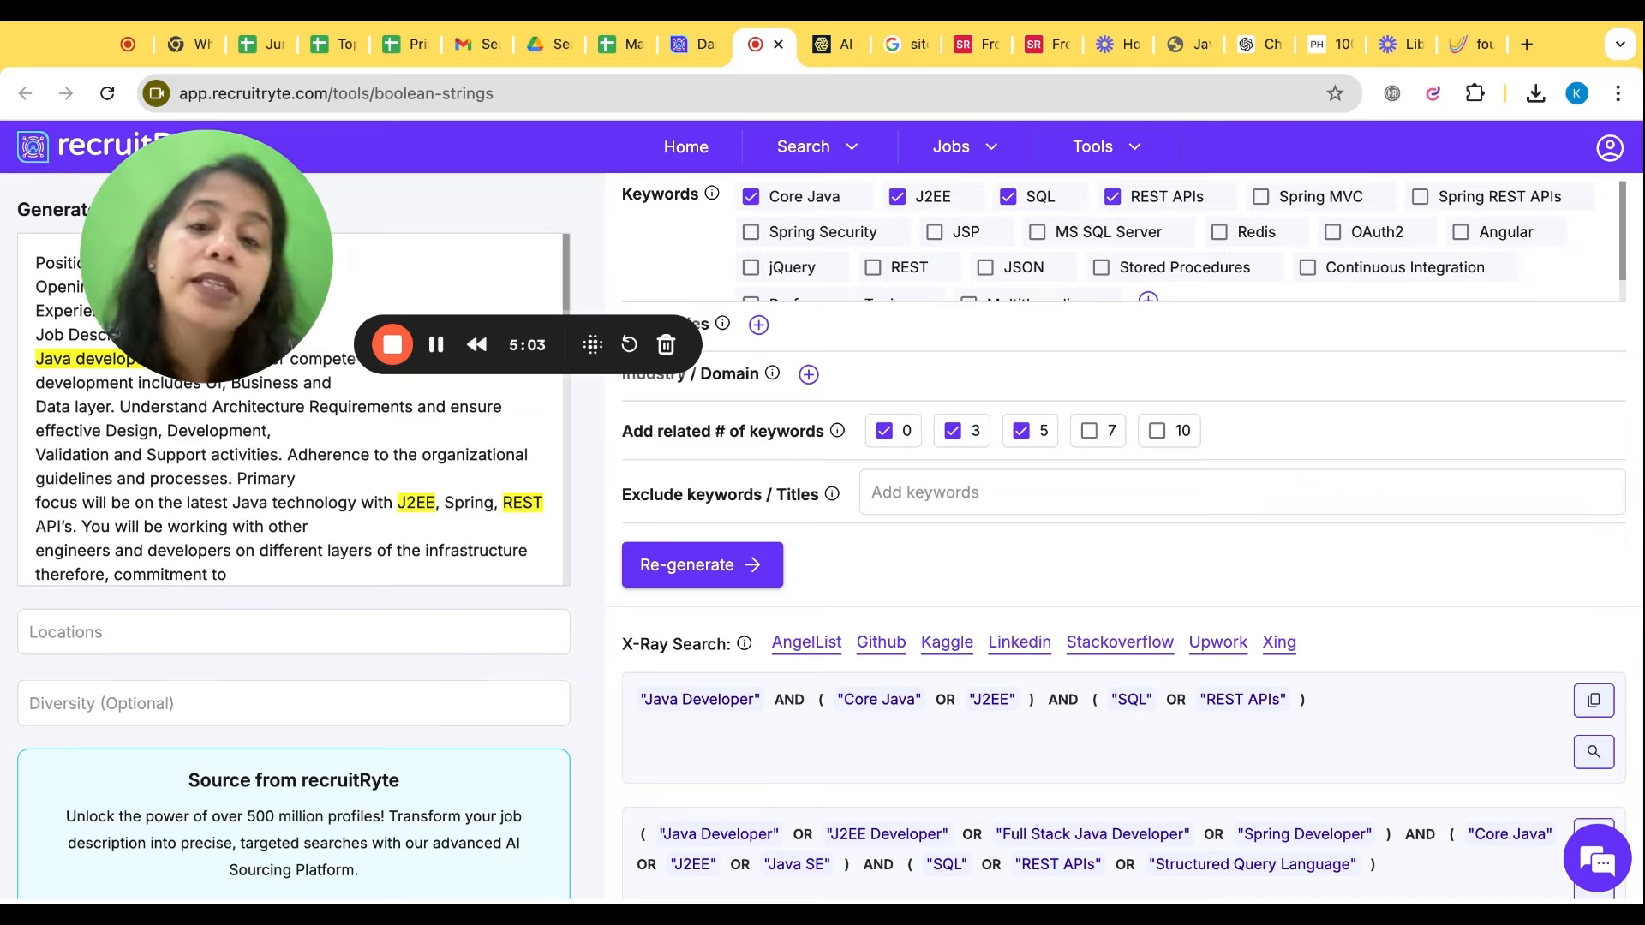
mouse_move(935, 666)
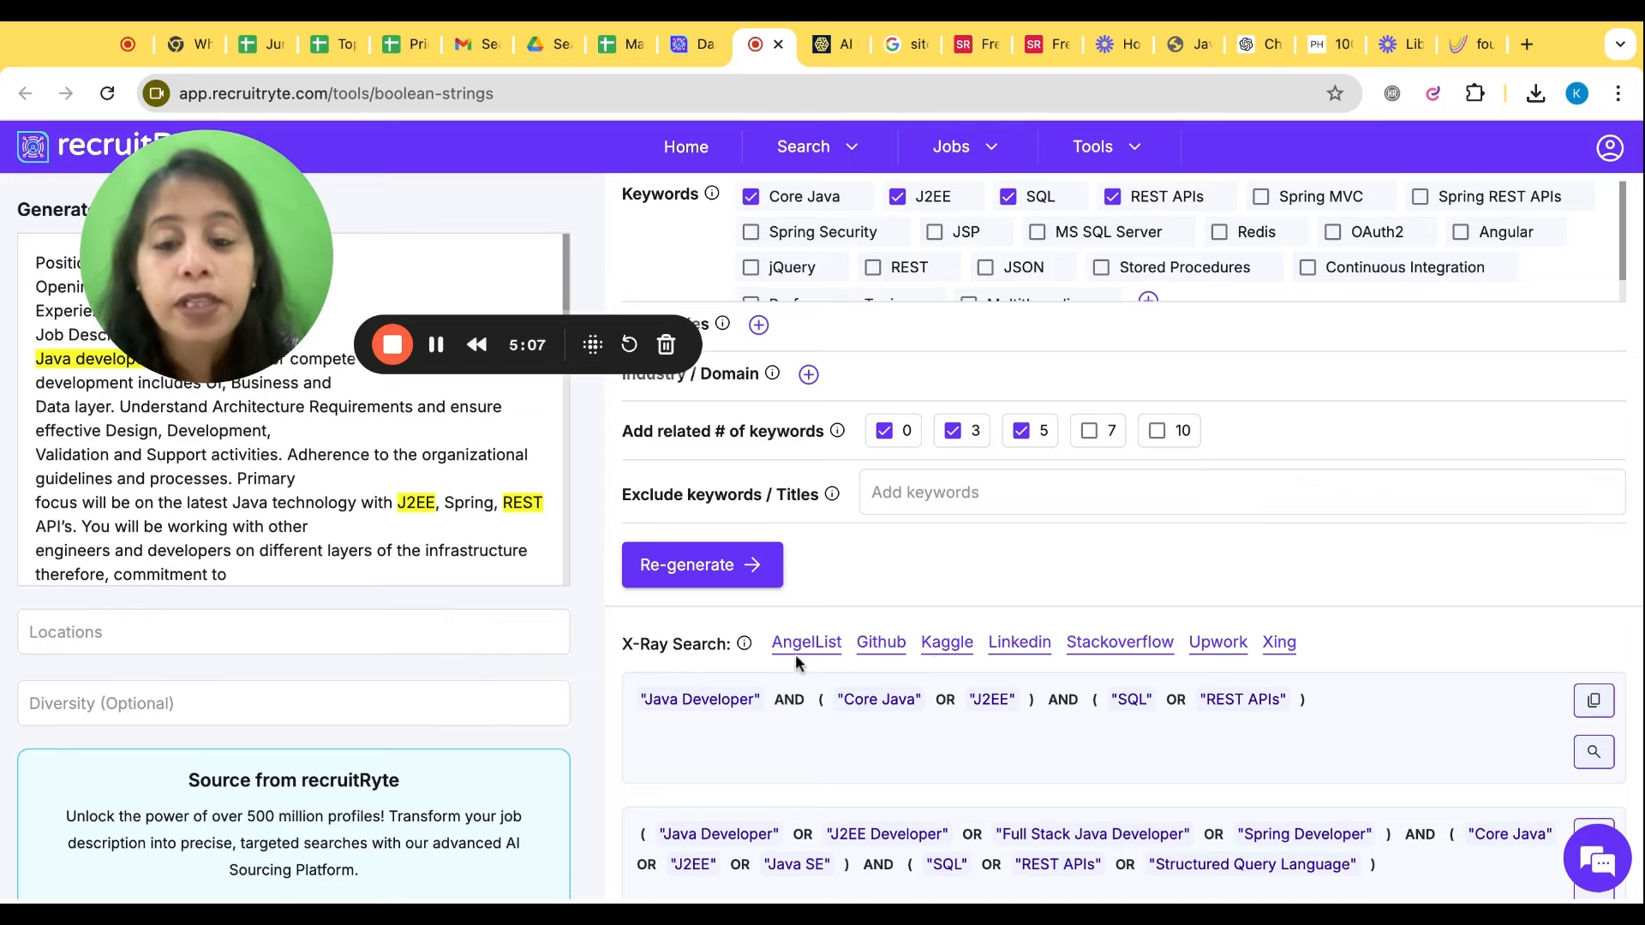
mouse_move(1120, 643)
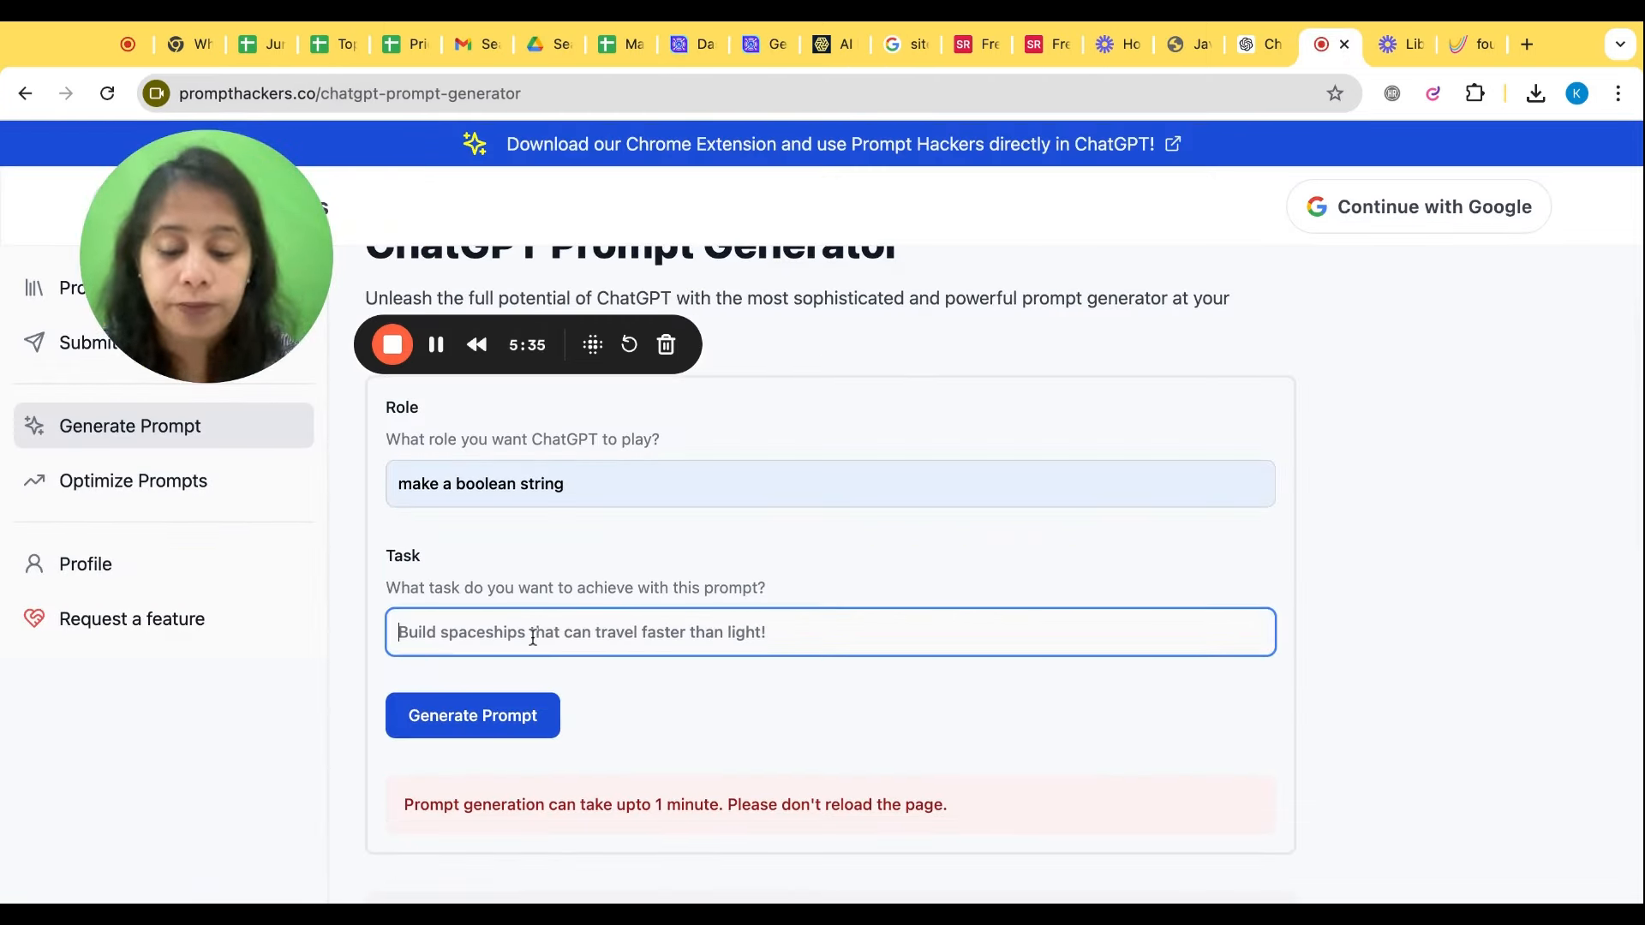
- Request a prompt for a Boolean string finding Bangalore HR managers, generate it, and copy it
text(i want to make a boolean to)
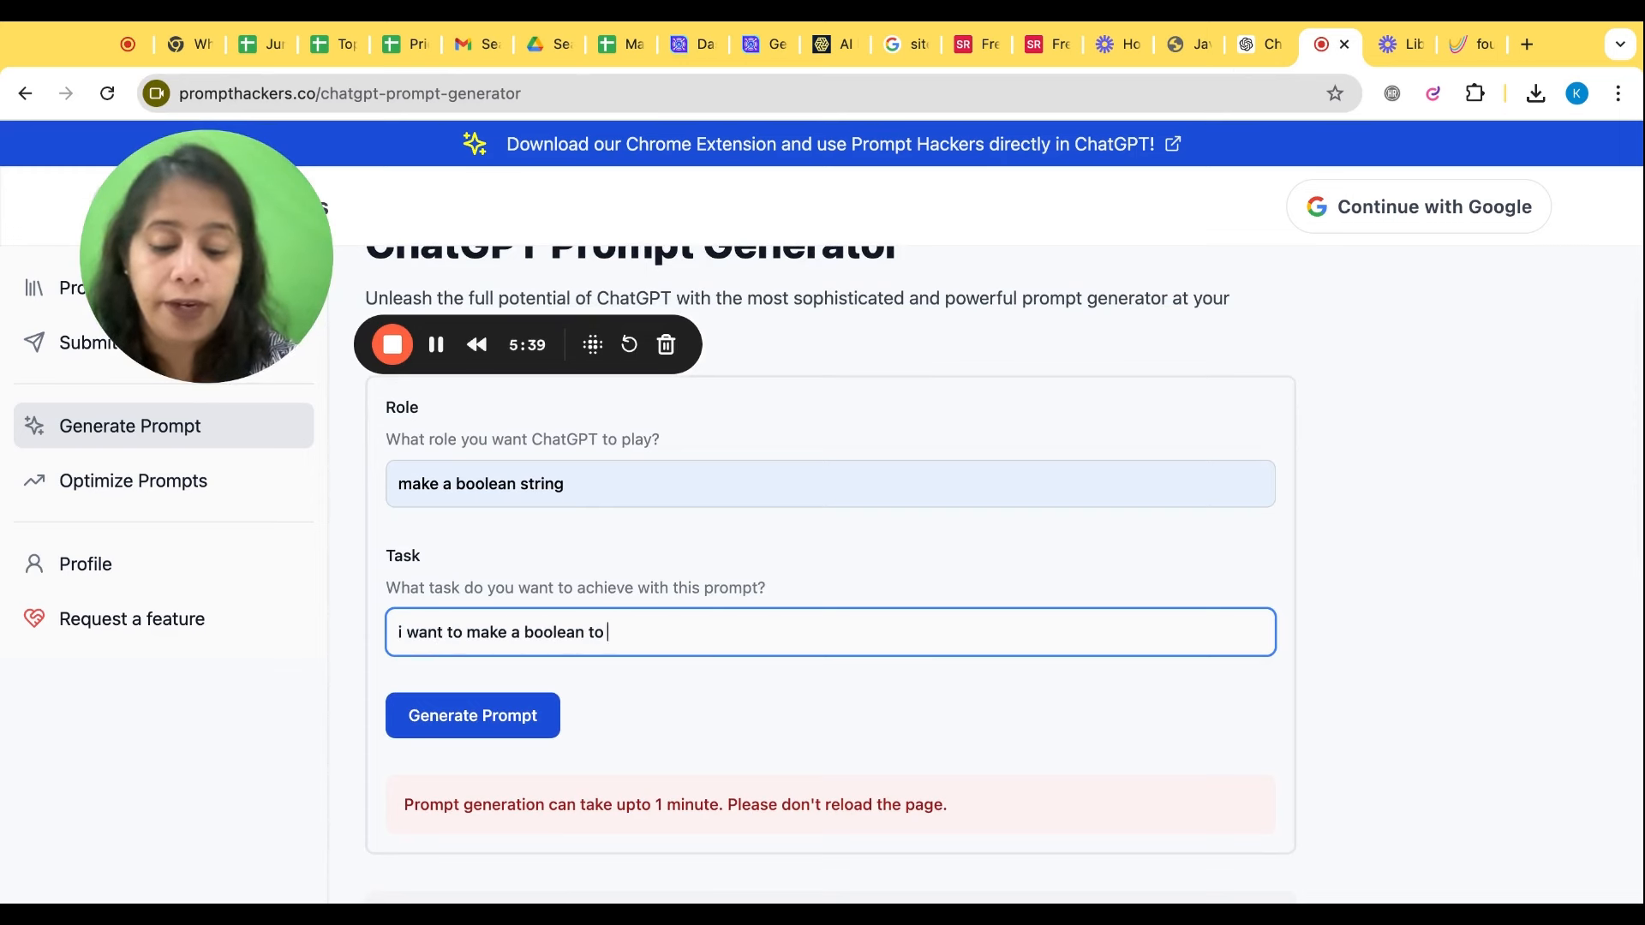
text(find hr manager in bangalore qith recruitment know)
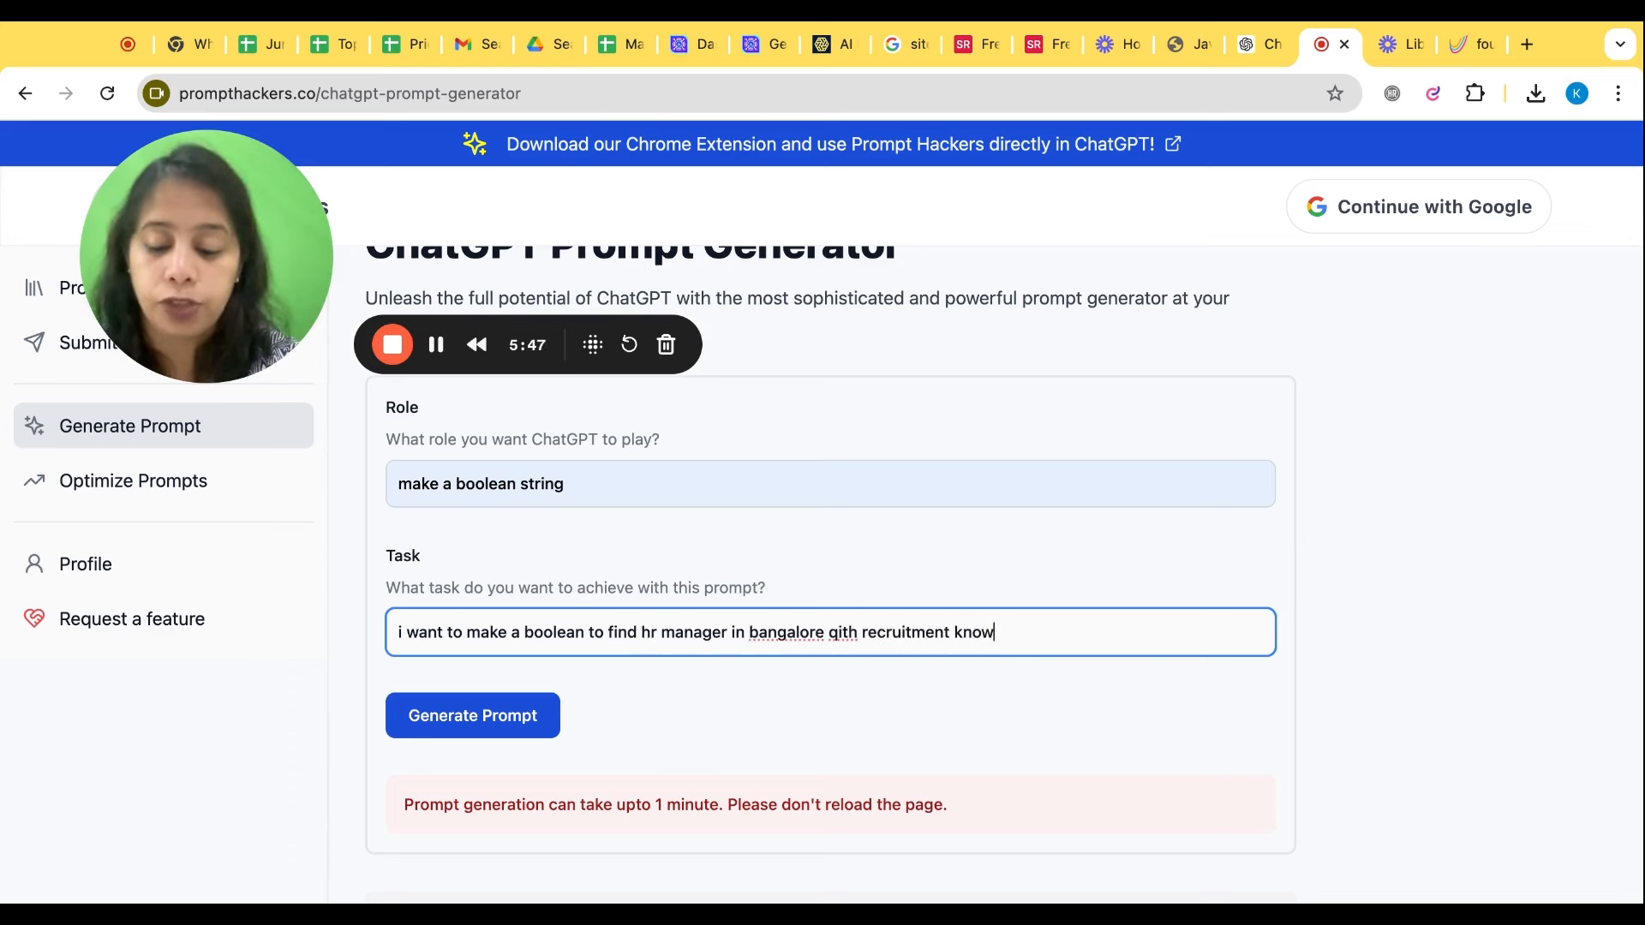
click(472, 716)
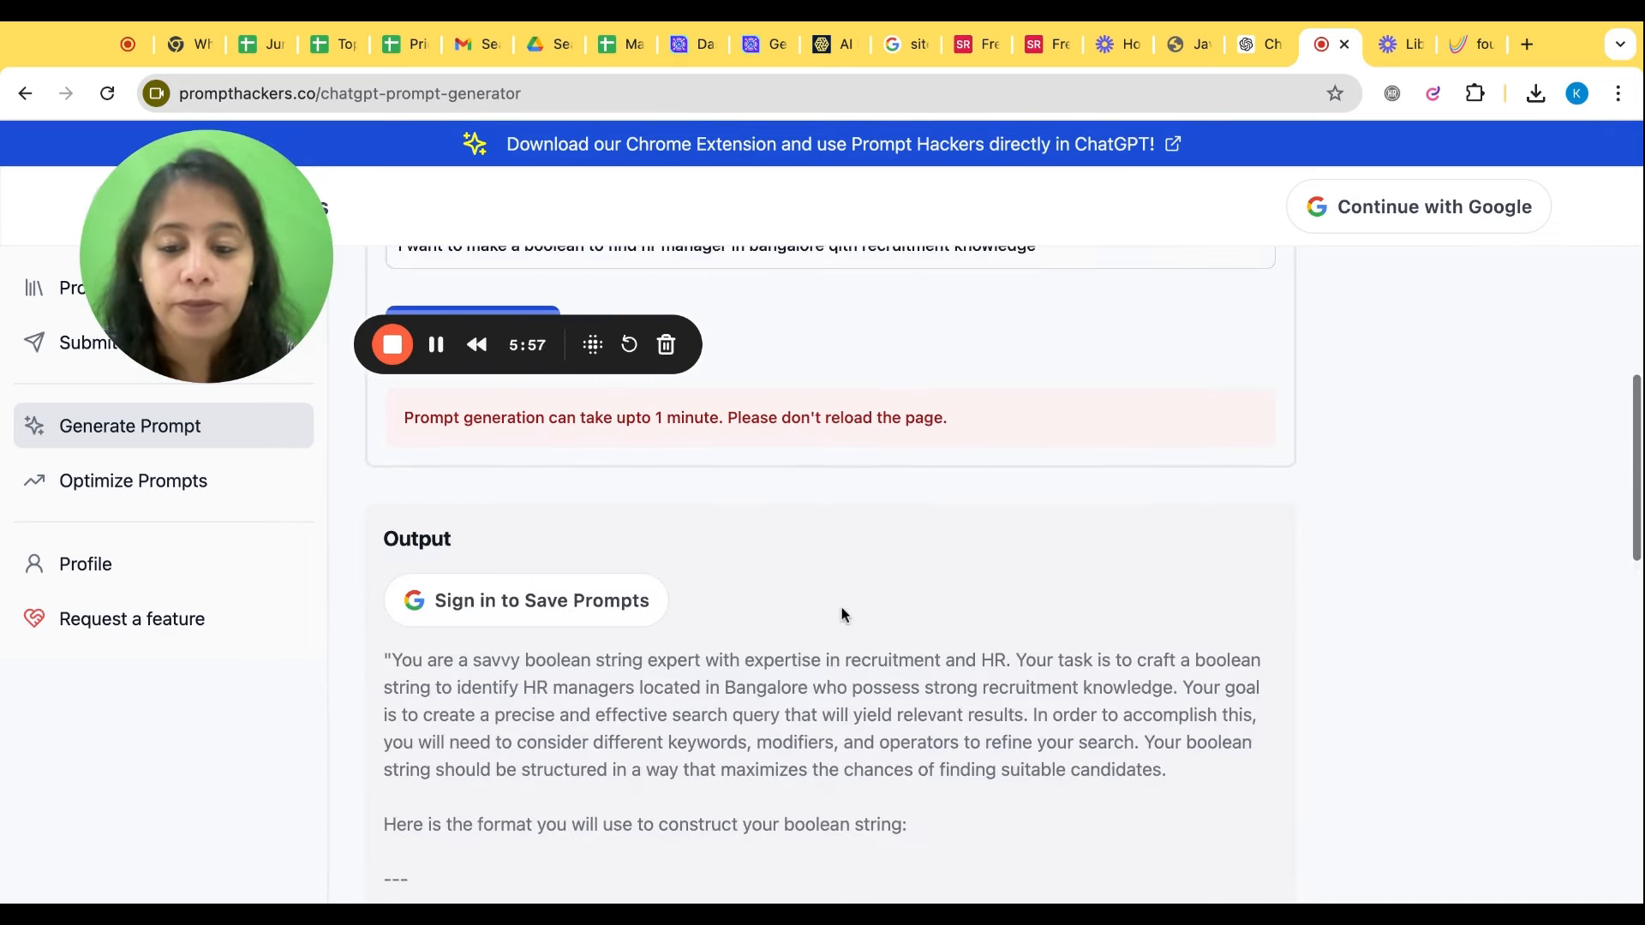
scroll(down, 3)
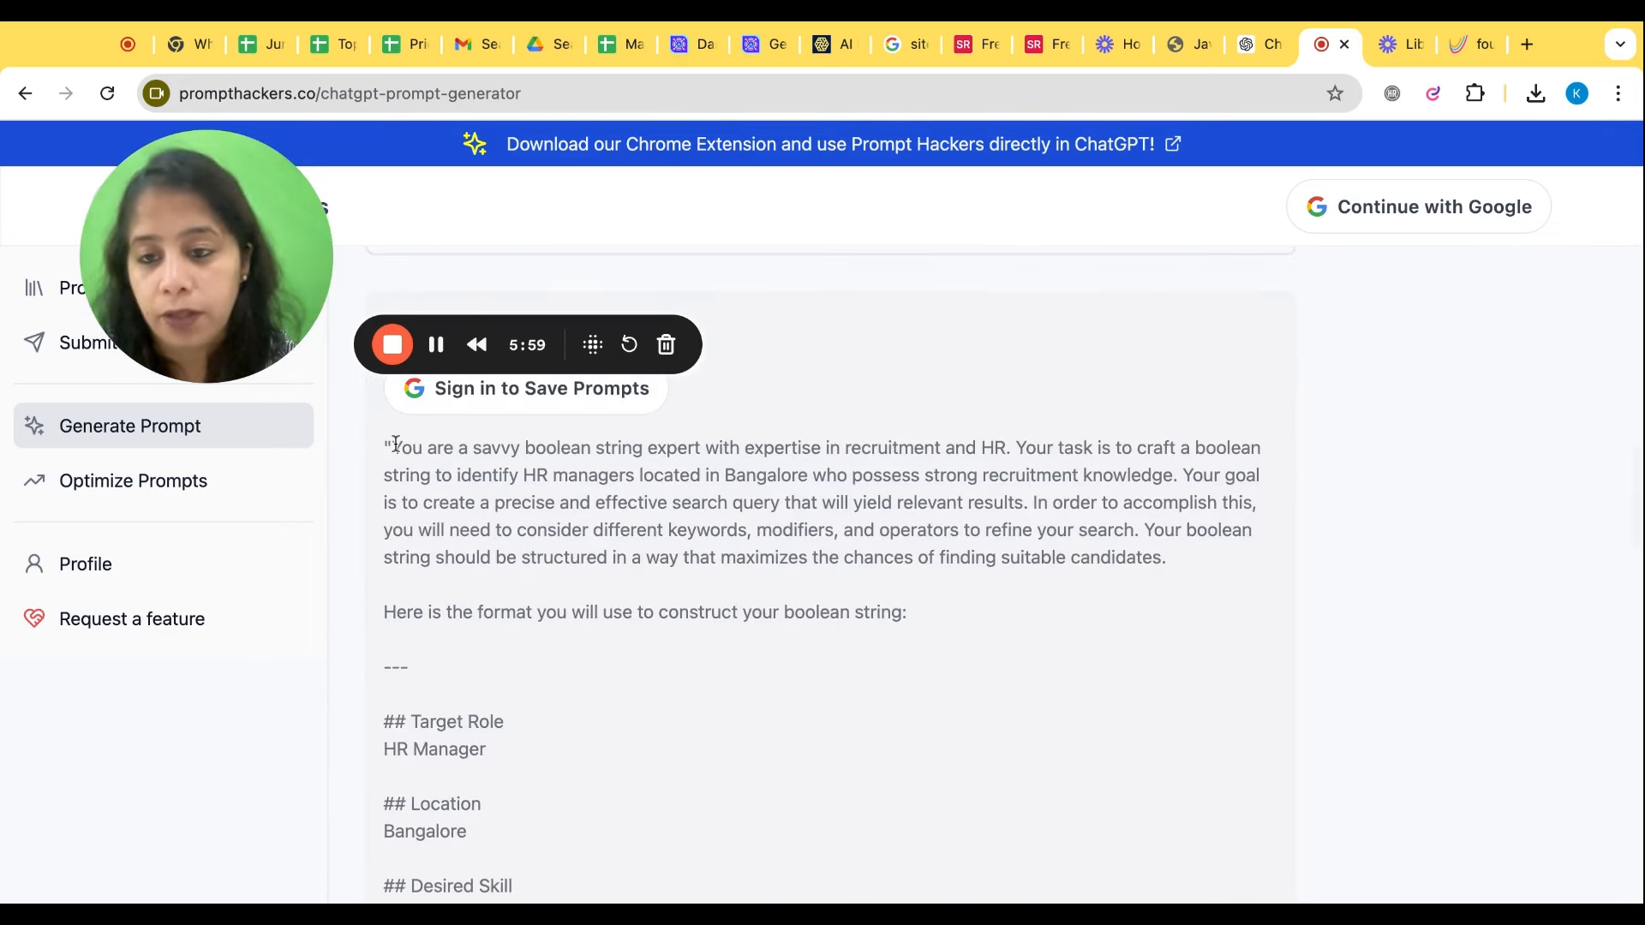
click(458, 619)
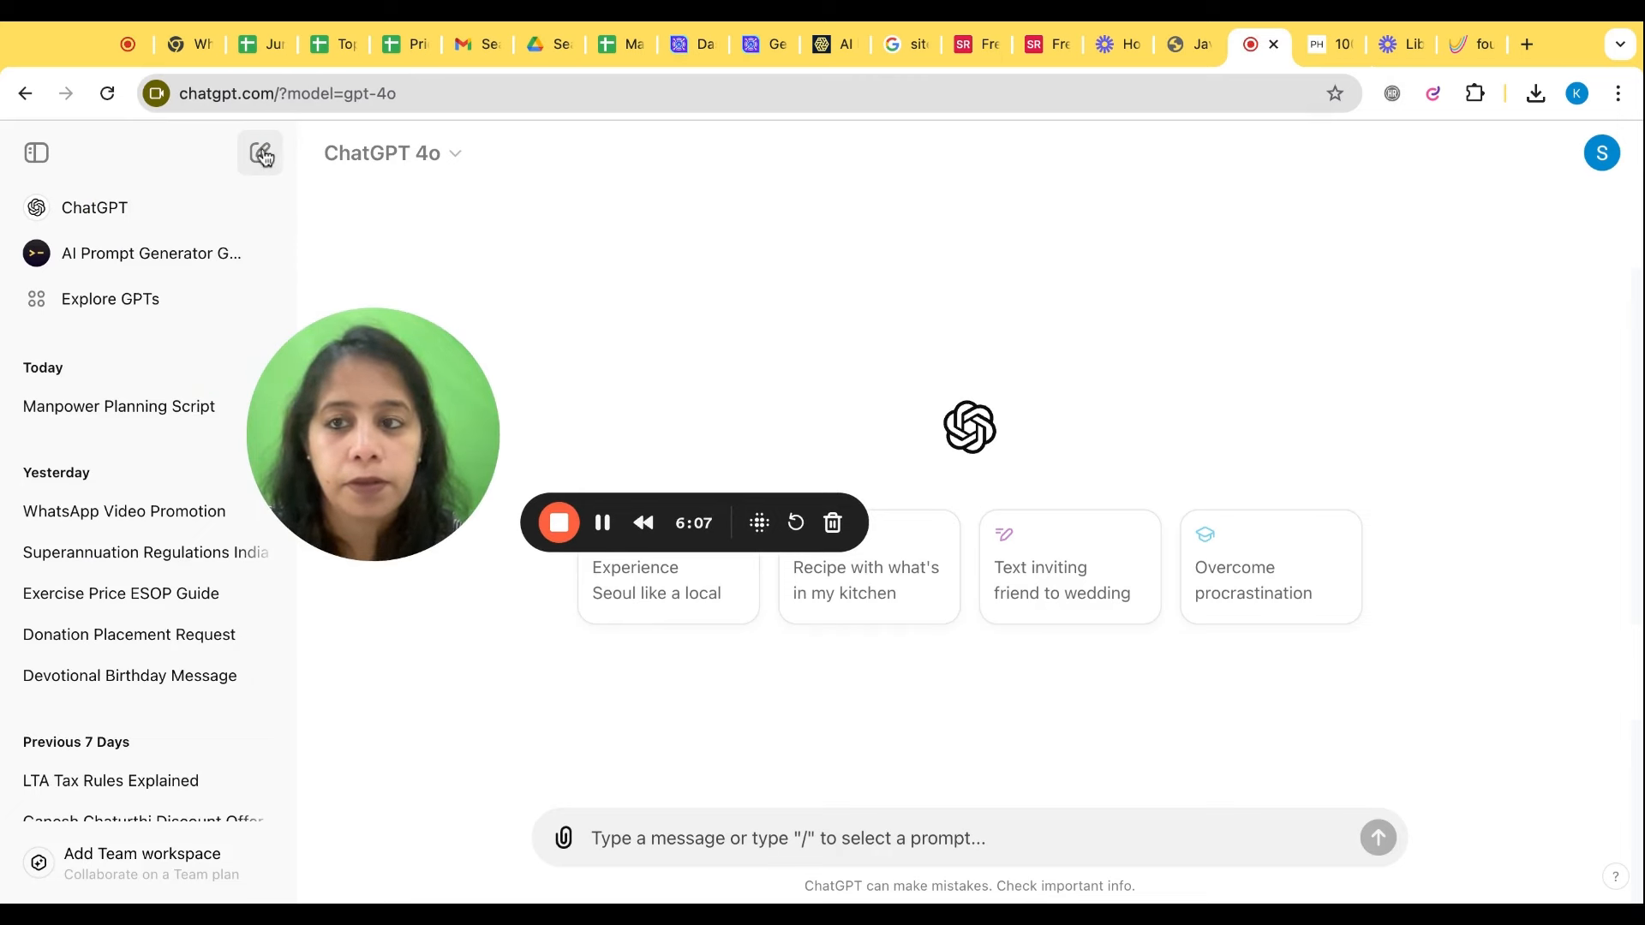
- Send the copied prompt to ChatGPT and scroll to its HR Manager Bangalore Boolean string
text(## Boolean String)
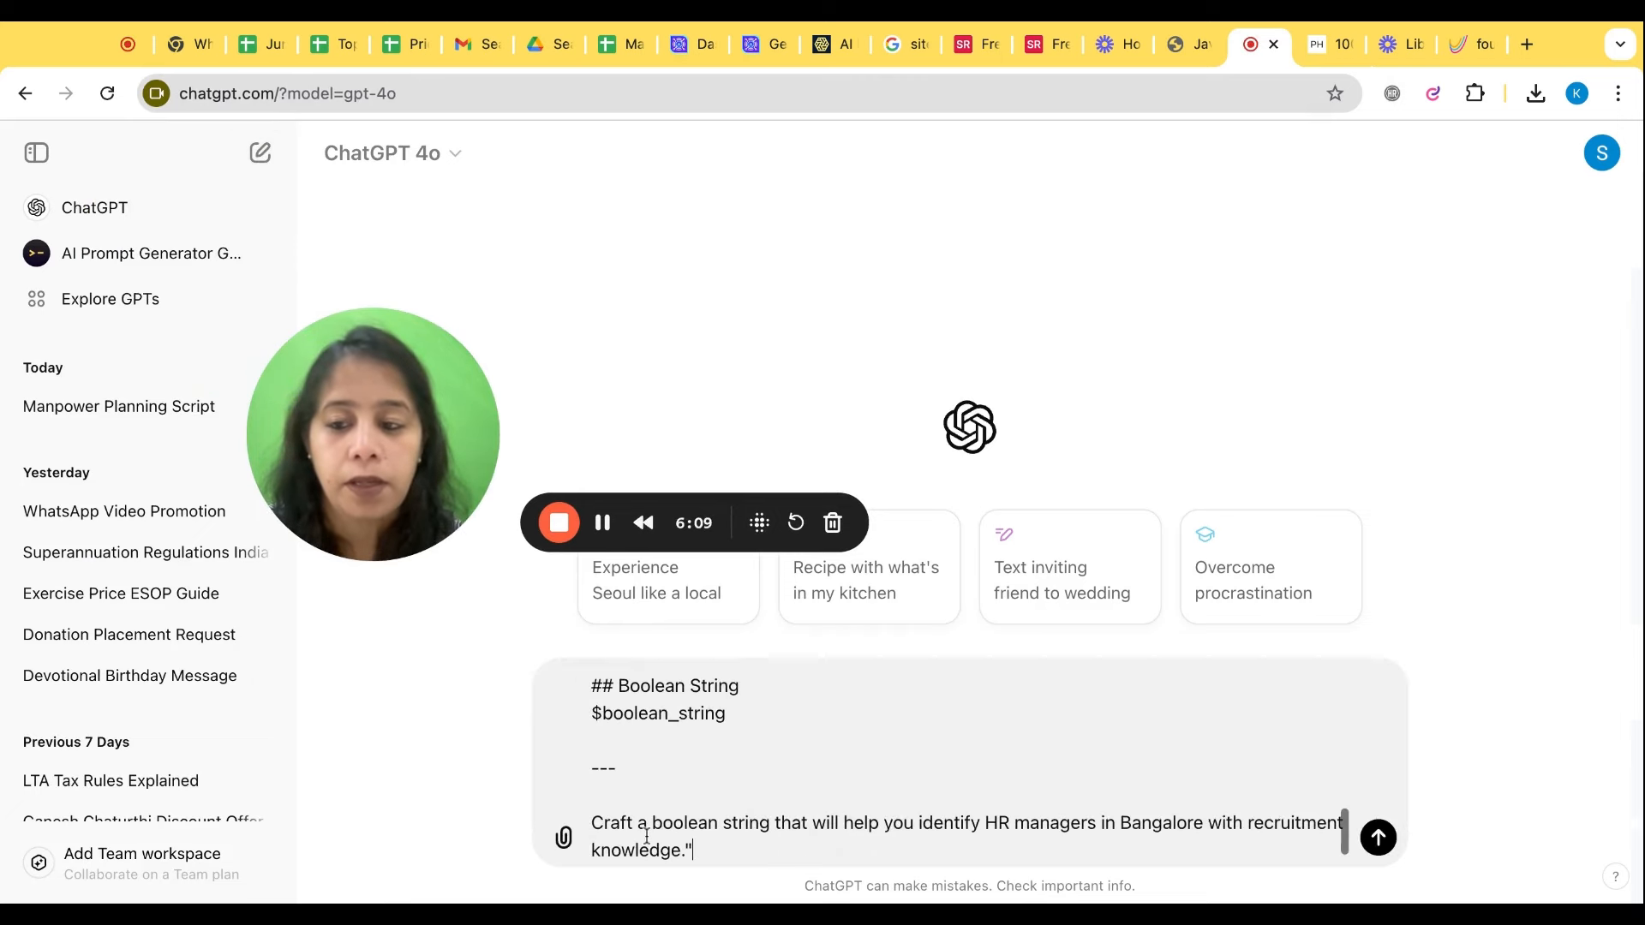
click(1377, 838)
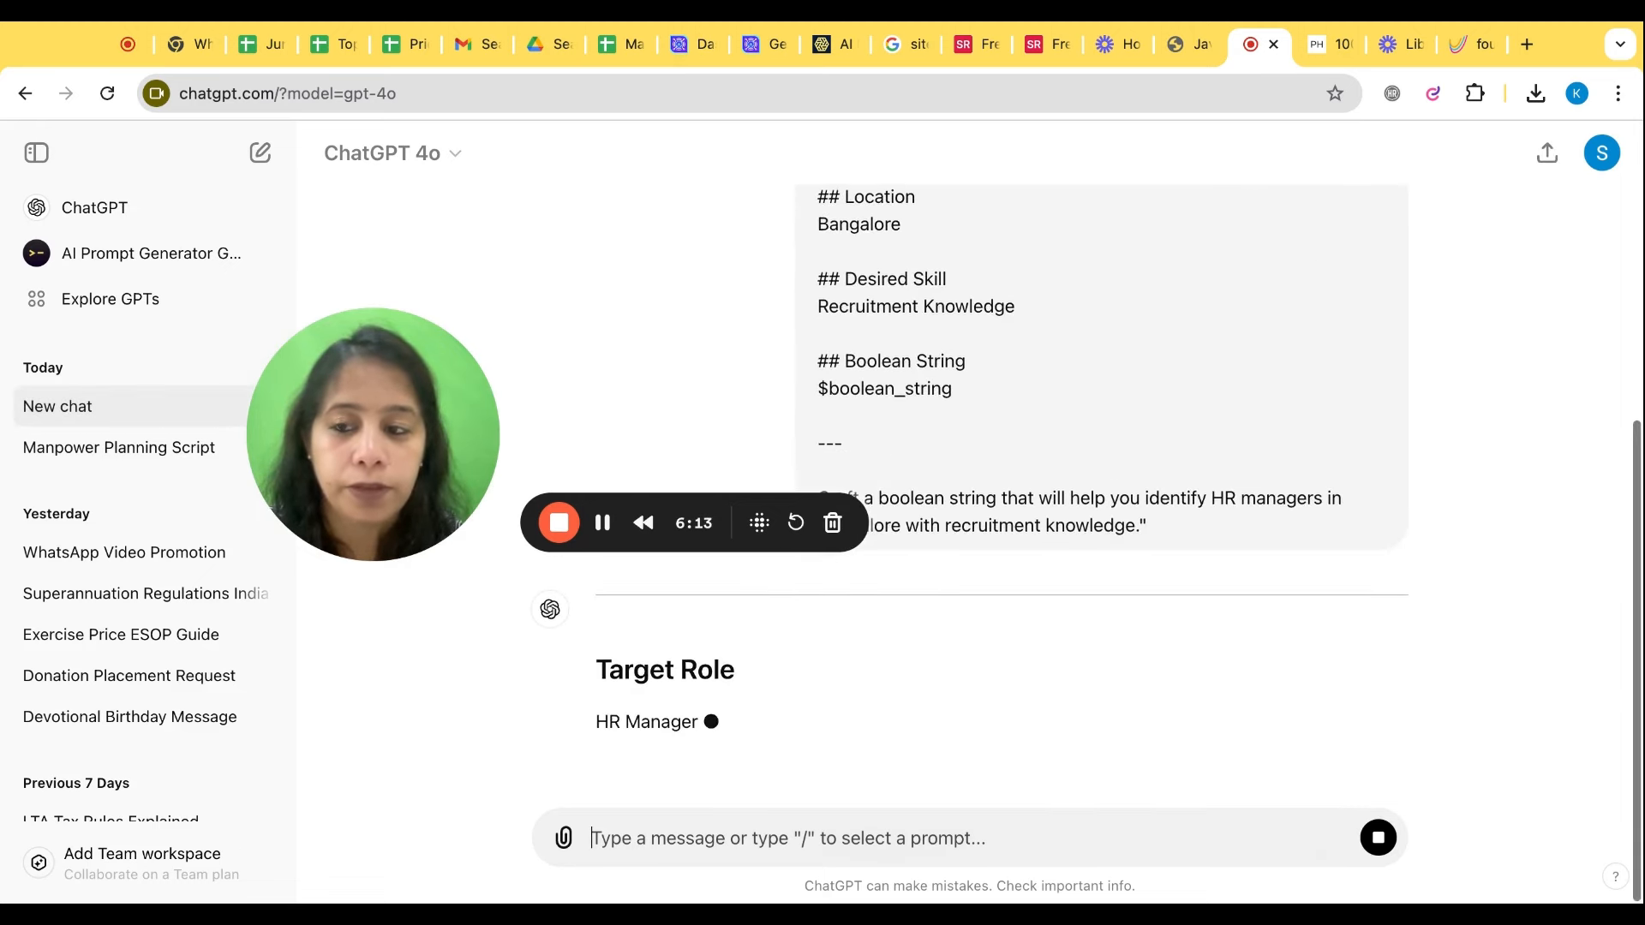
click(260, 153)
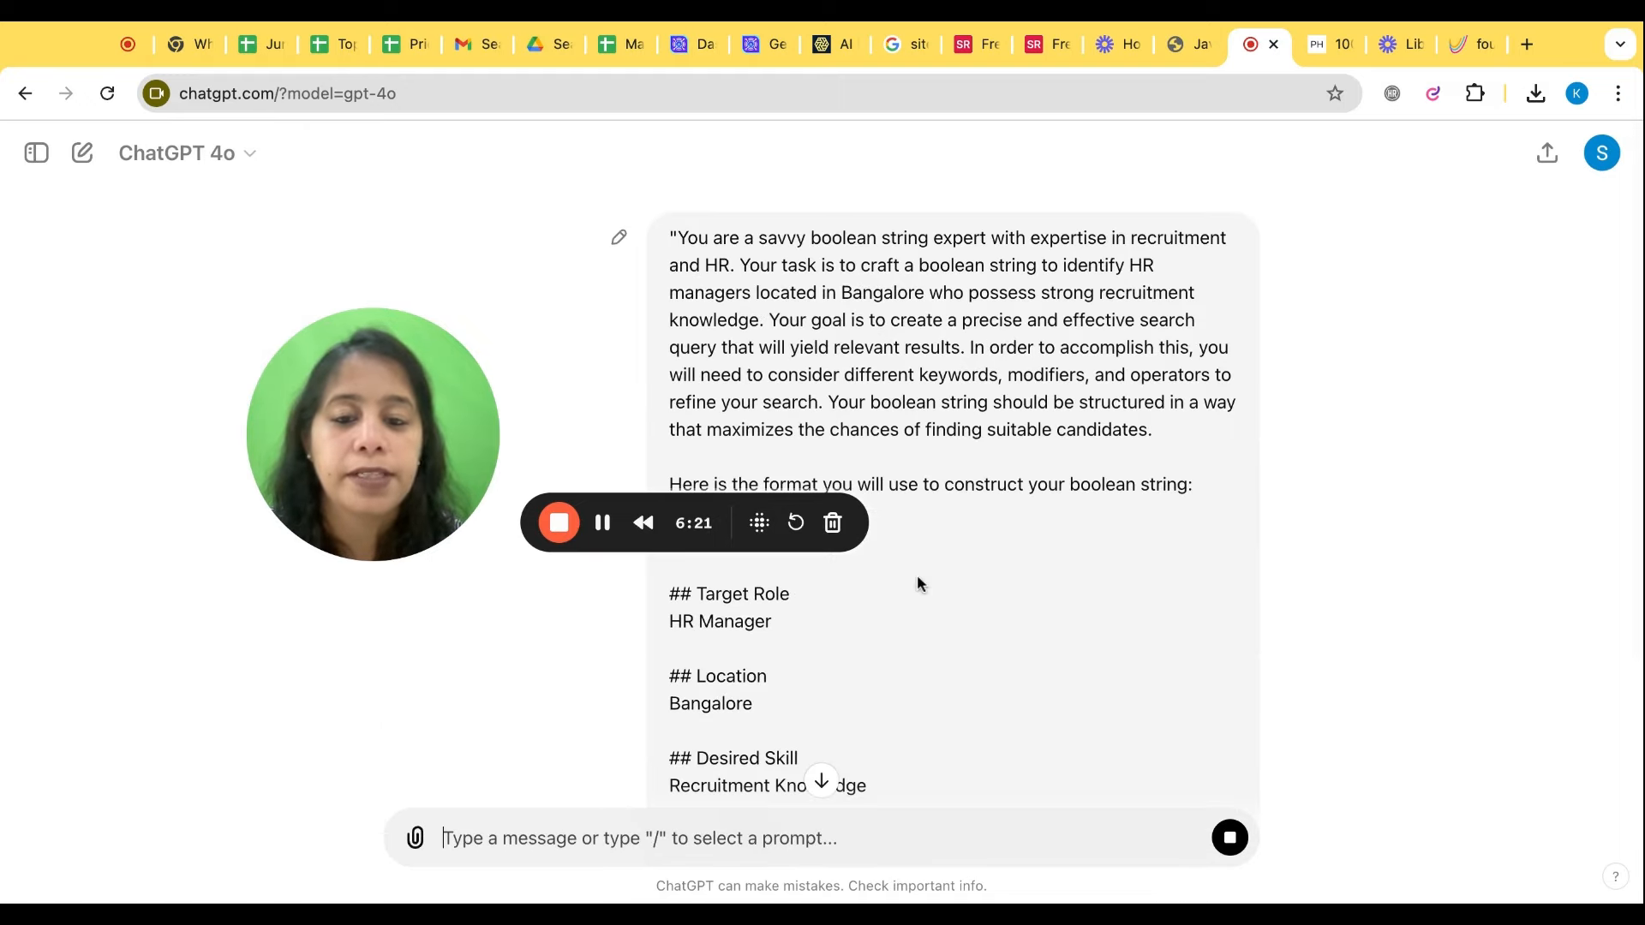
scroll(down, 3)
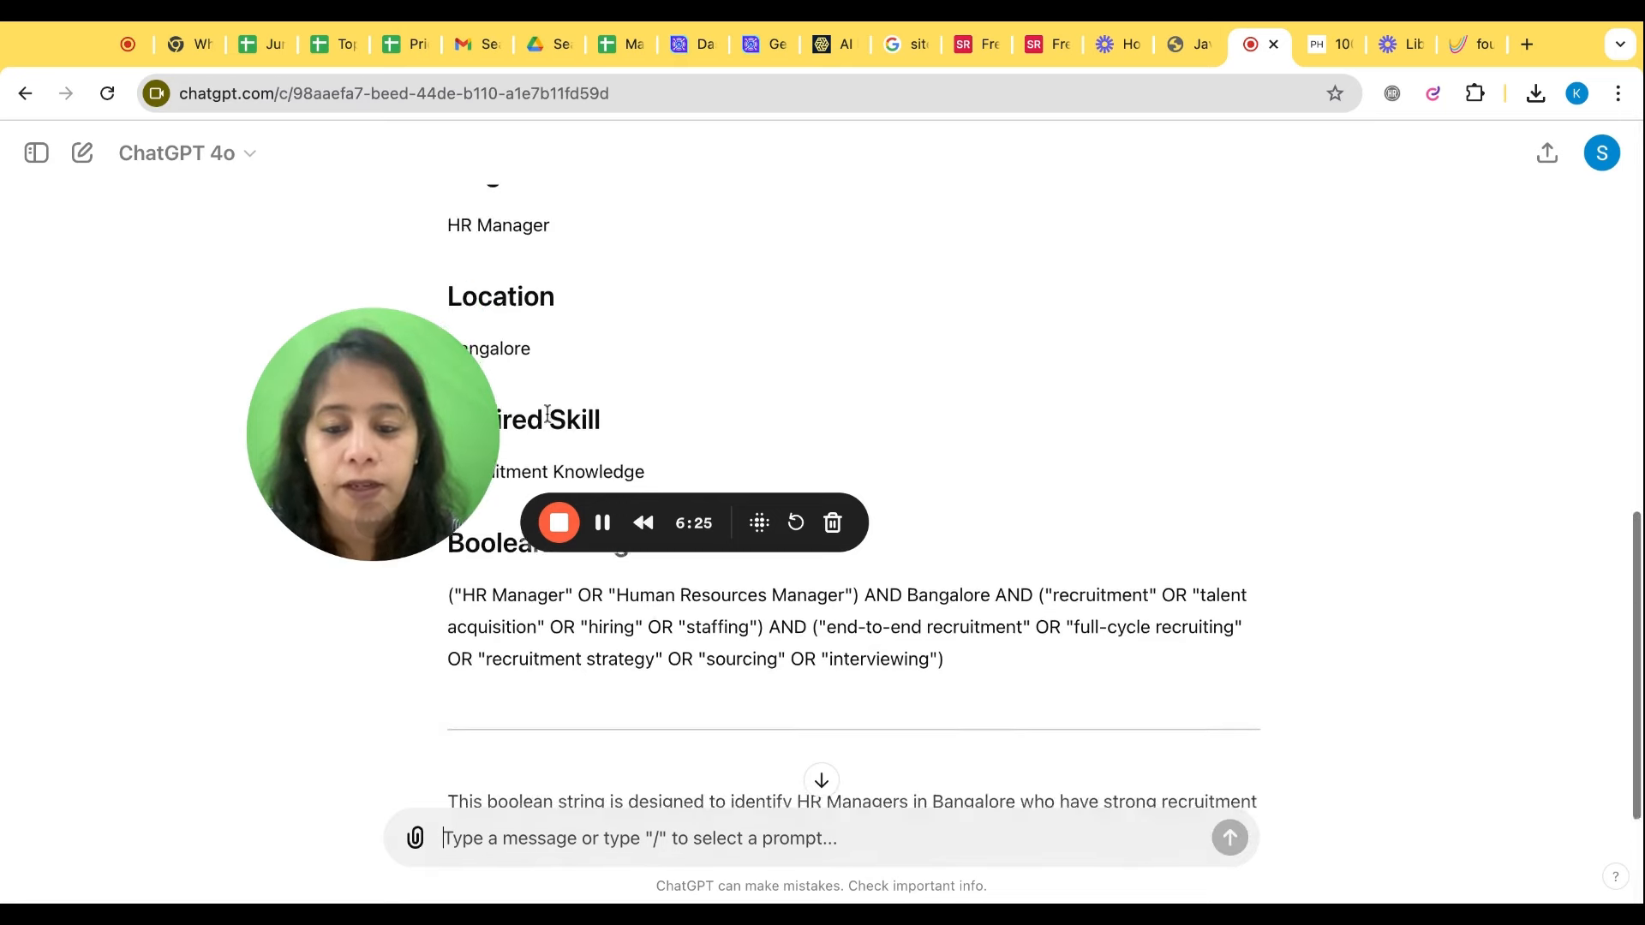
scroll(down, 3)
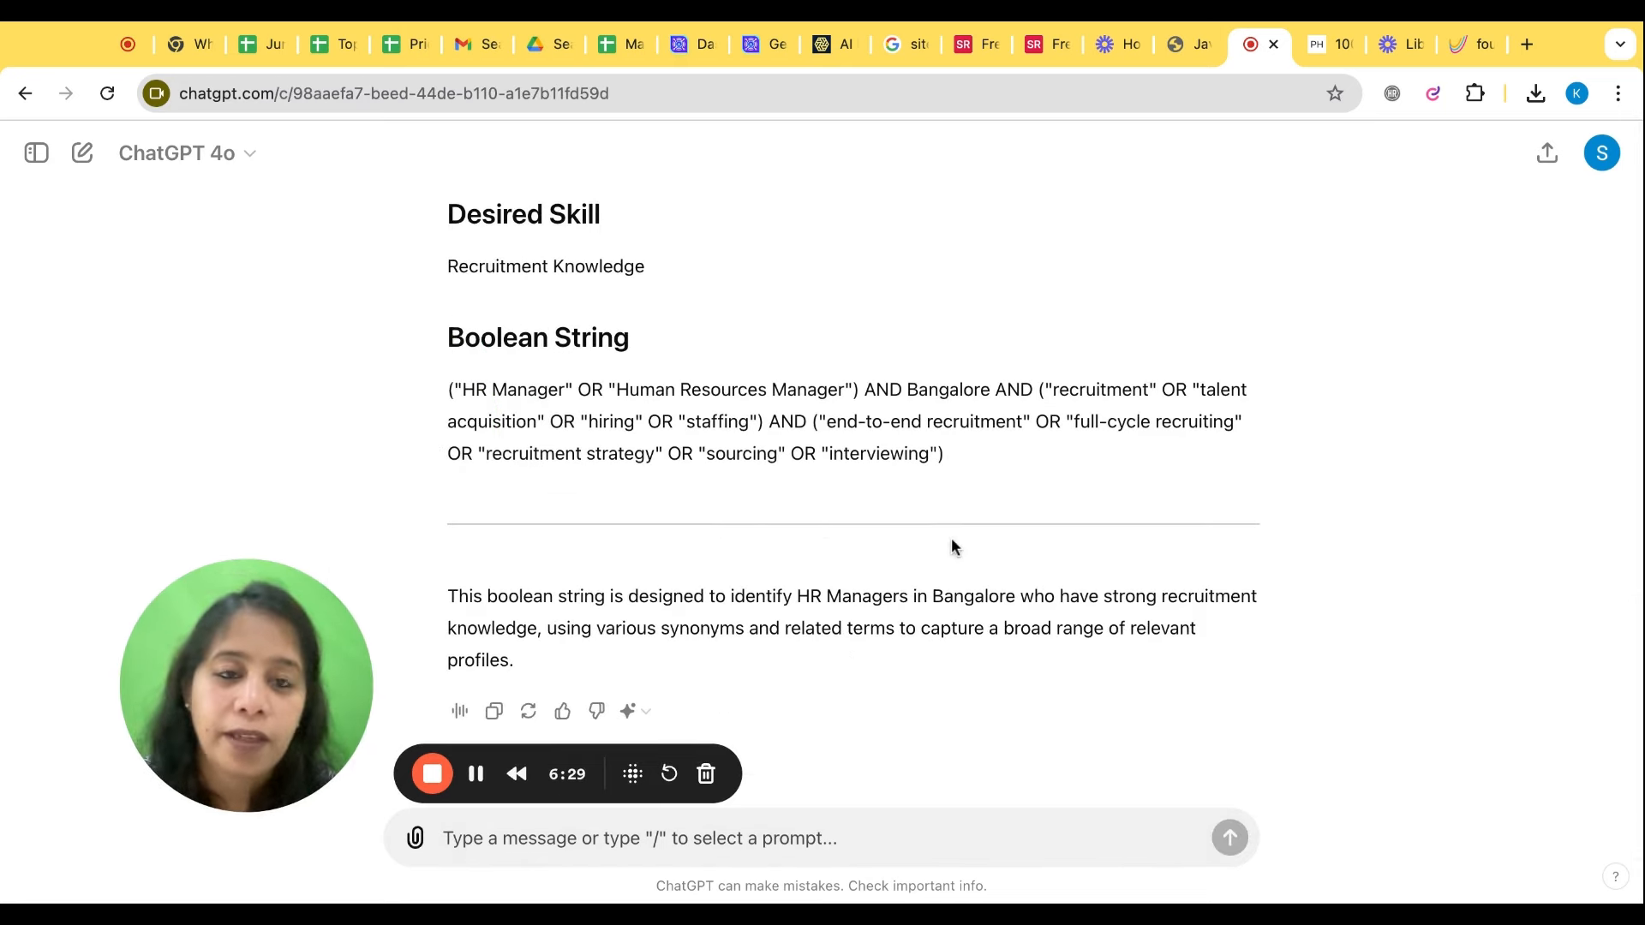
mouse_move(1169, 28)
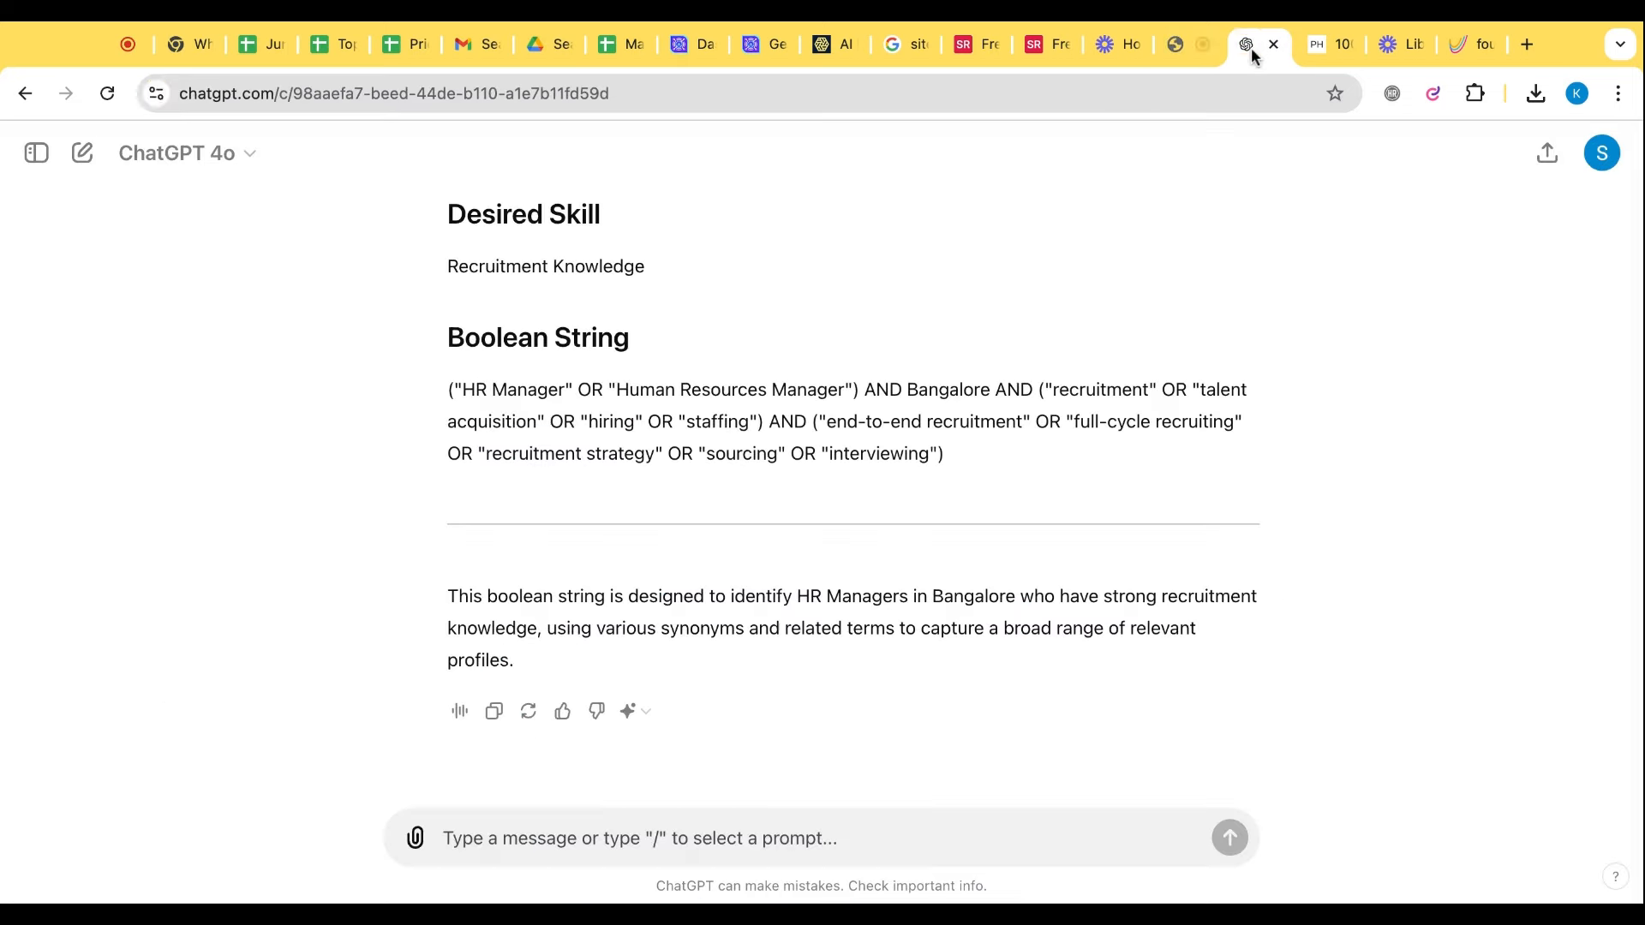
- Edit the Prompt Hackers task to request an 'X-ray for Google' string, then copy the prompt
click(1459, 43)
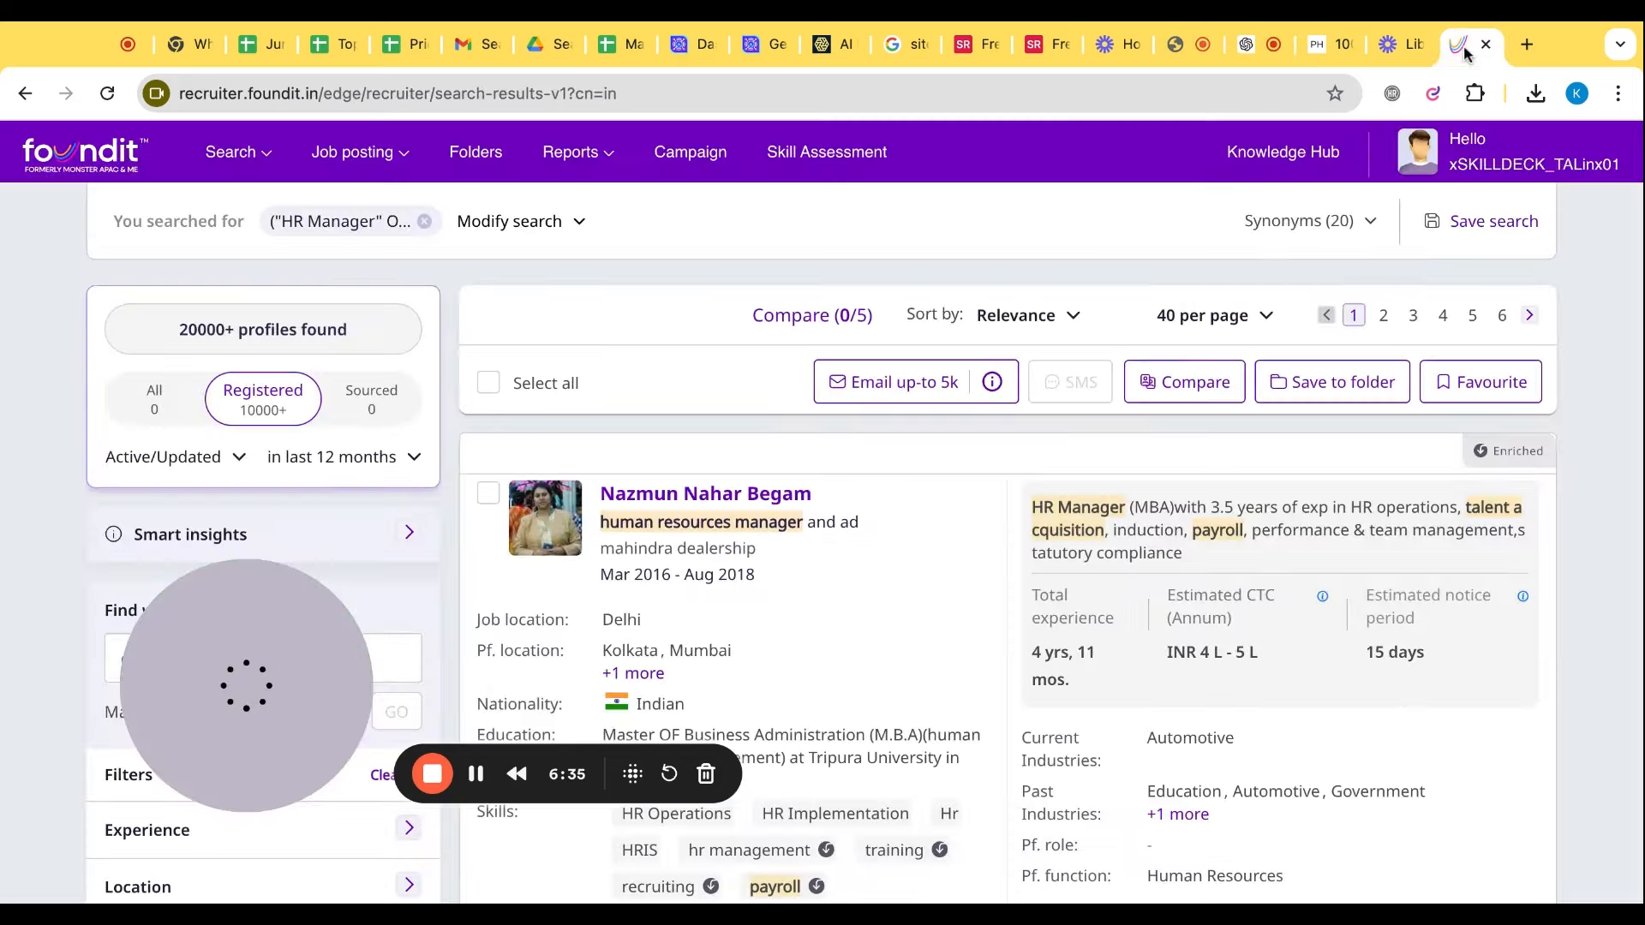
click(1315, 43)
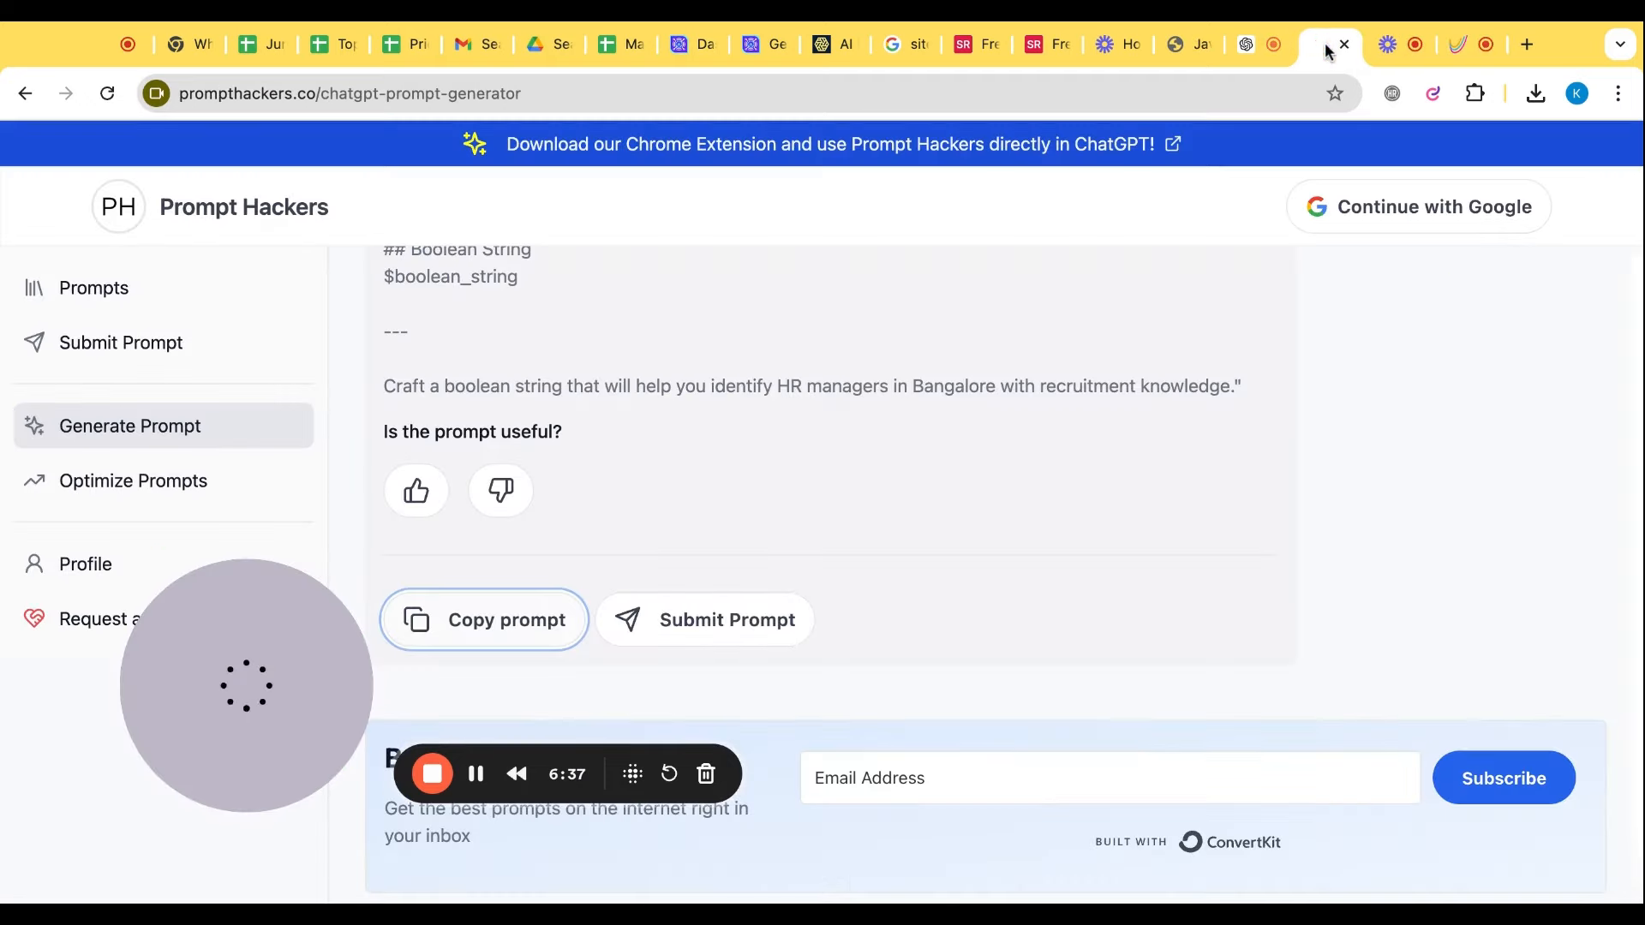
scroll(down, 3)
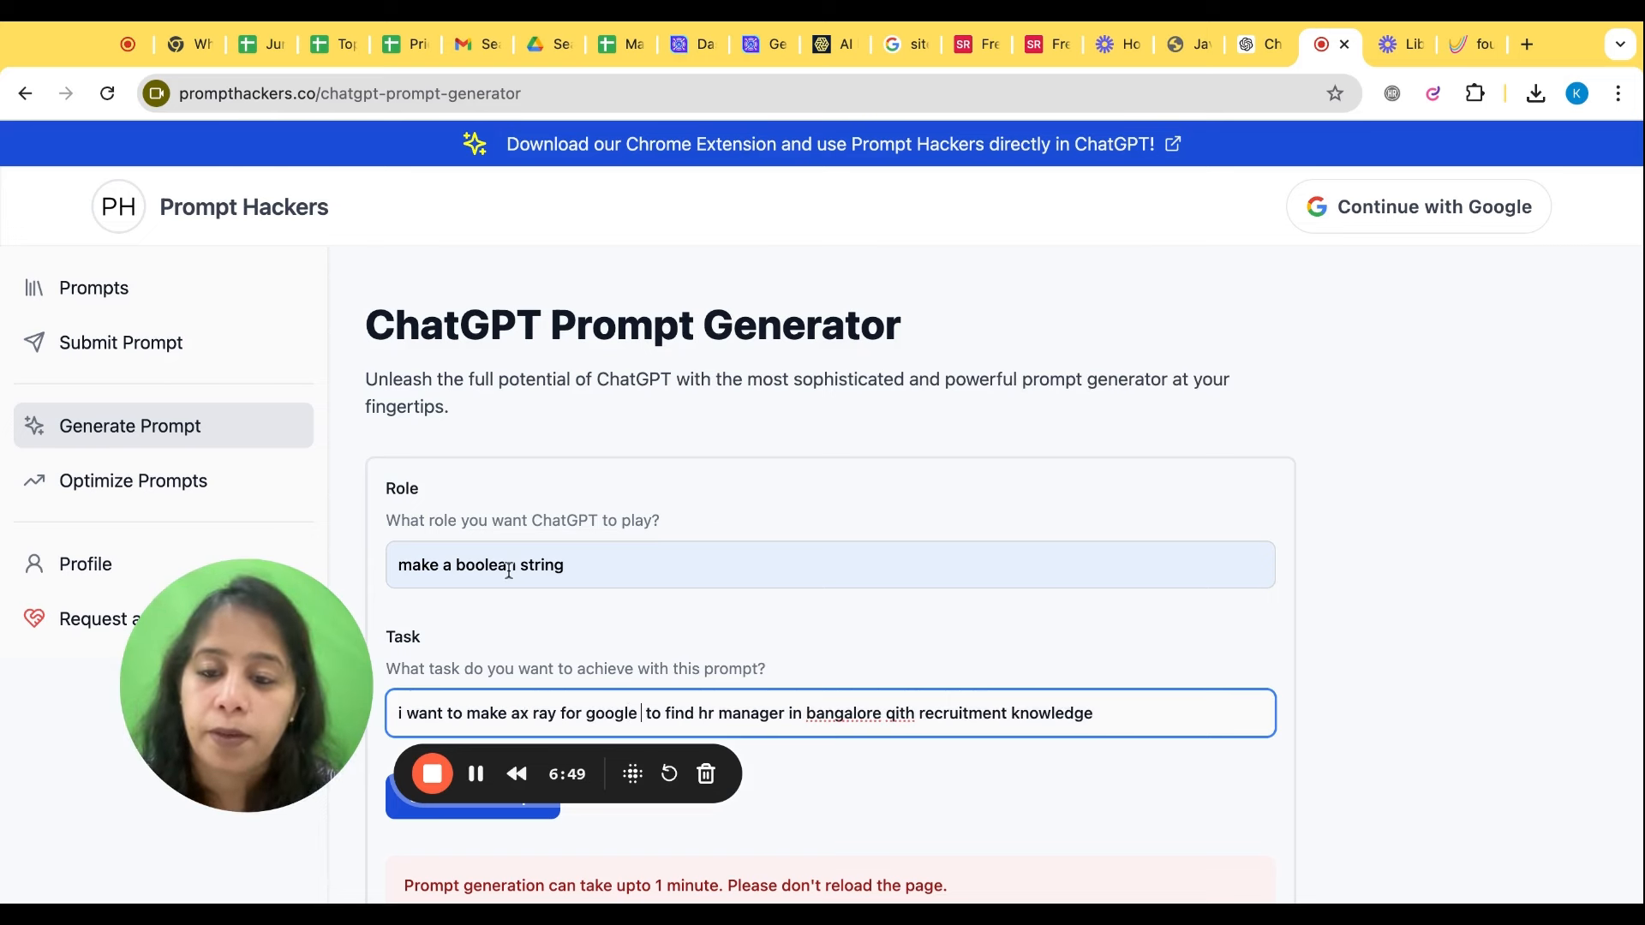
text(x)
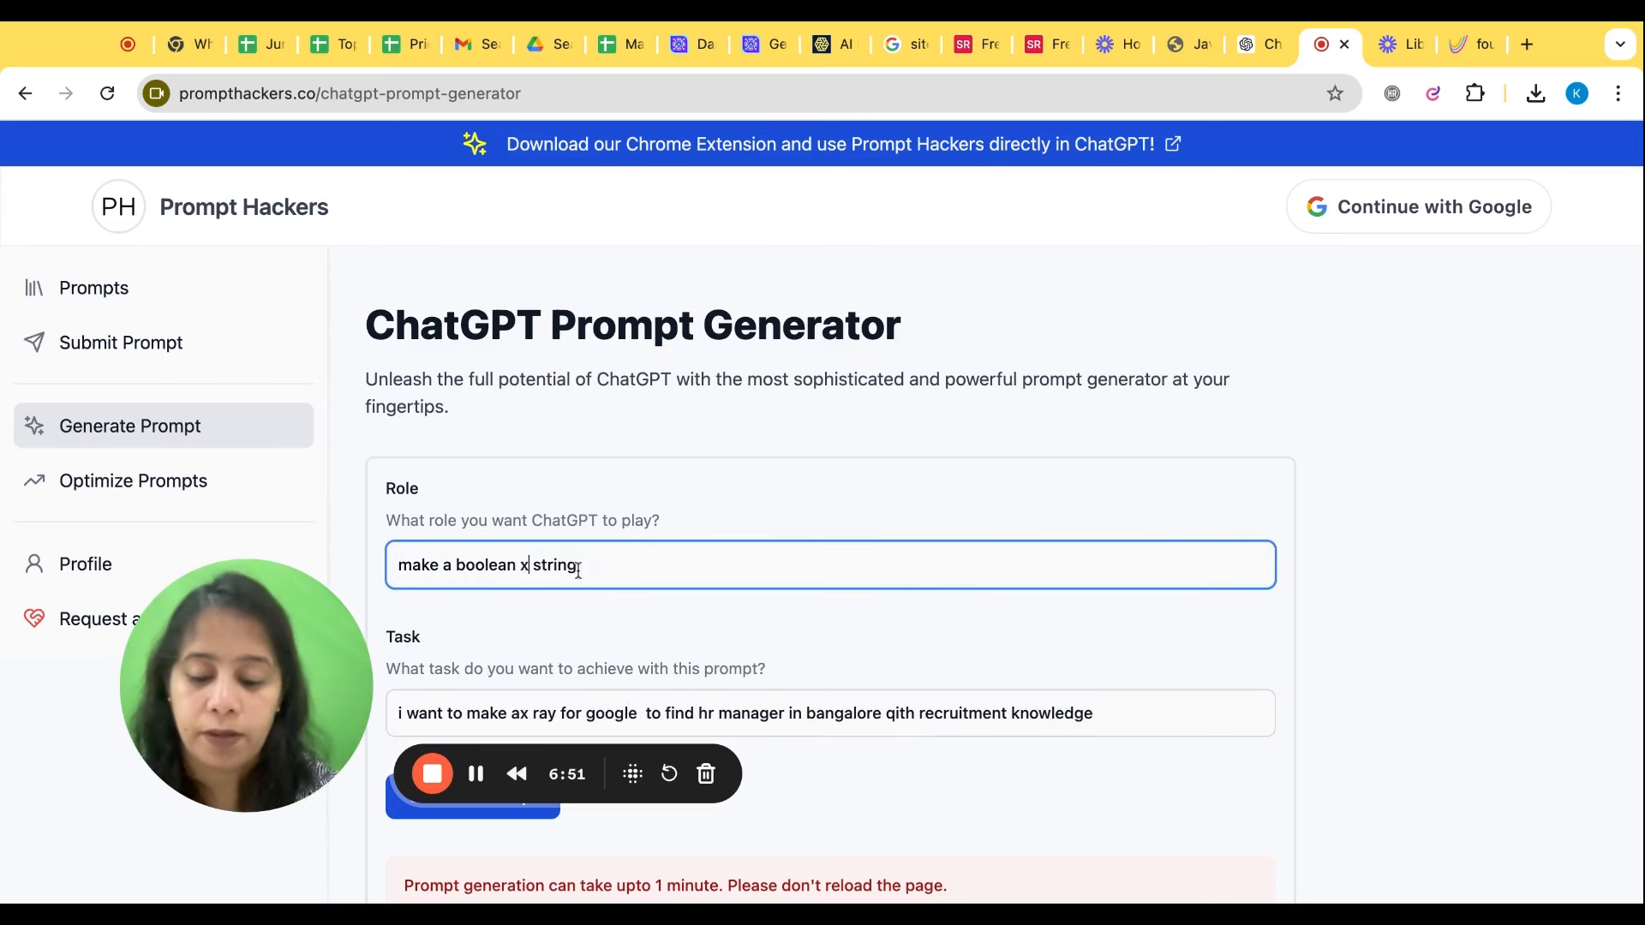
text(ray)
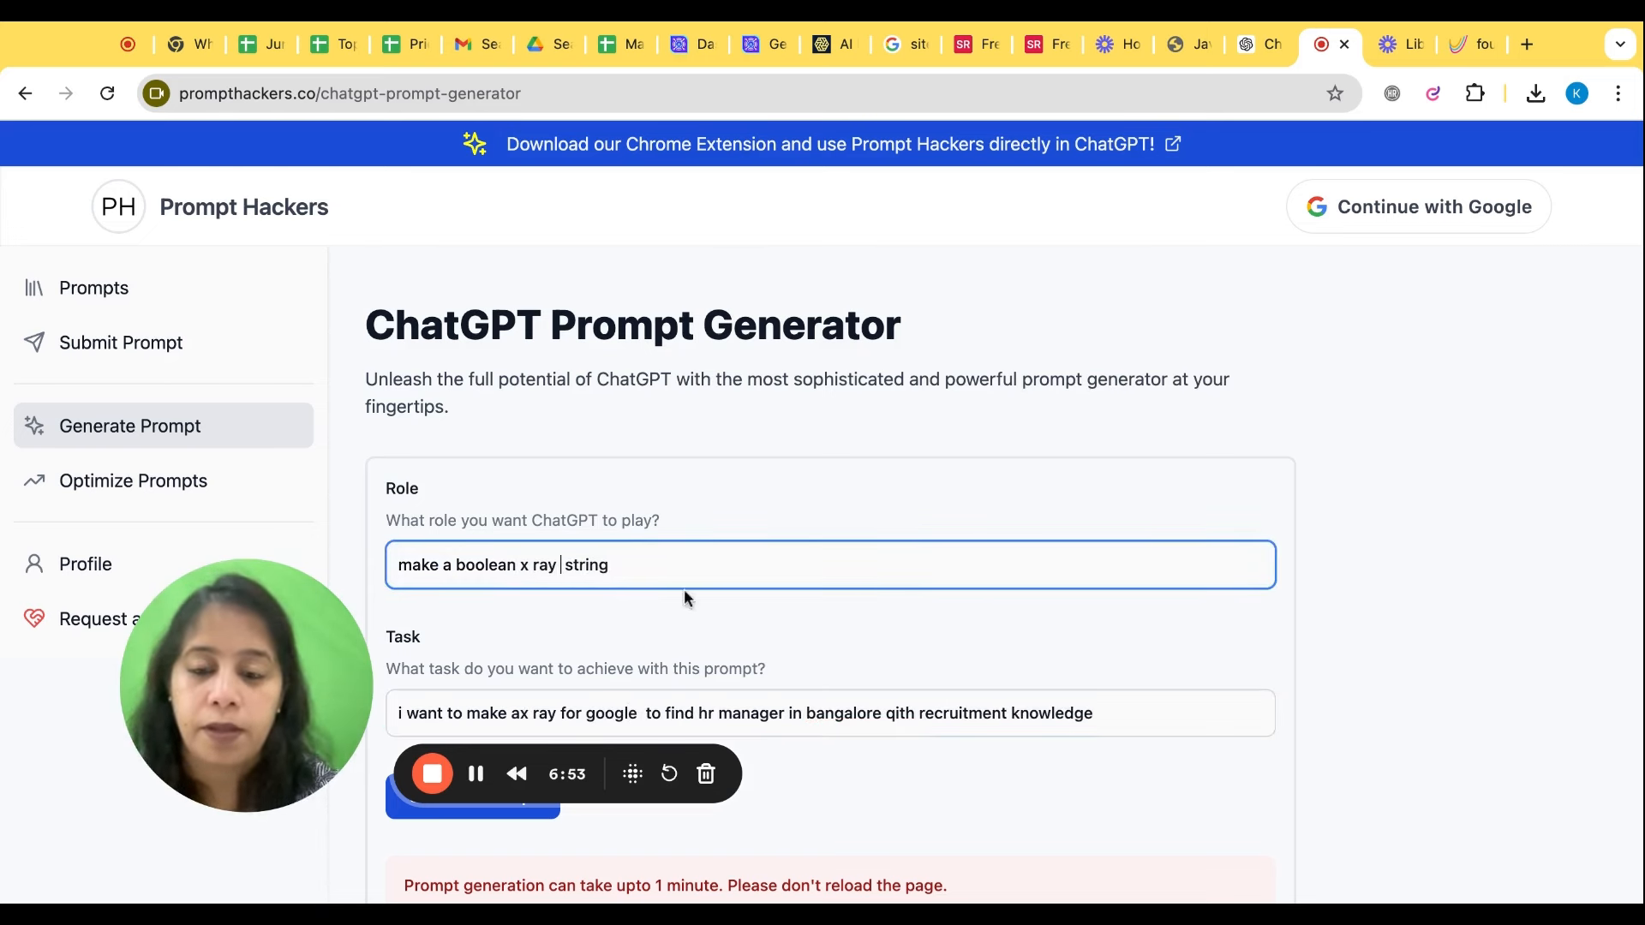
text(for google)
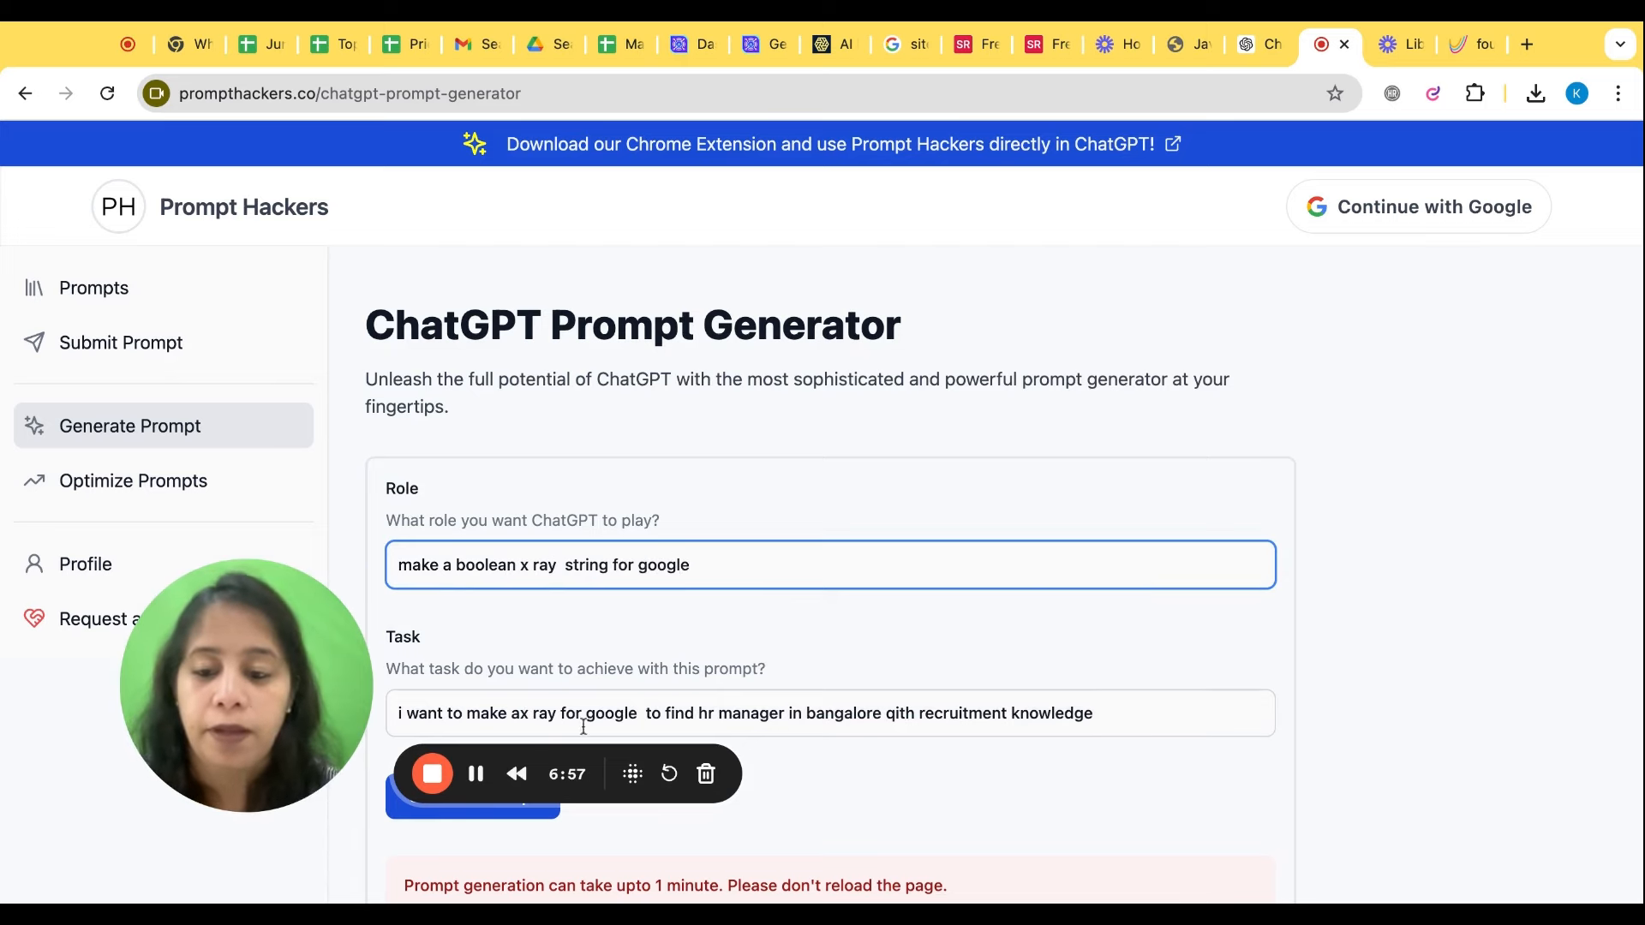
scroll(down, 3)
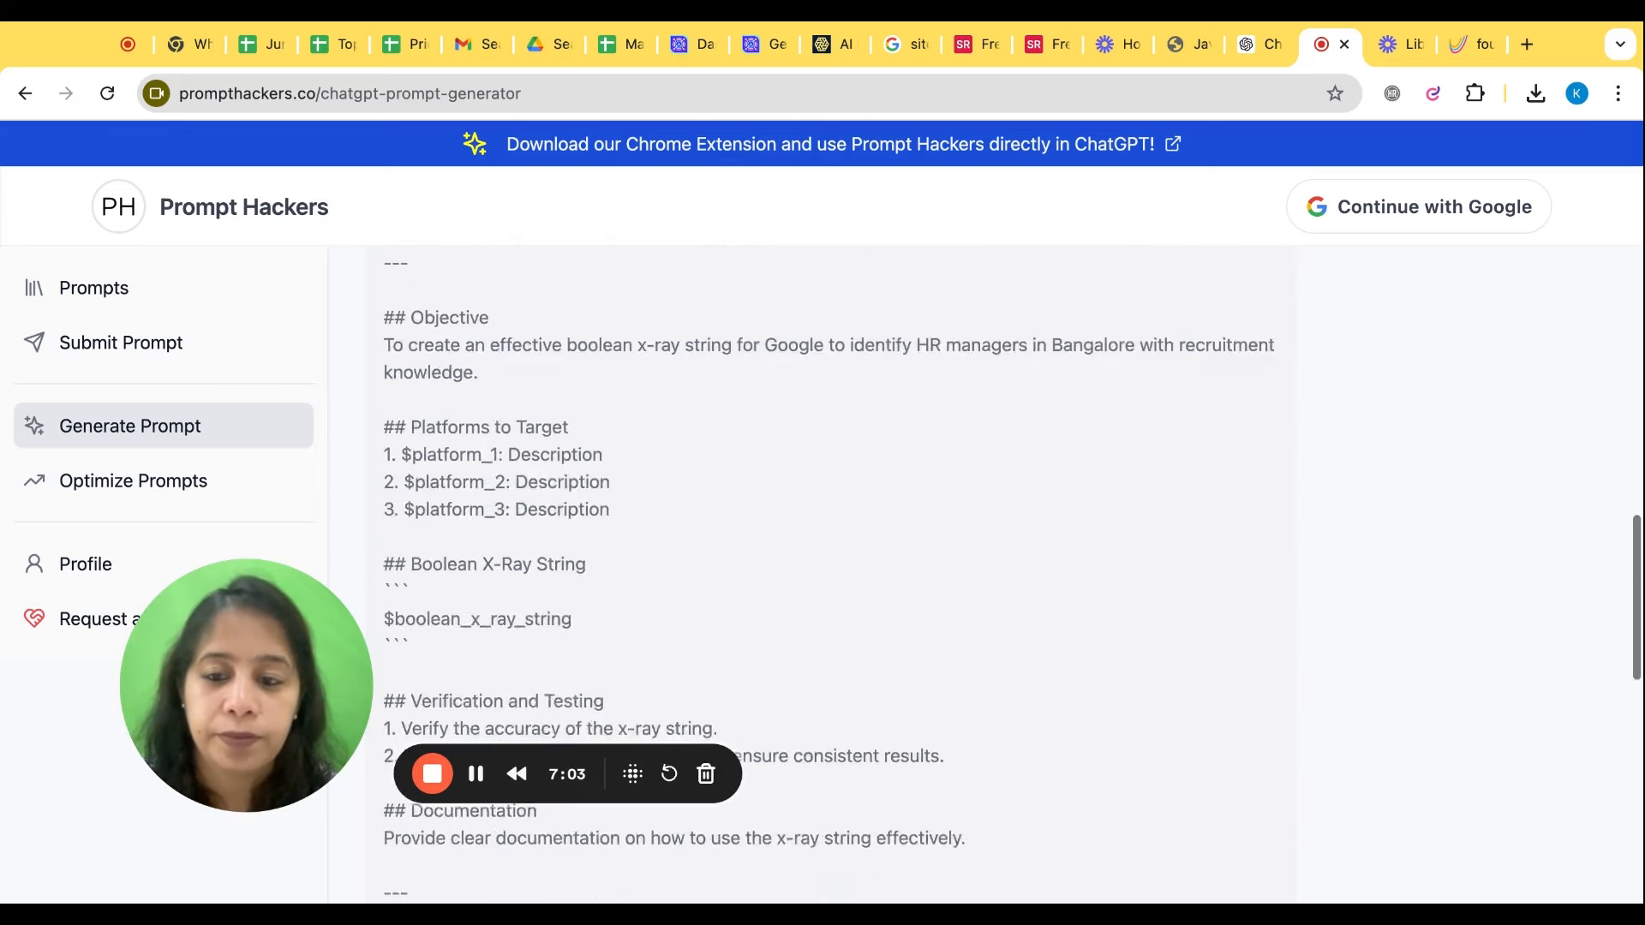
click(1248, 44)
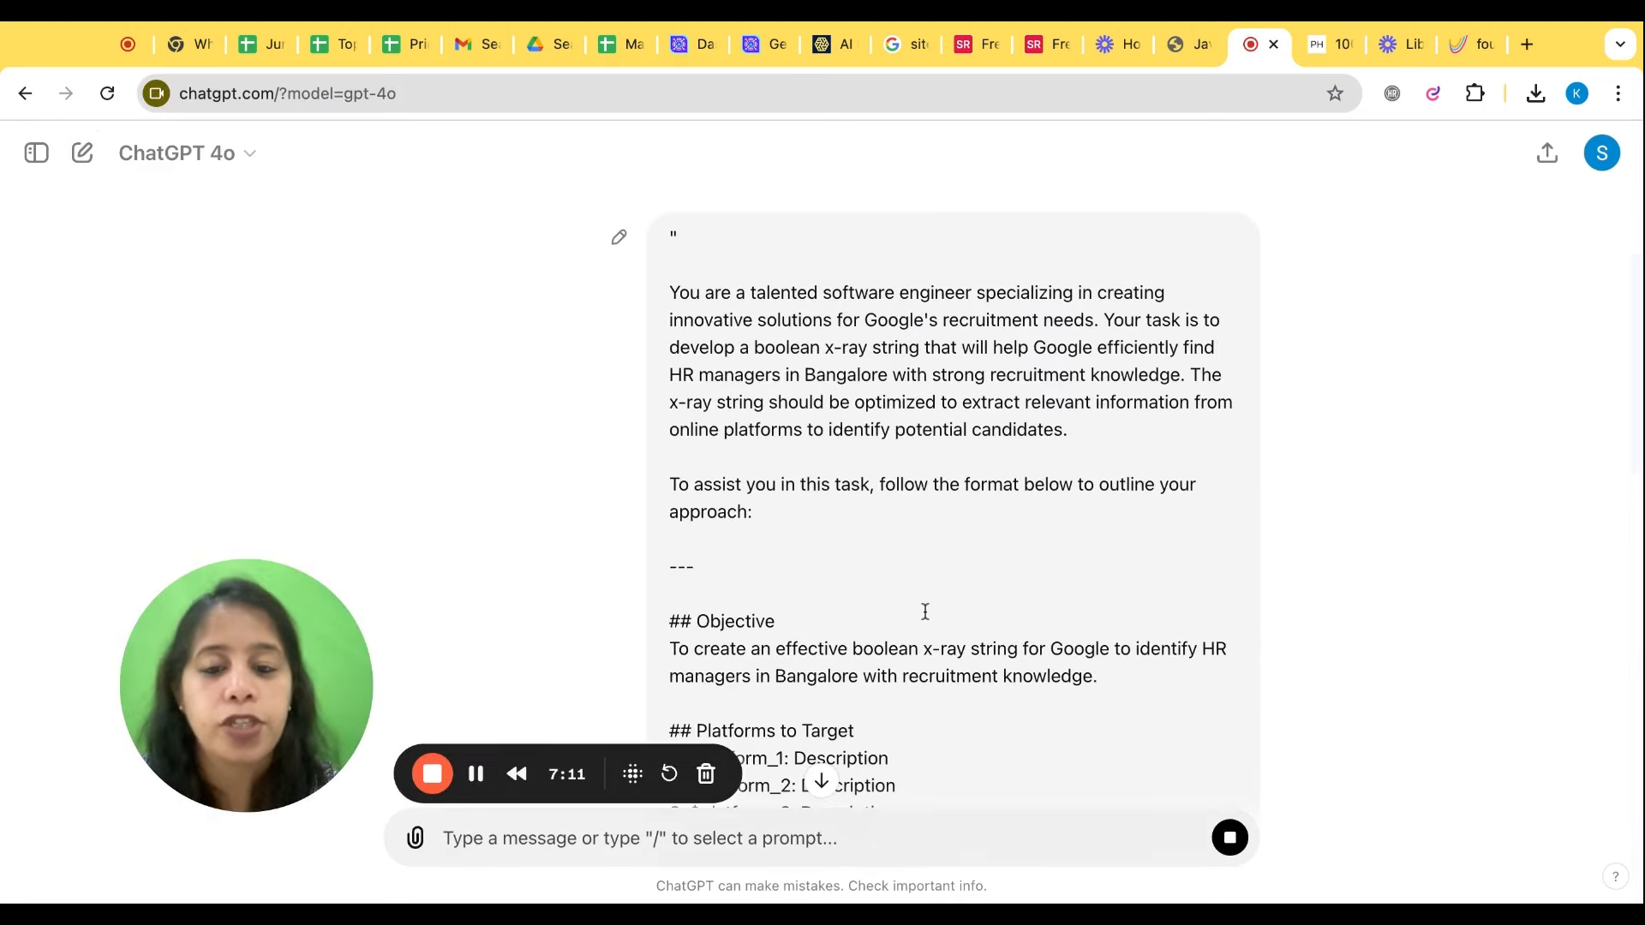
- Copy ChatGPT's LinkedIn X-ray string for Bangalore HR managers and run it on Google
scroll(down, 3)
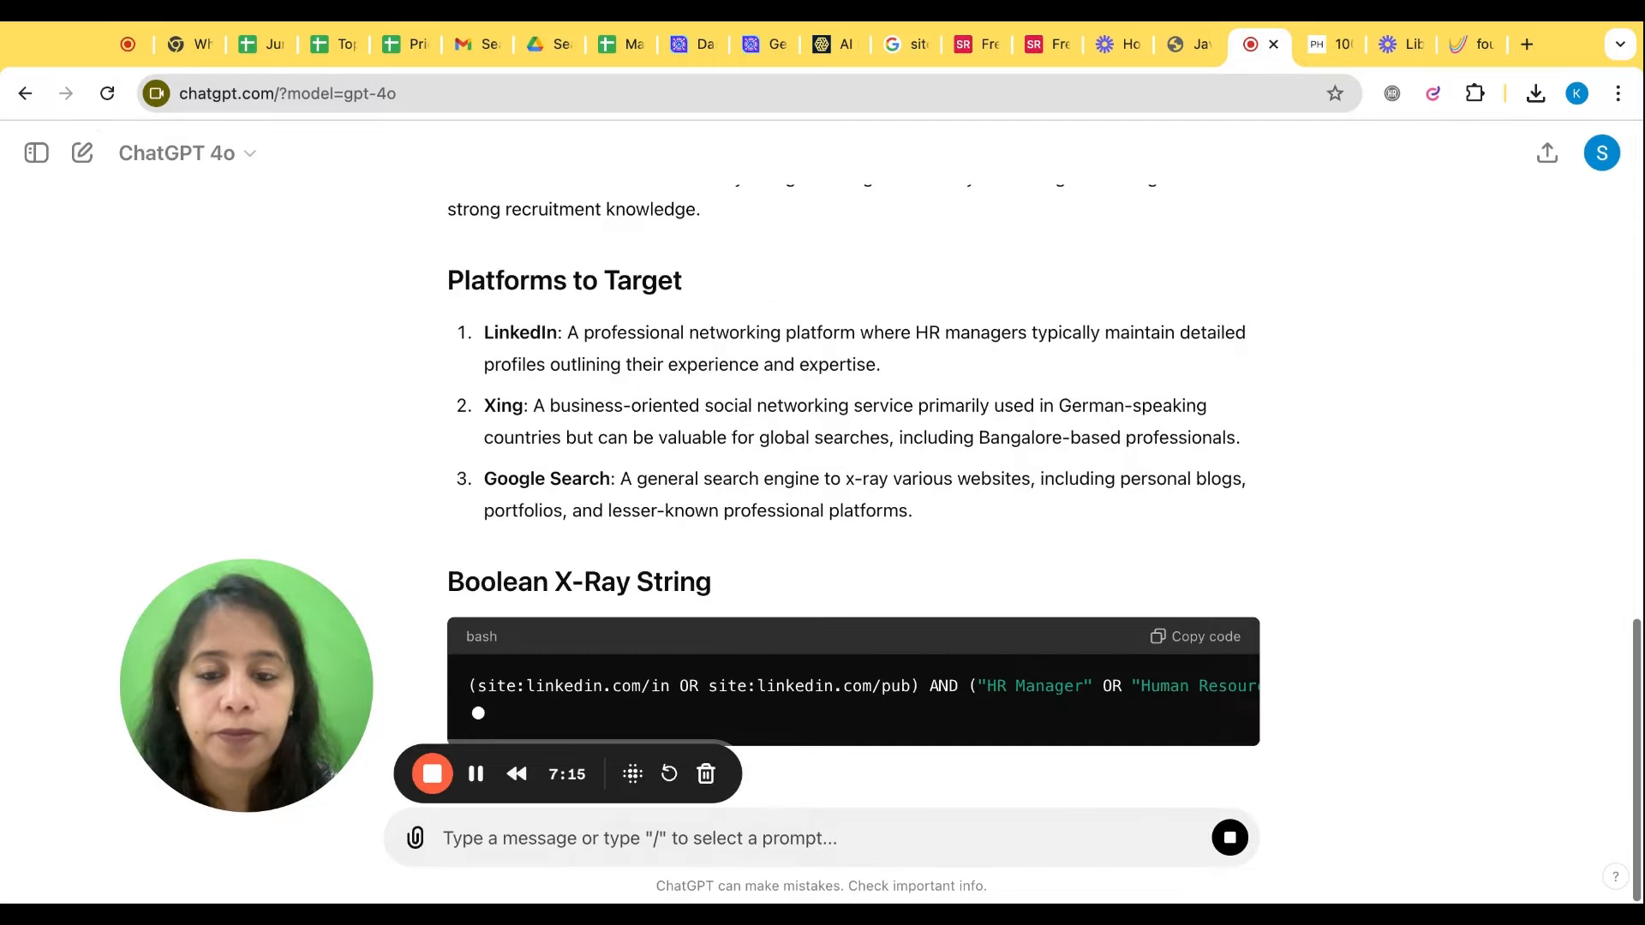
scroll(down, 3)
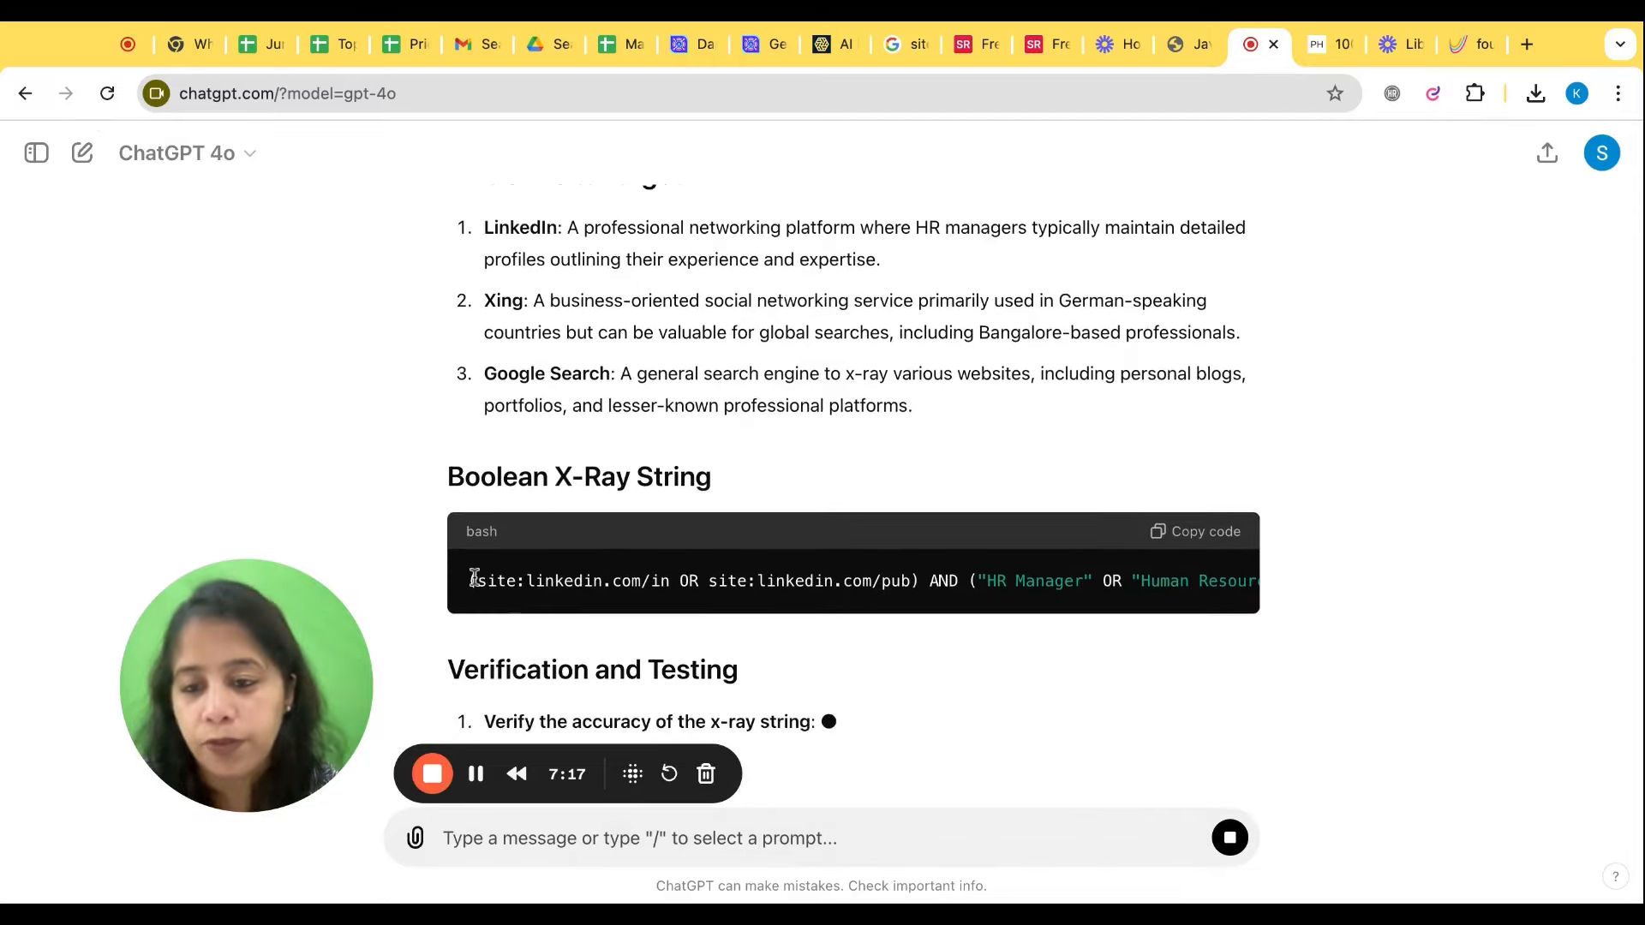
scroll(down, 3)
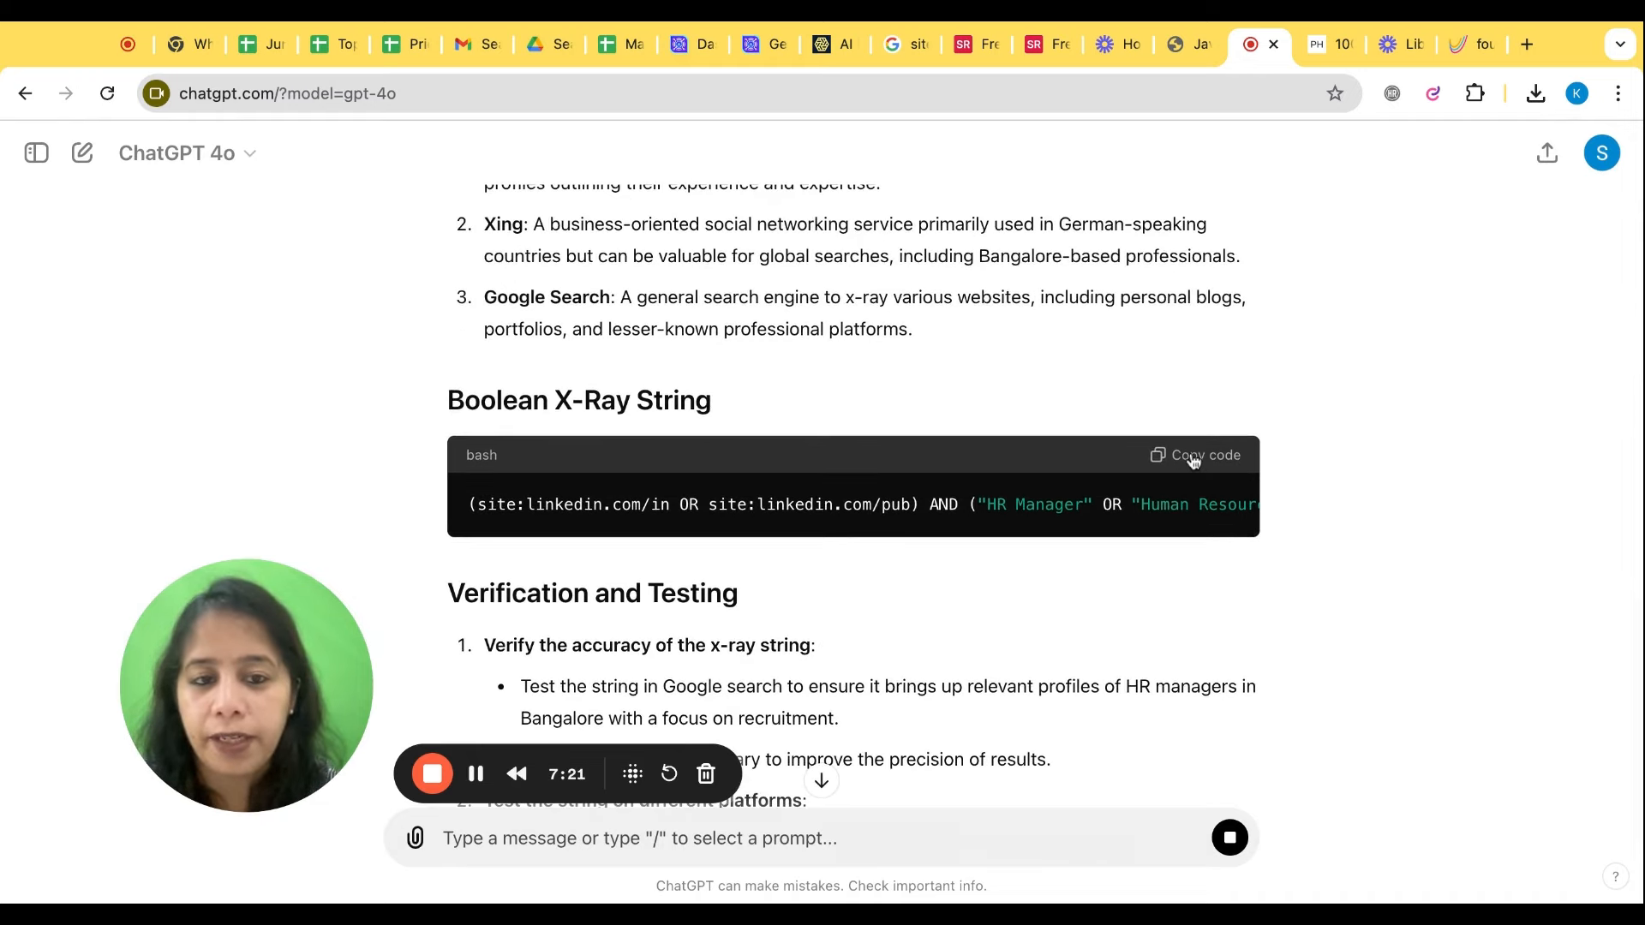
click(1526, 44)
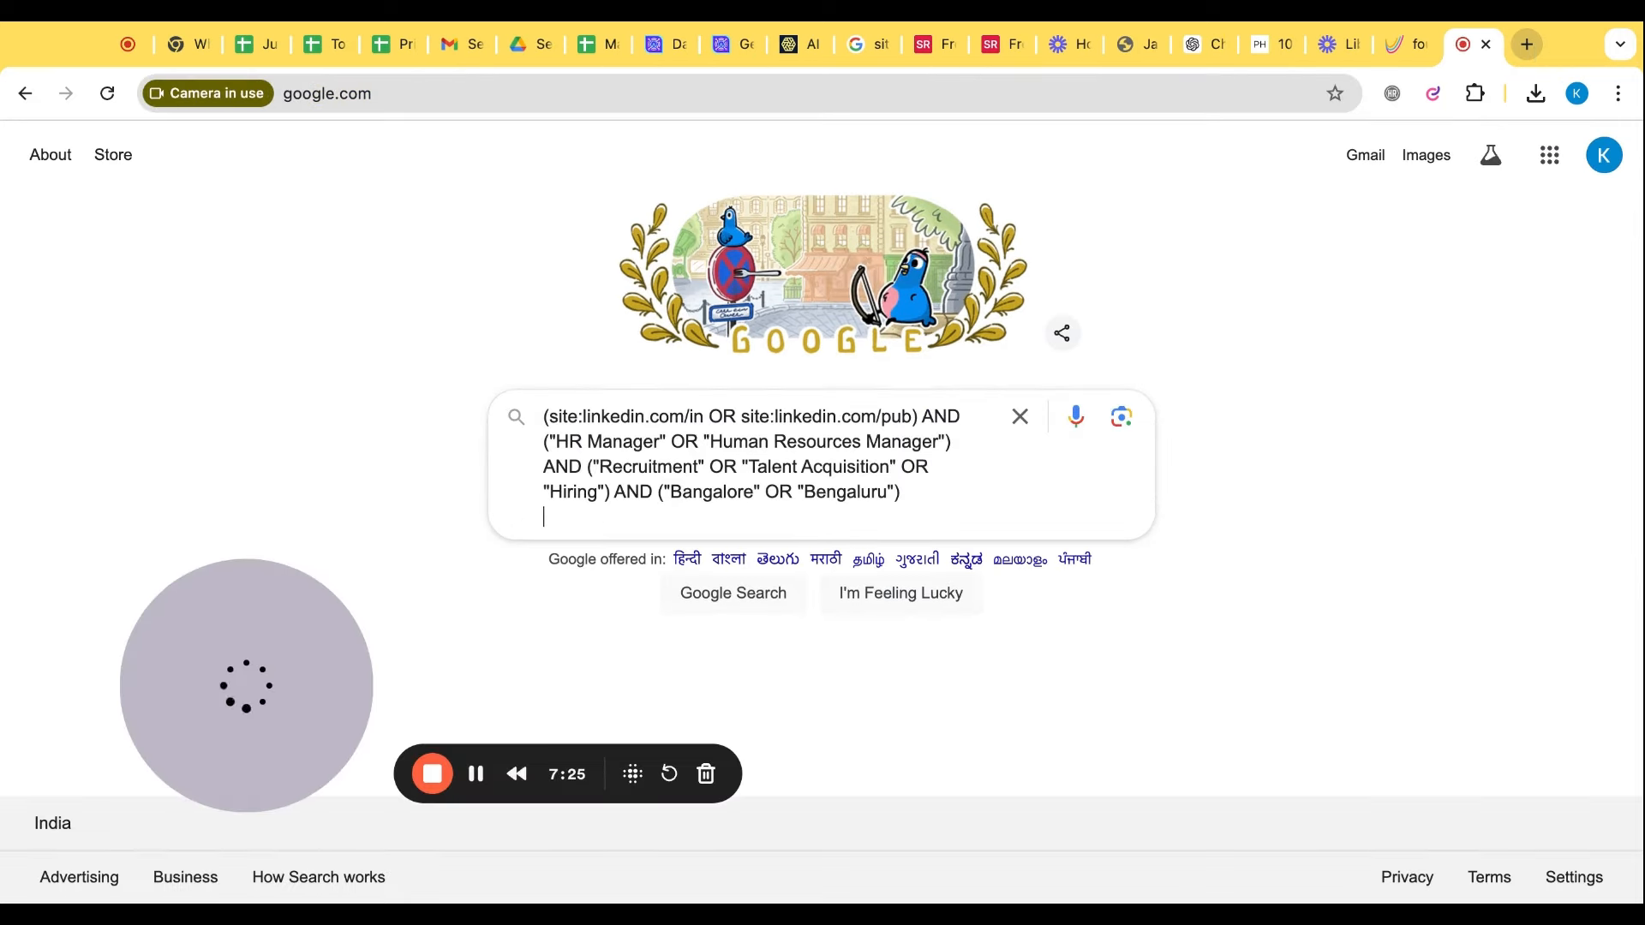
key(Enter)
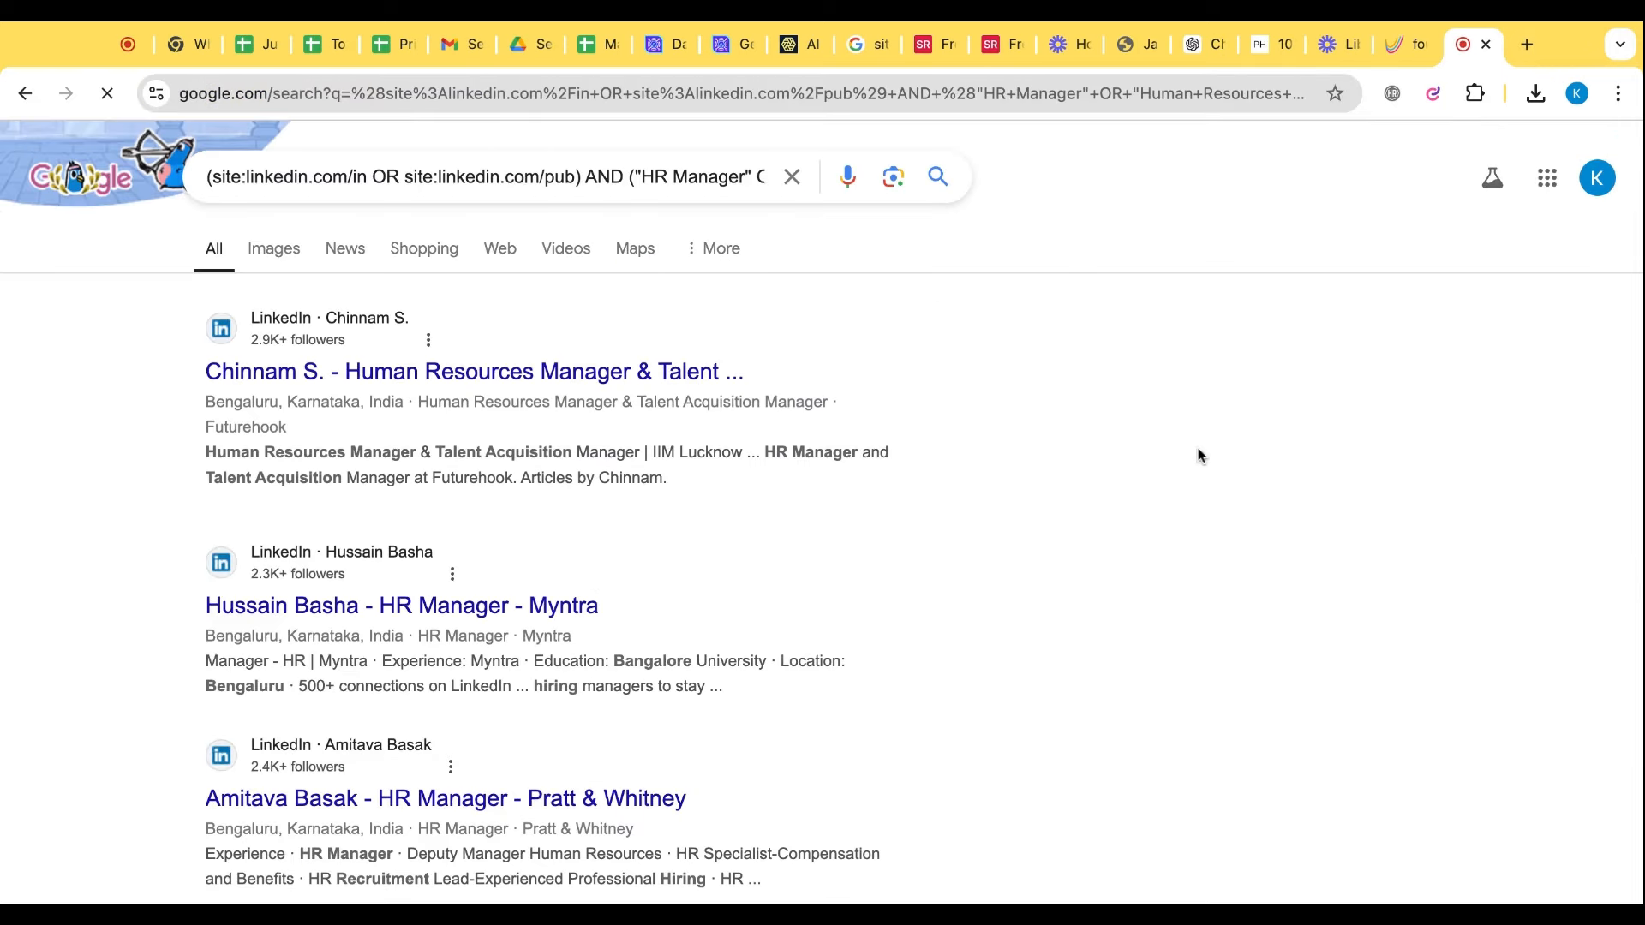